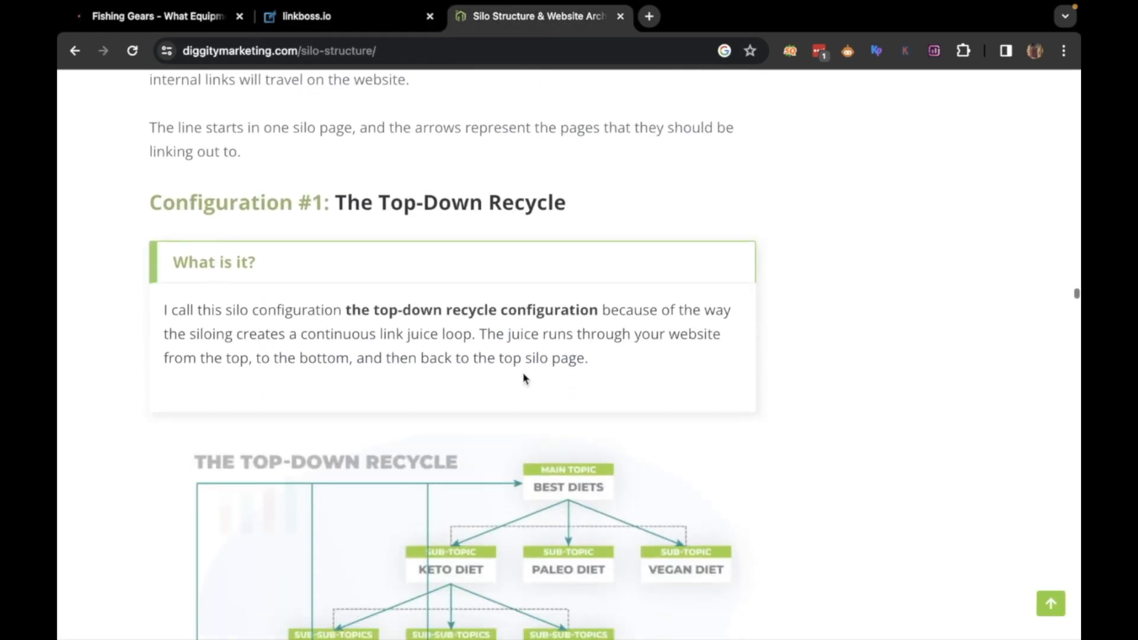
Step: Switch to LinkBoss and open the Silo tool's new-silo form for spinningreeladvisor
scroll("down", 3)
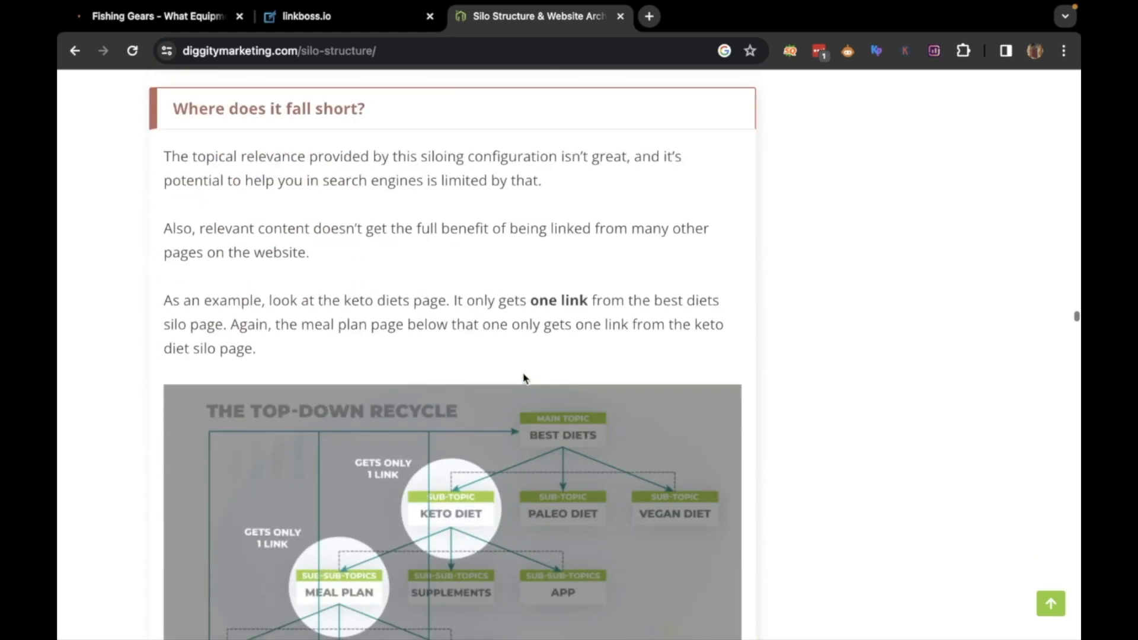
scroll("down", 3)
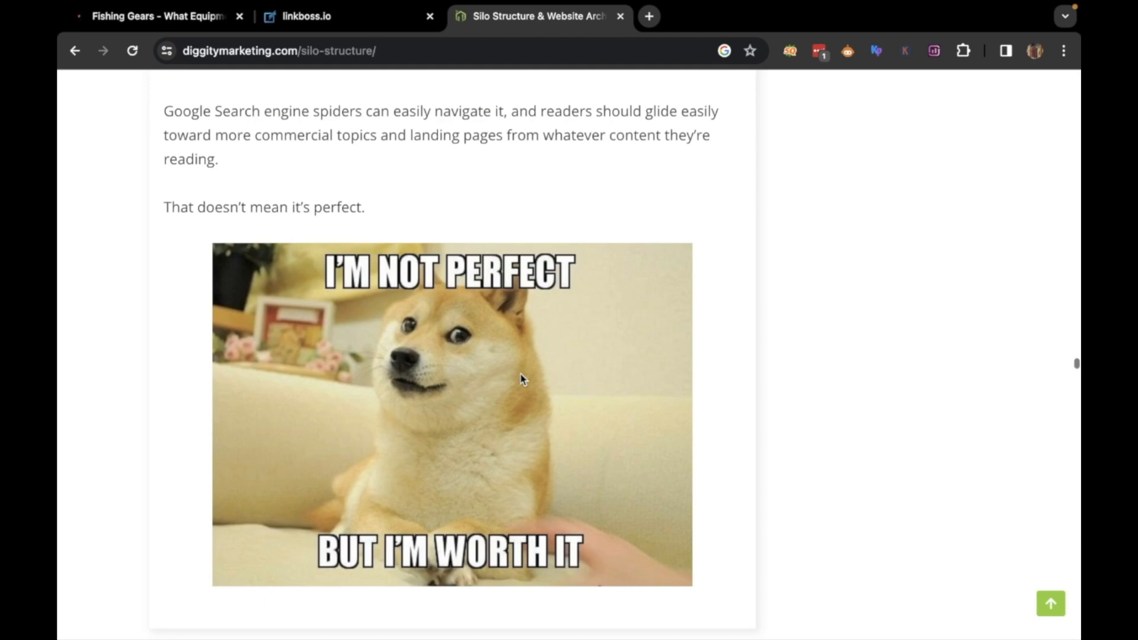
scroll("down", 3)
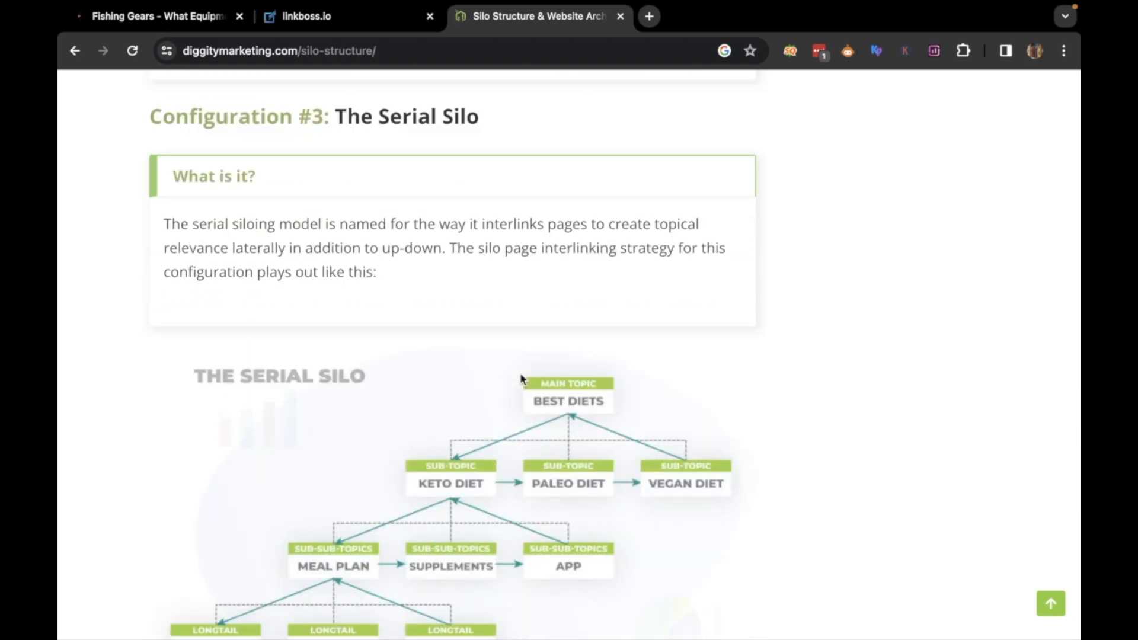
scroll("down", 3)
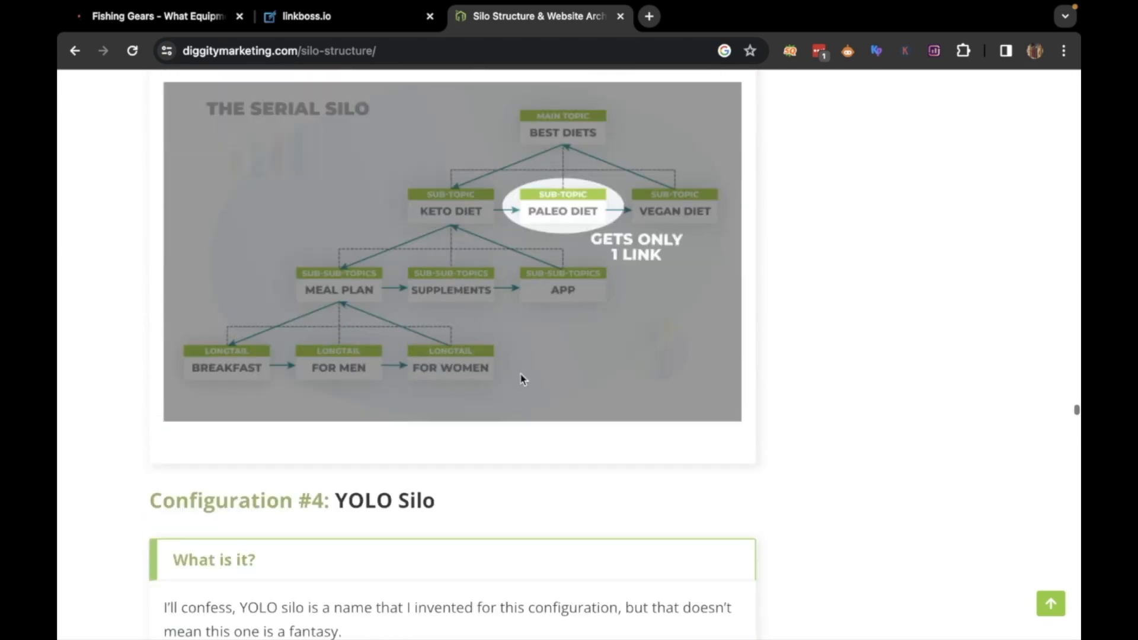
scroll("down", 3)
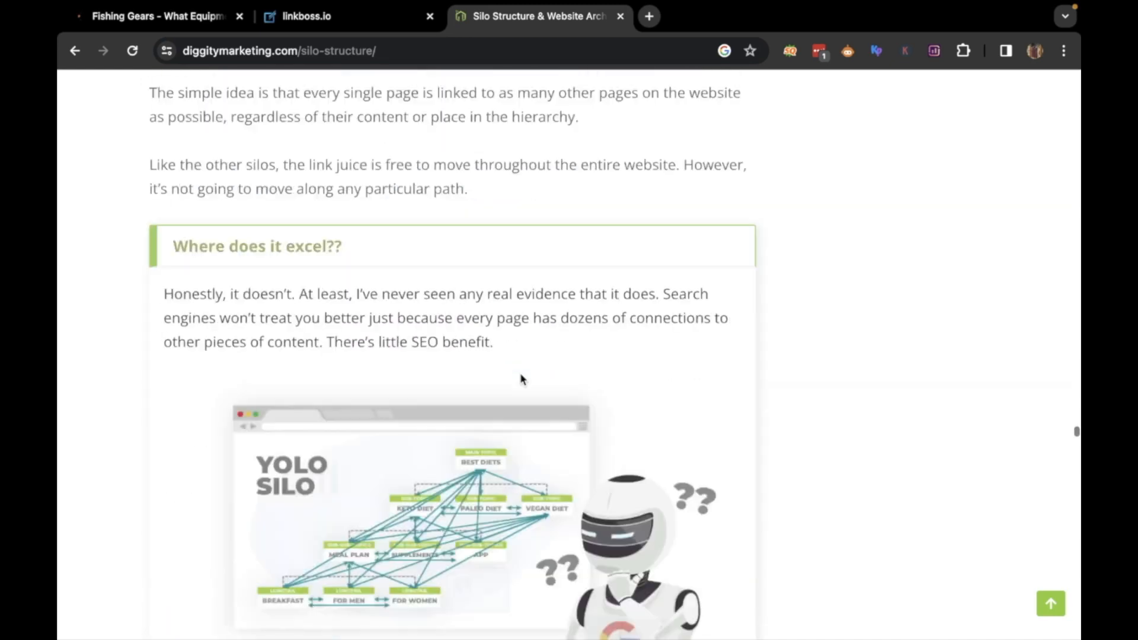
scroll("down", 3)
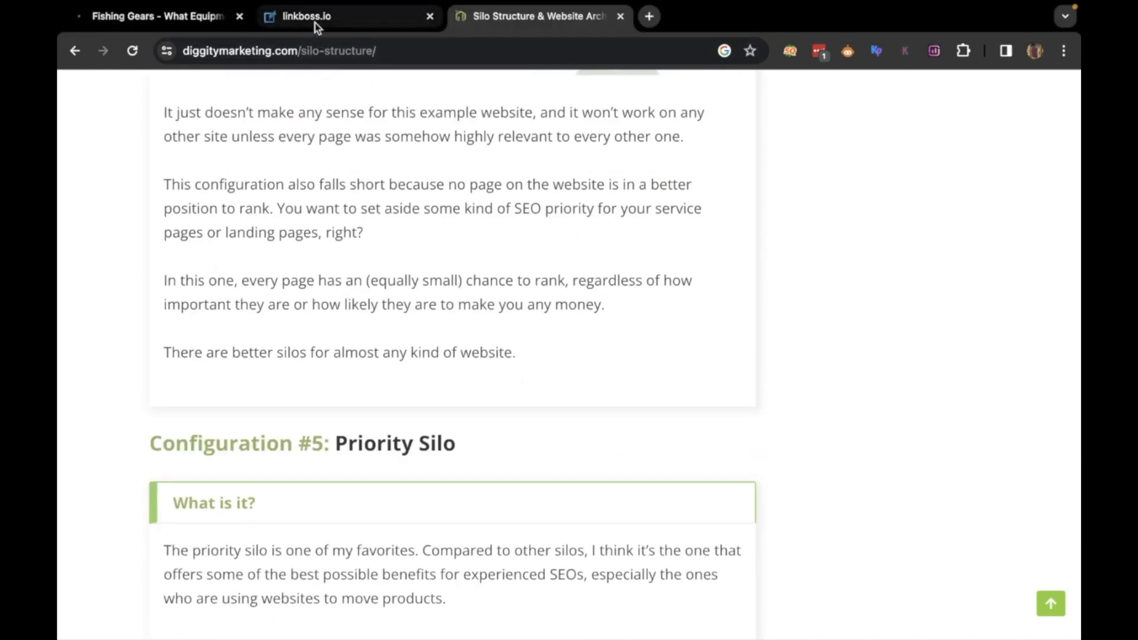
left_click(304, 16)
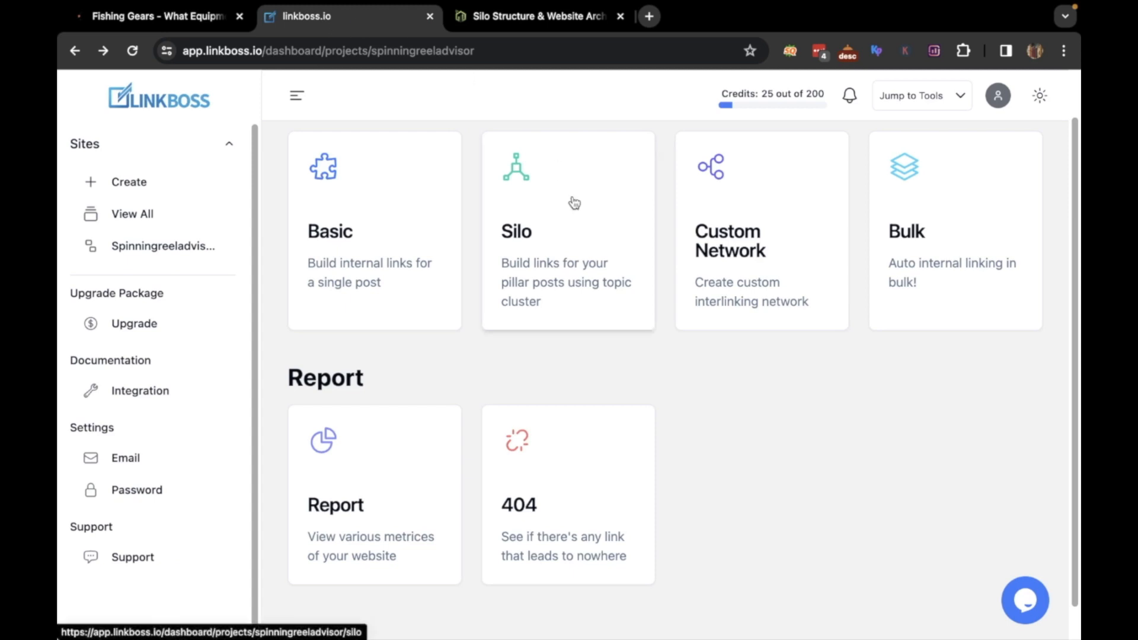
mouse_move(575, 221)
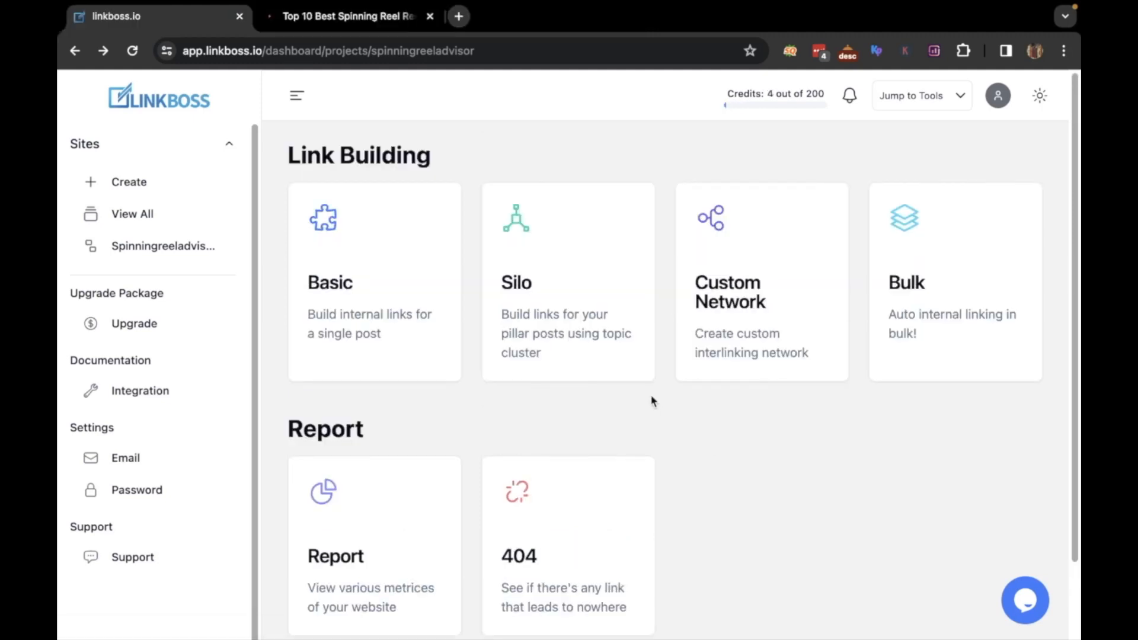
left_click(568, 281)
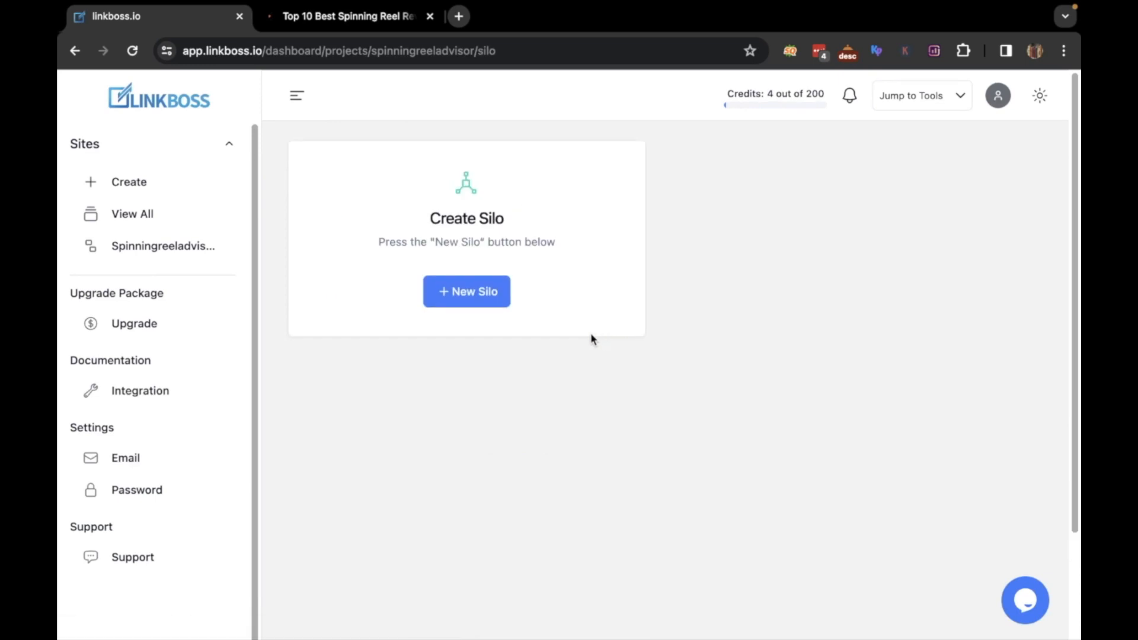
left_click(465, 291)
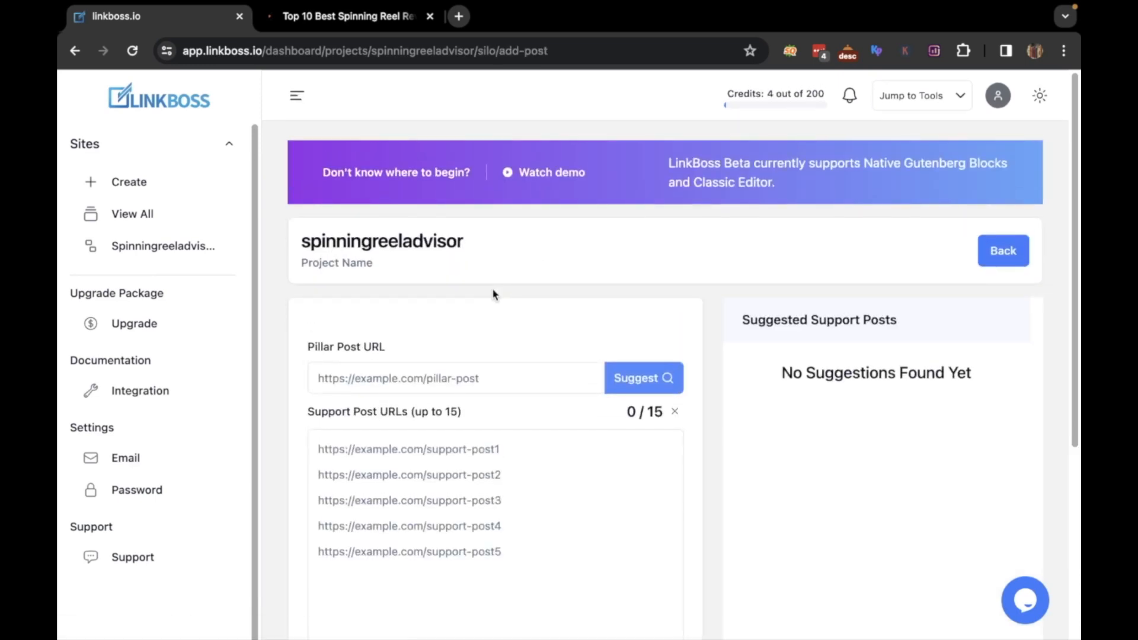
Step: Enter the best-spinning-reel article URL as the pillar post and request support suggestions
left_click(348, 16)
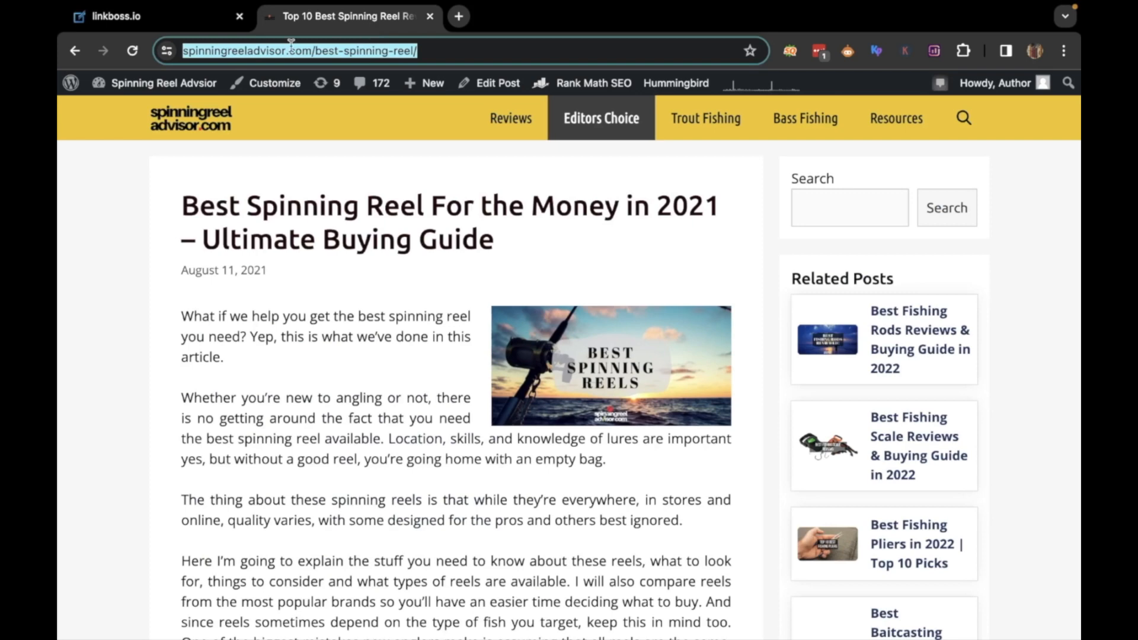
left_click(116, 16)
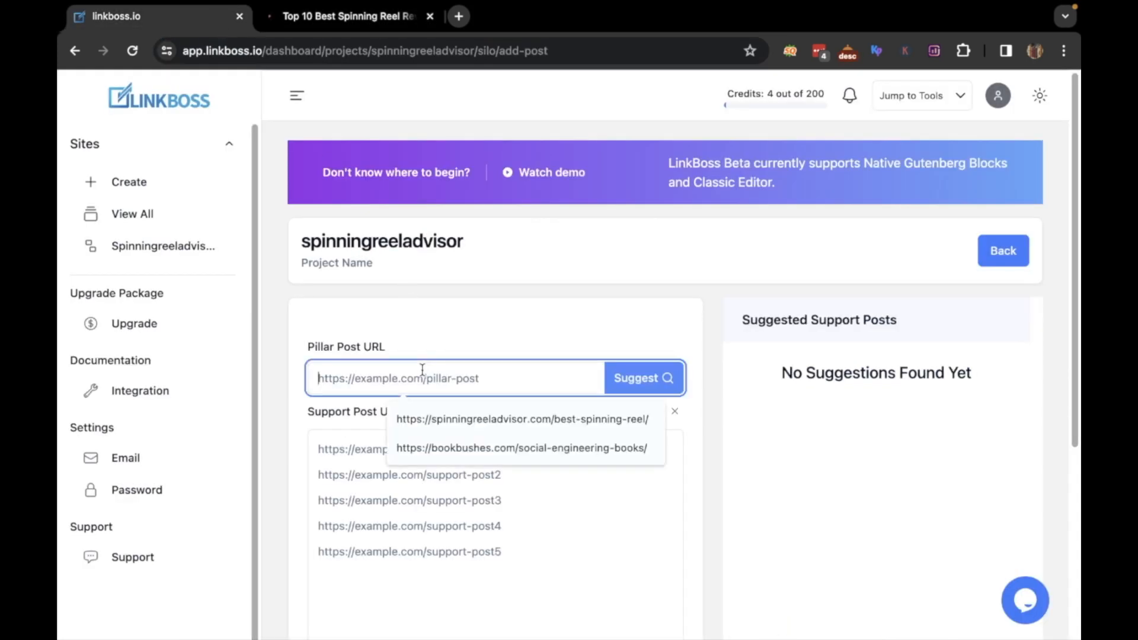
left_click(521, 419)
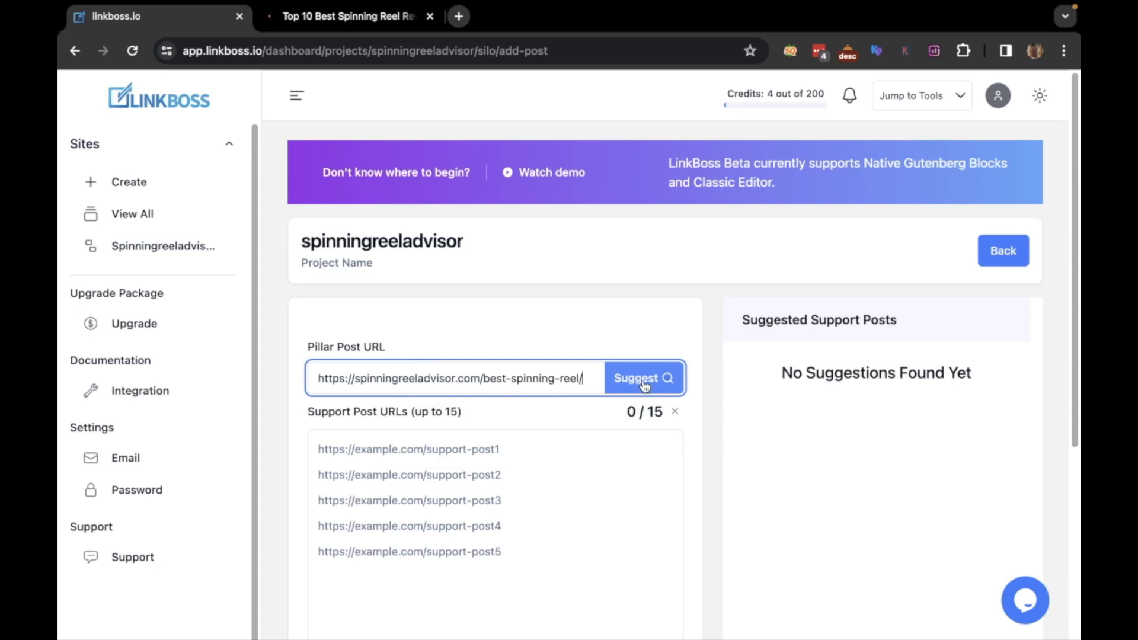
left_click(641, 378)
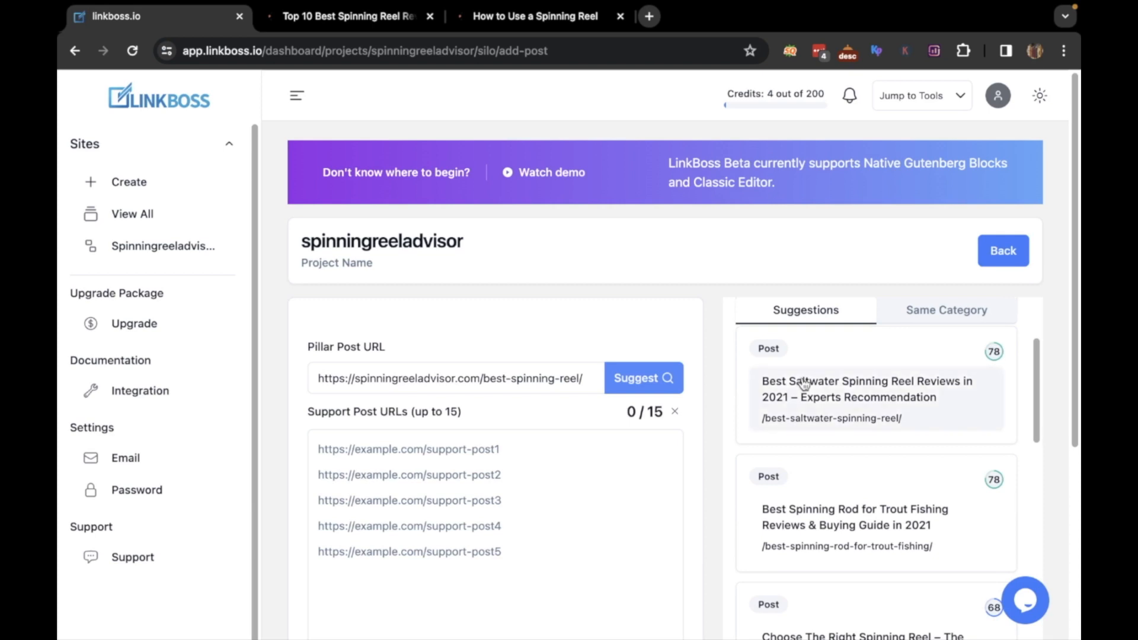
Step: Add the saltwater spinning reel suggestion and the How to Use a Spinning Reel URL as supports
scroll("up", 3)
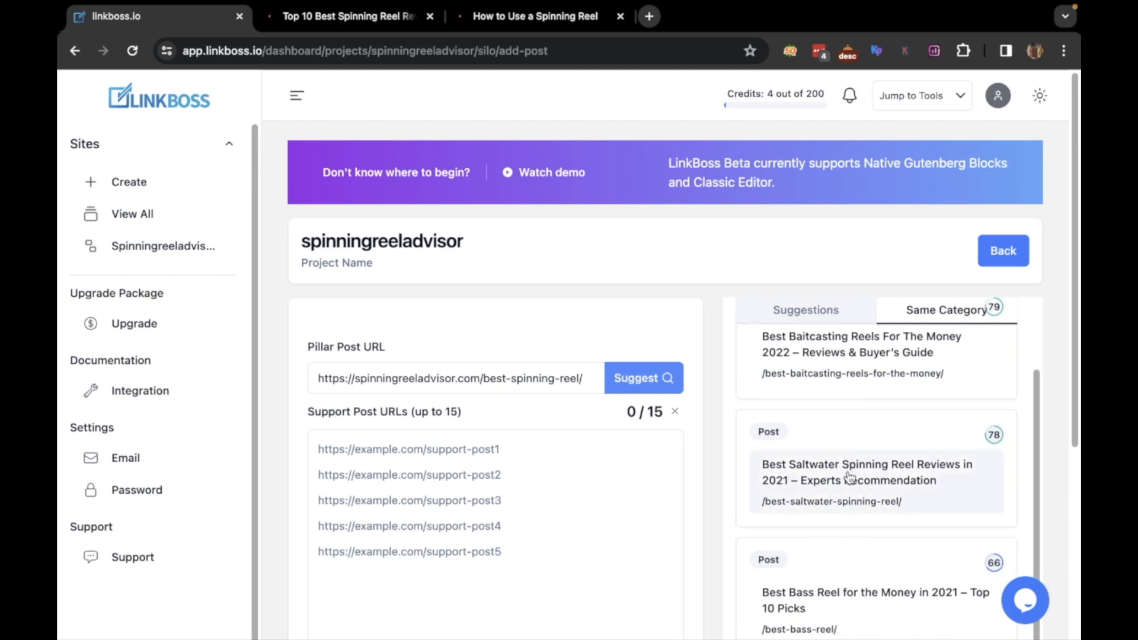
left_click(866, 471)
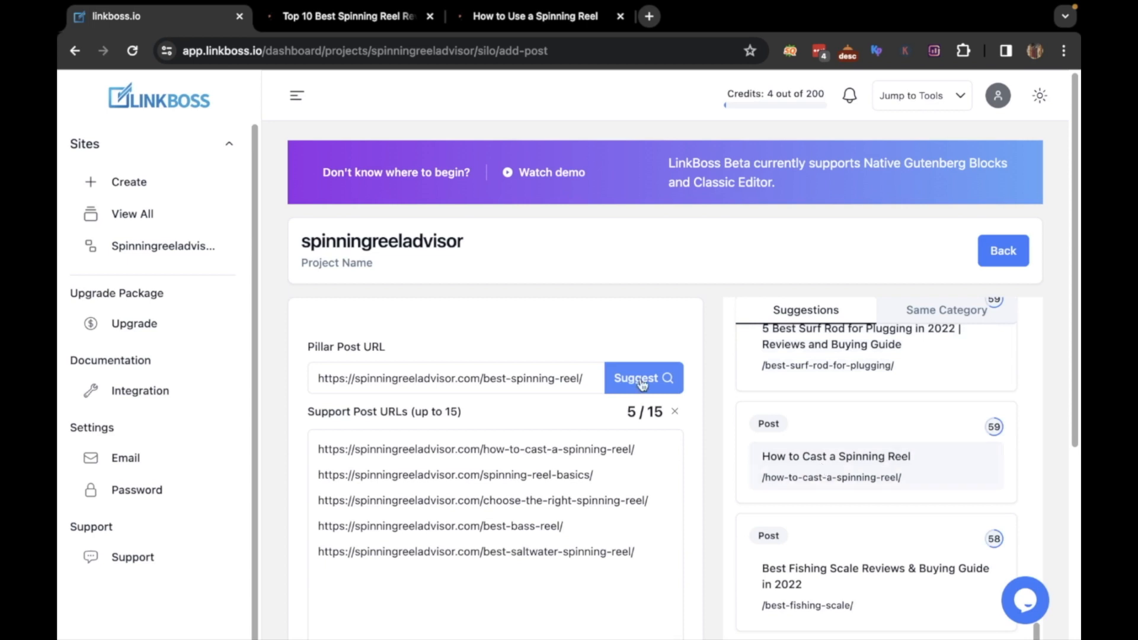
left_click(535, 16)
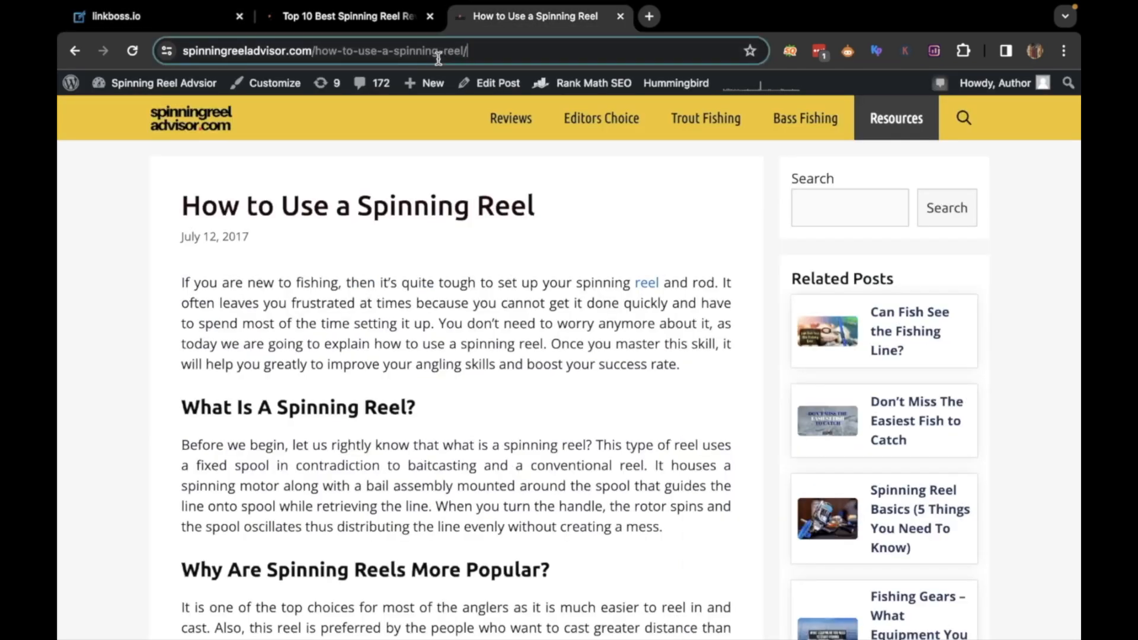
left_click(113, 16)
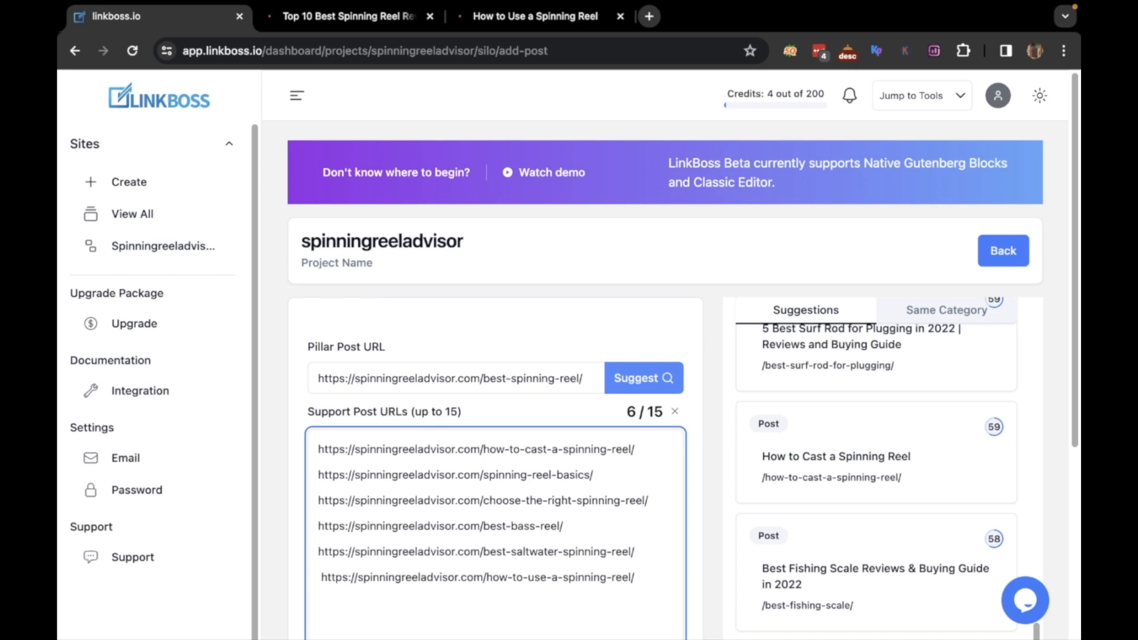
scroll("down", 3)
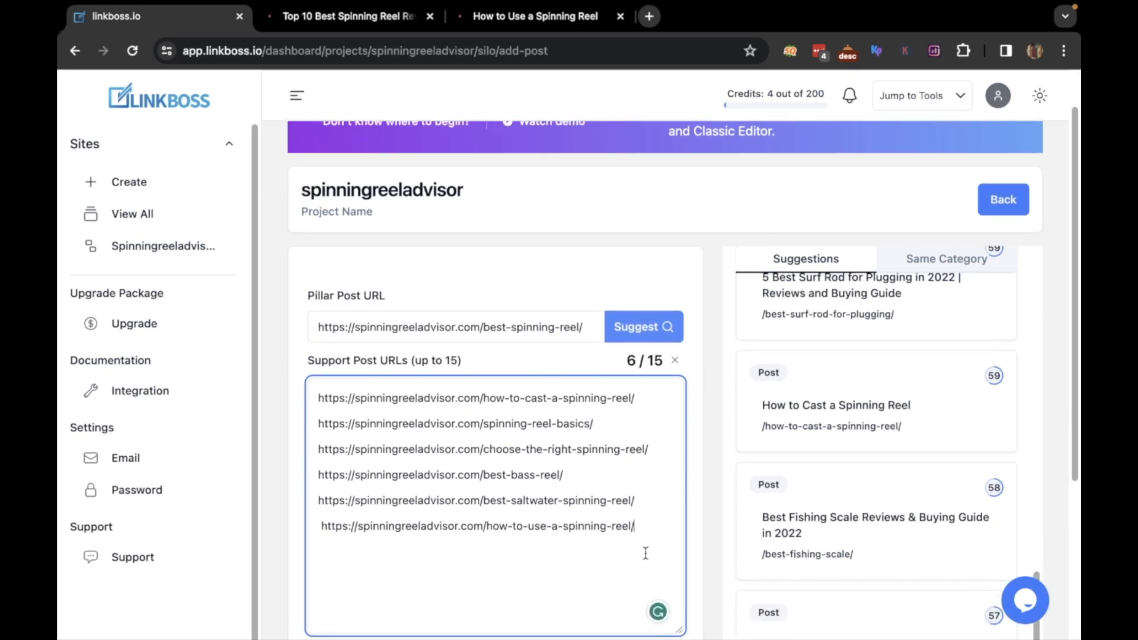
scroll("down", 3)
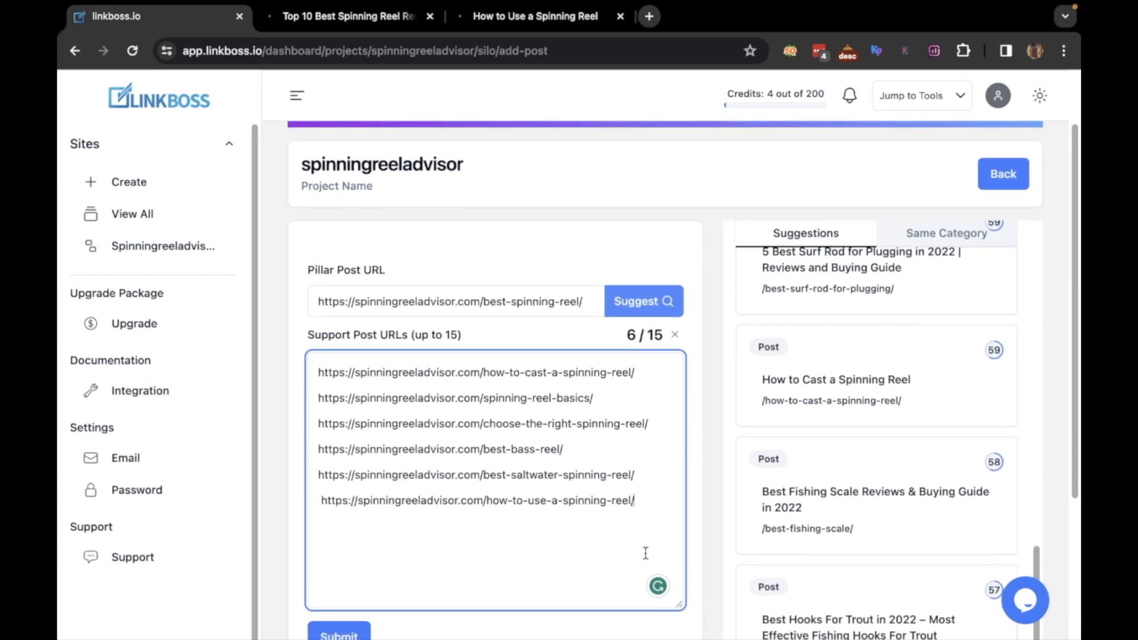
scroll("down", 3)
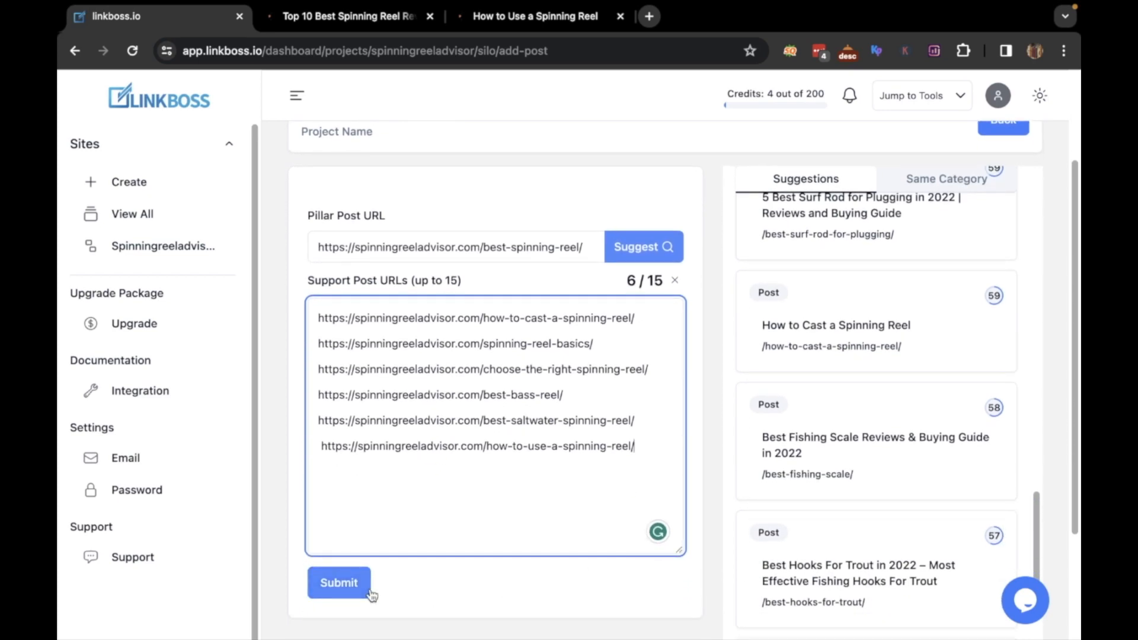
Step: Create the silo from pillar and six supports, then submit the target table with no targets
left_click(339, 582)
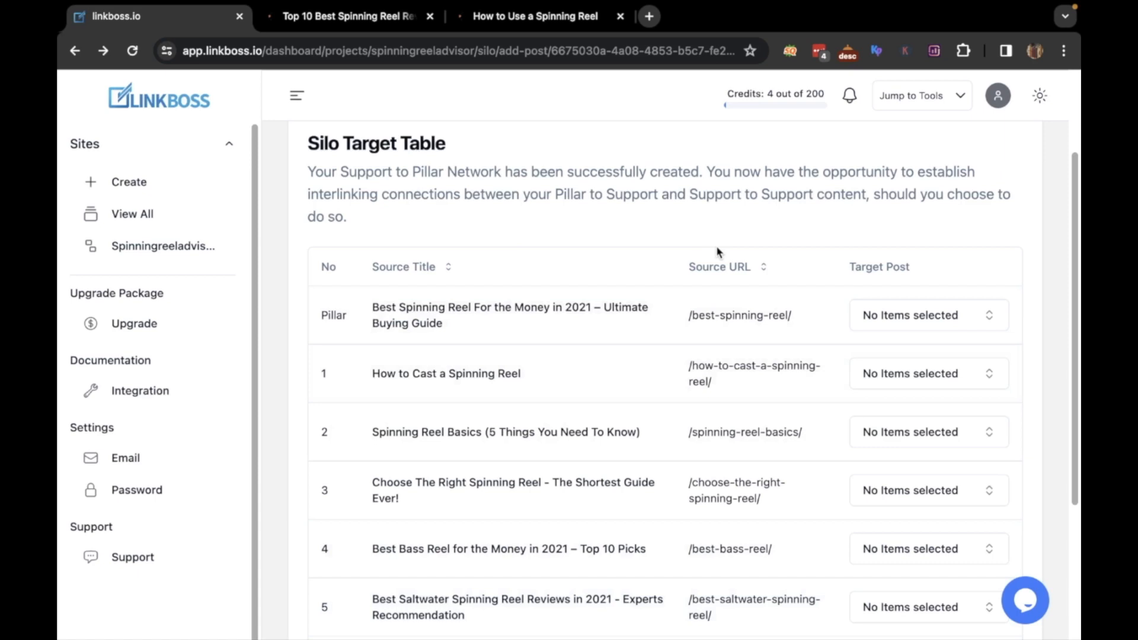
mouse_move(894, 323)
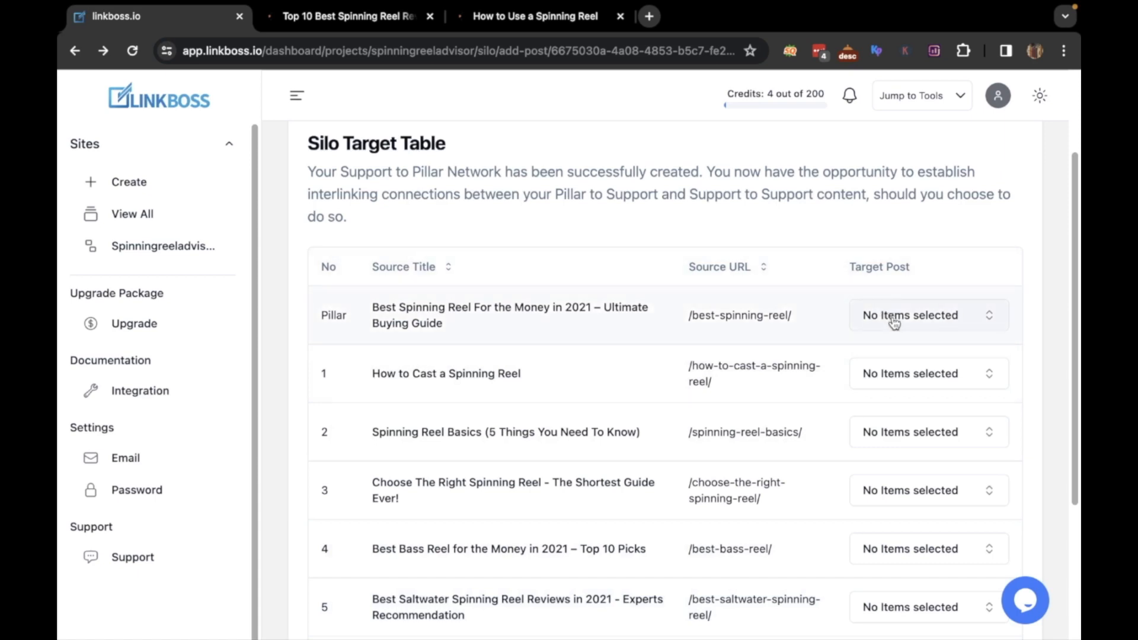
left_click(927, 315)
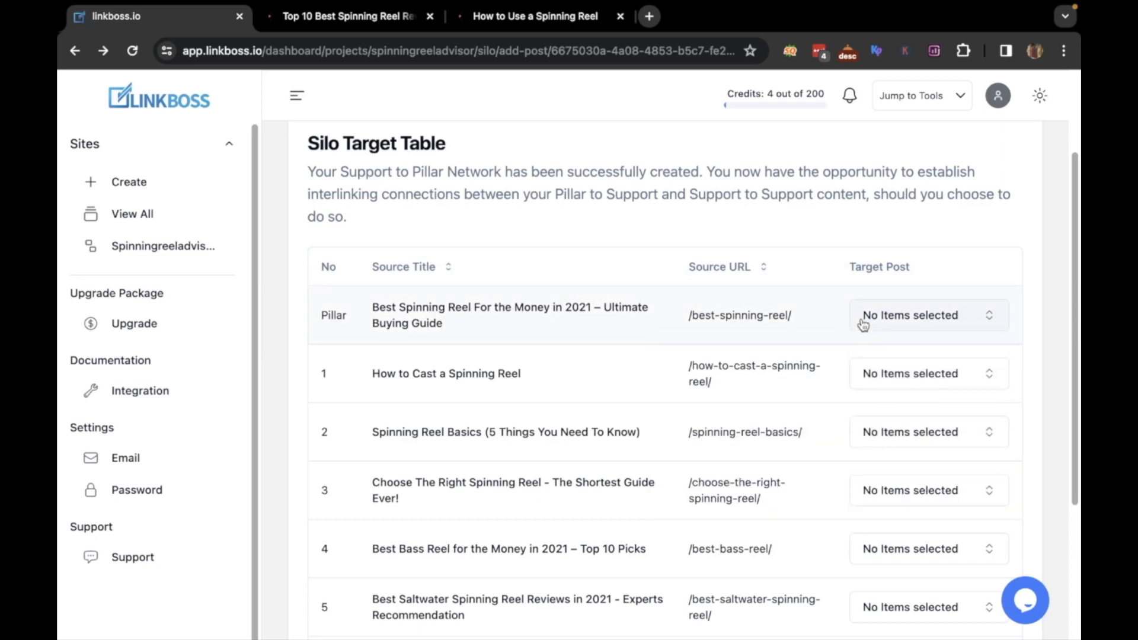
scroll("down", 3)
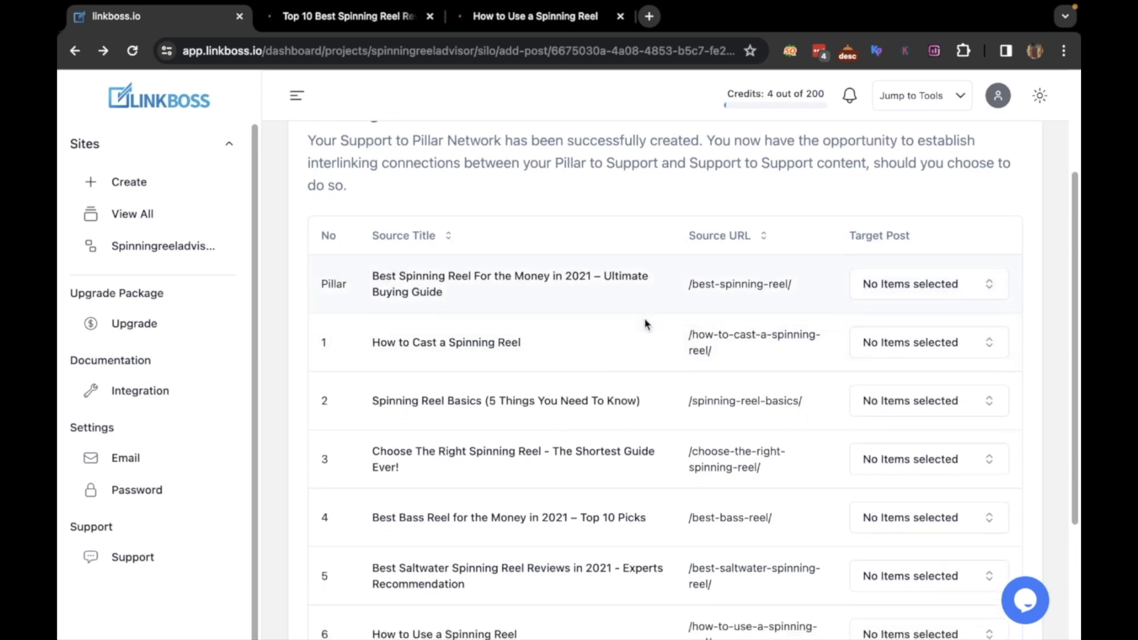
scroll("down", 3)
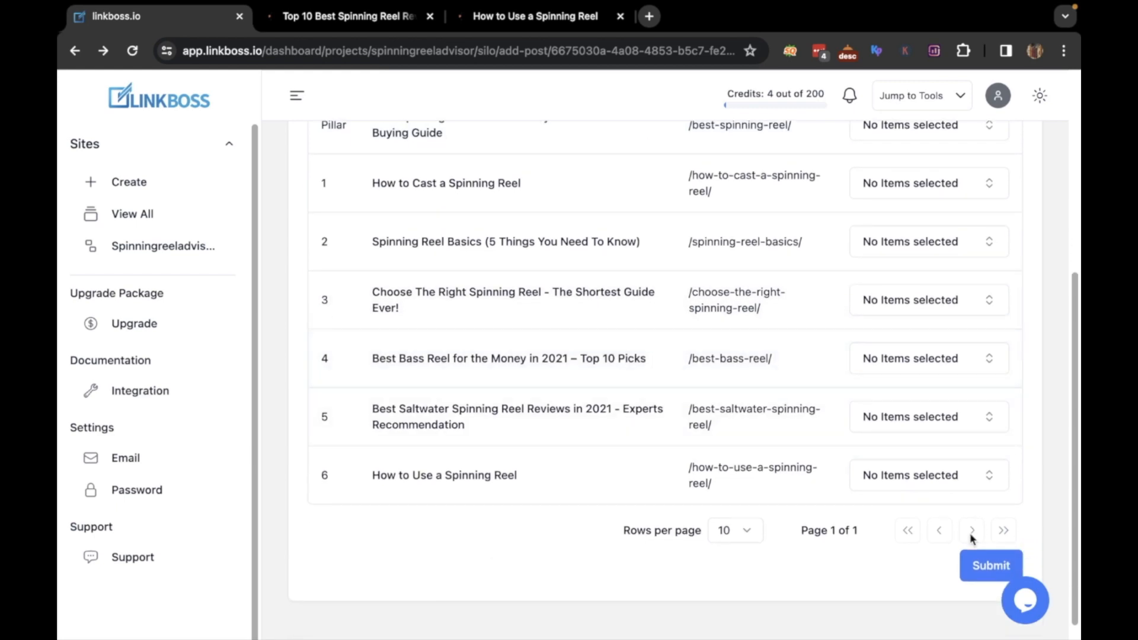
left_click(990, 565)
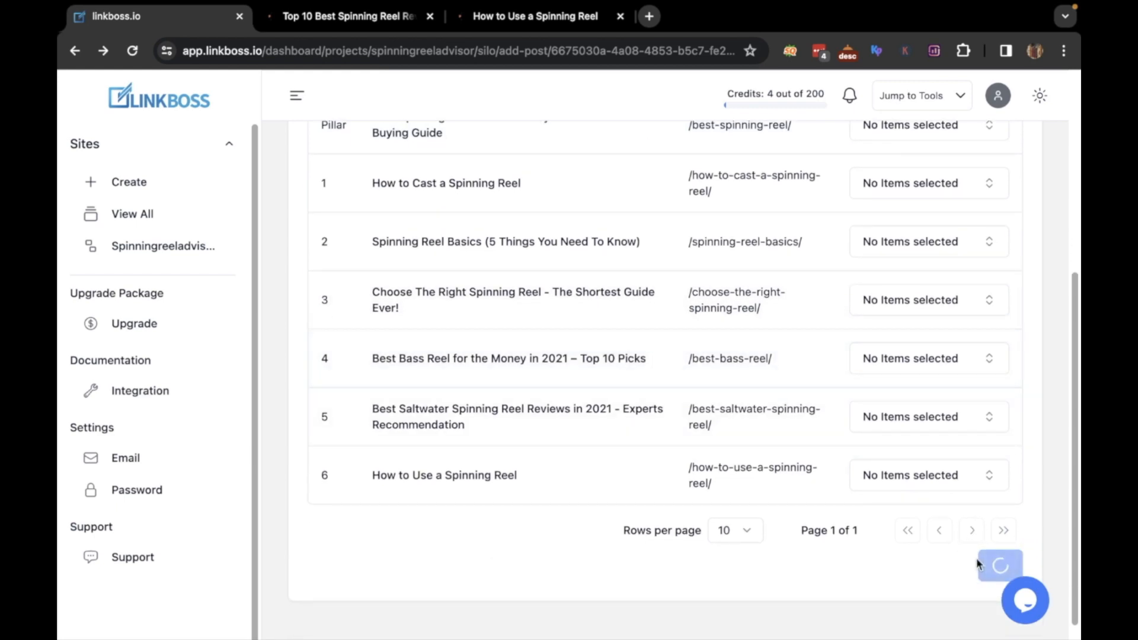
Step: Begin the row 1 link task for How to Cast a Spinning Reel in the Silo Linking Table
left_click(999, 566)
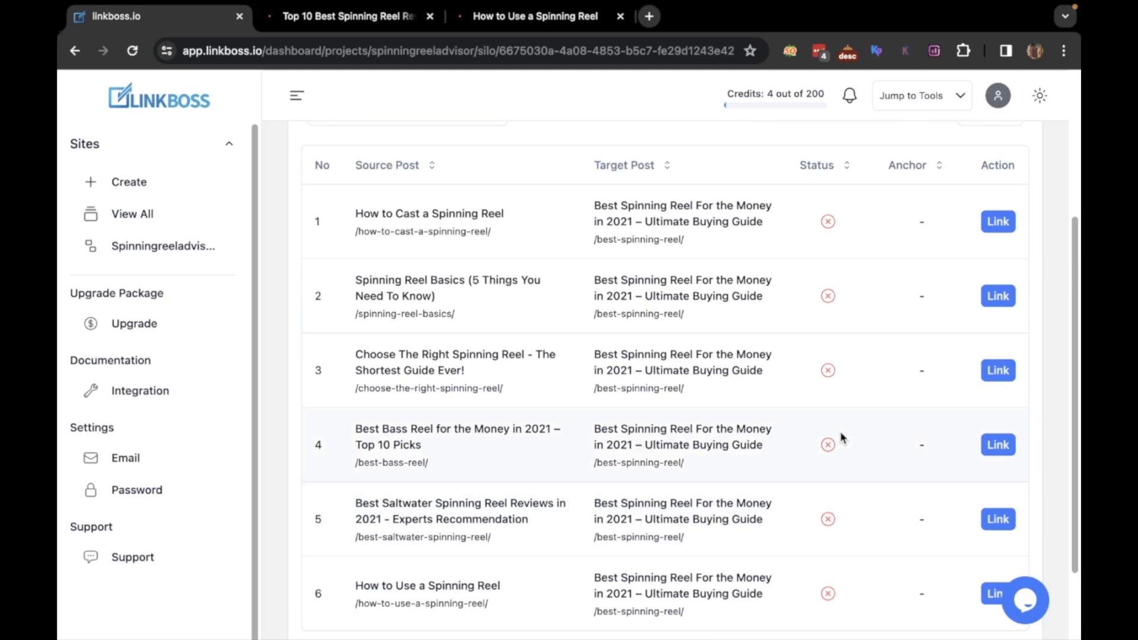
mouse_move(662, 441)
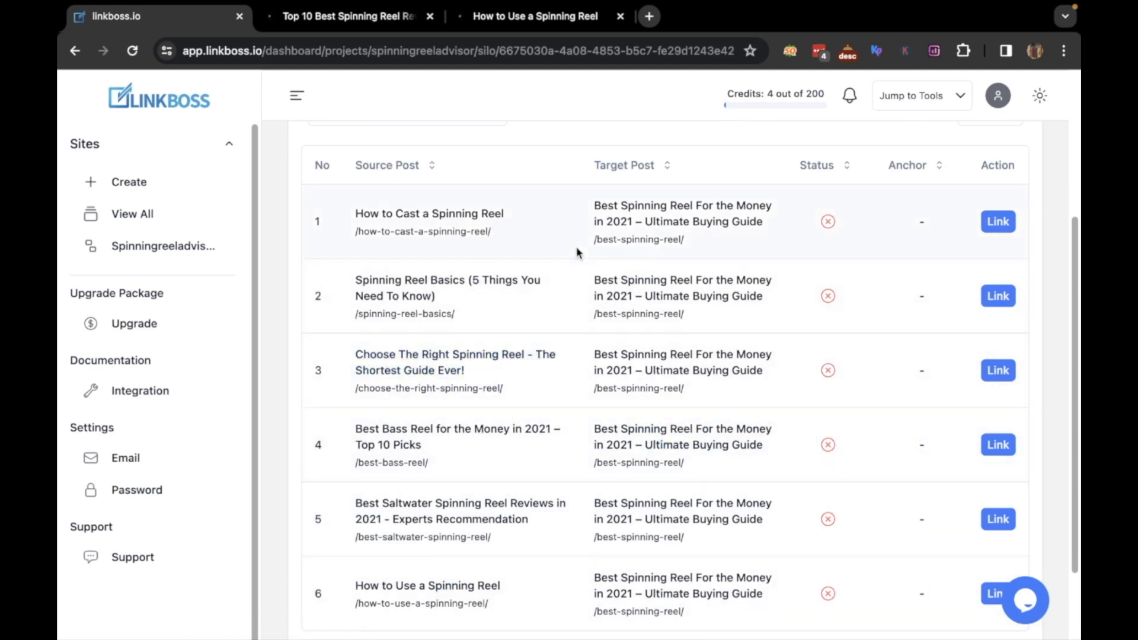
scroll("up", 3)
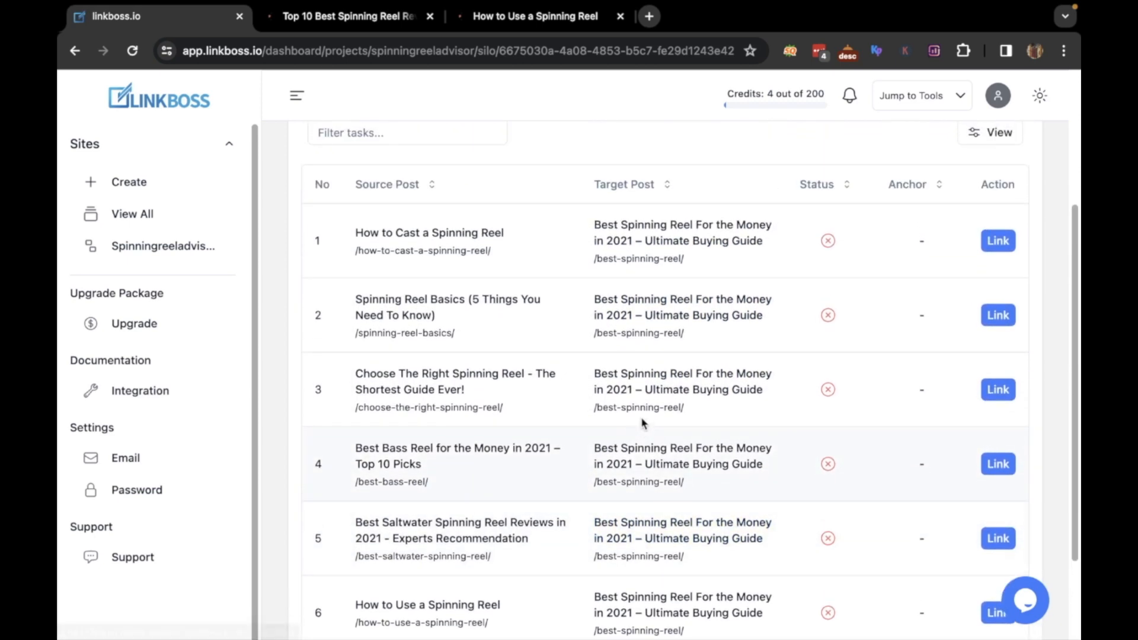
mouse_move(878, 254)
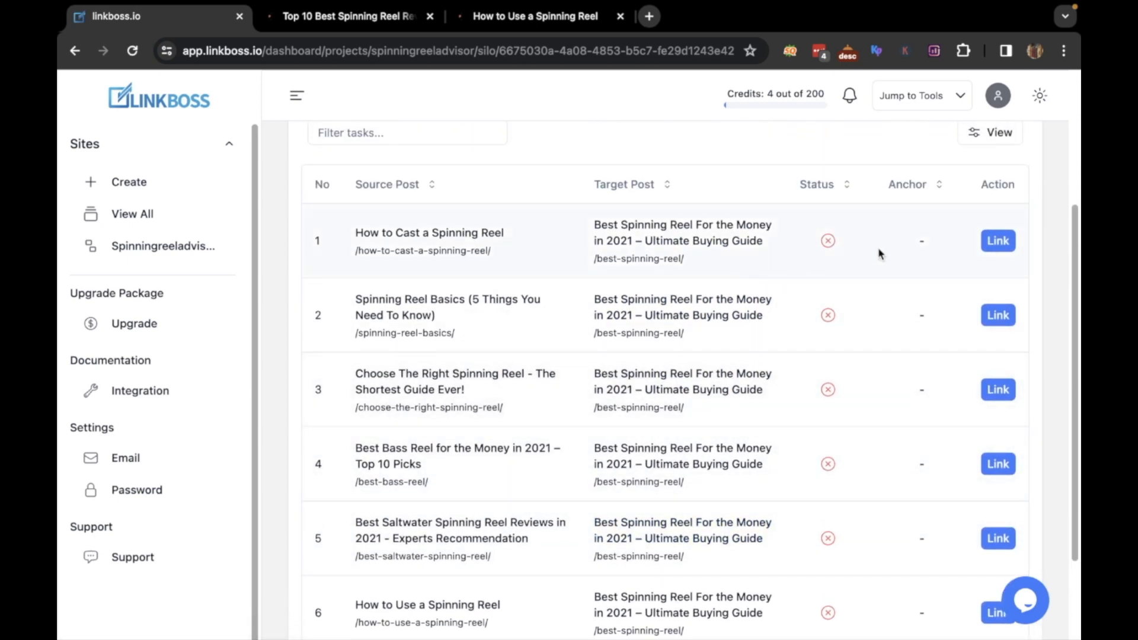
left_click(997, 240)
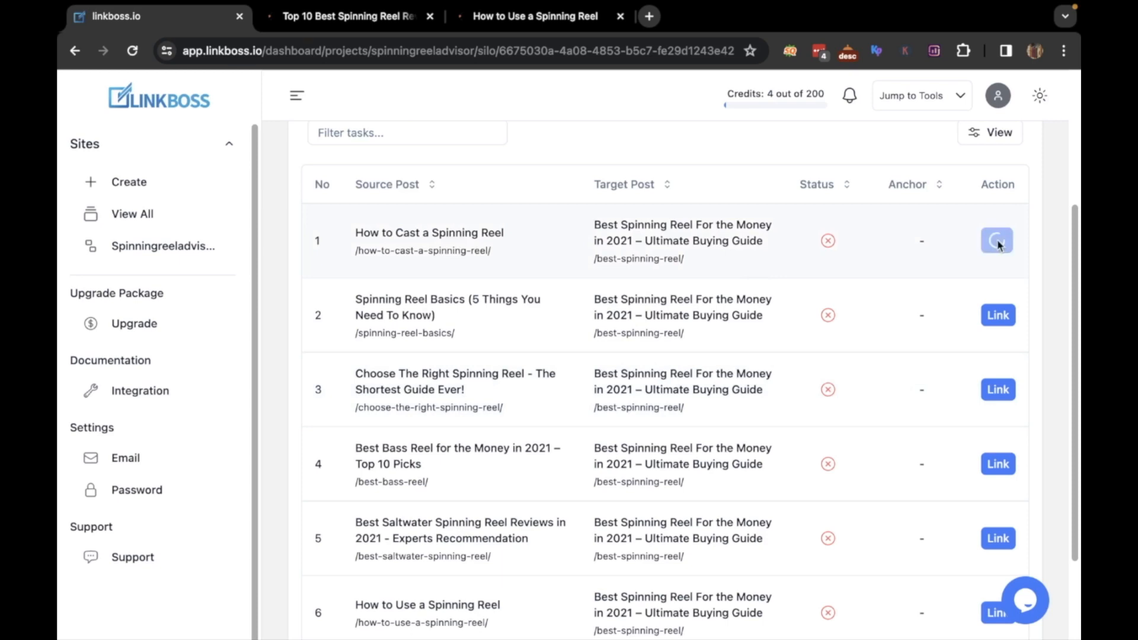
Step: Re-anchor the second sentence to 'spinning reel is the best one for beginners' and insert it
left_click(996, 240)
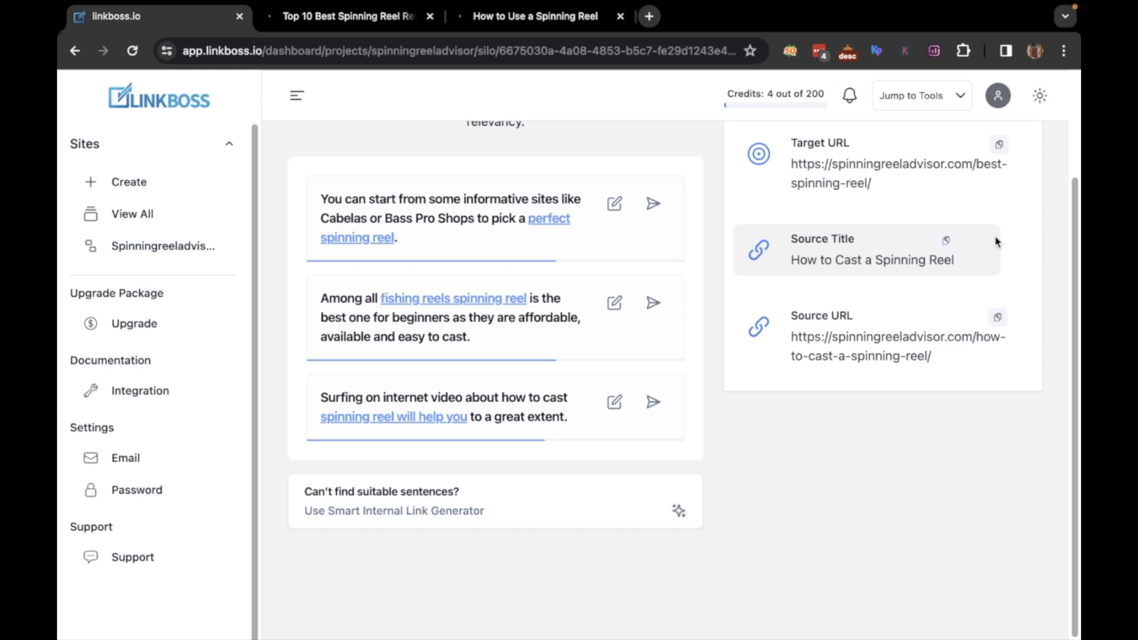
mouse_move(399, 305)
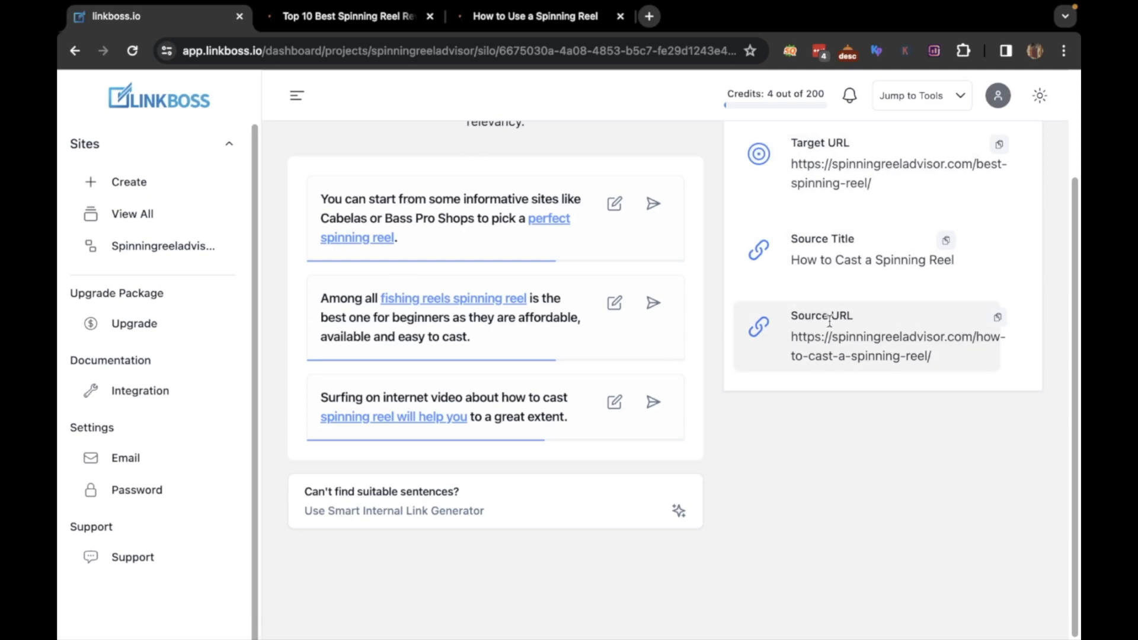
mouse_move(688, 317)
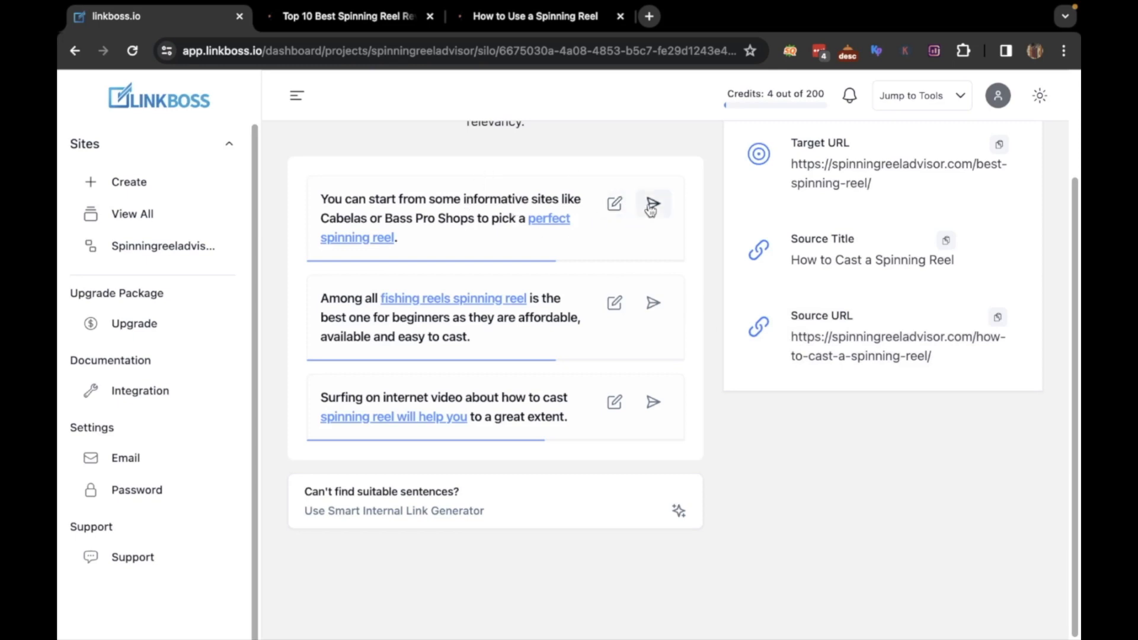
mouse_move(652, 205)
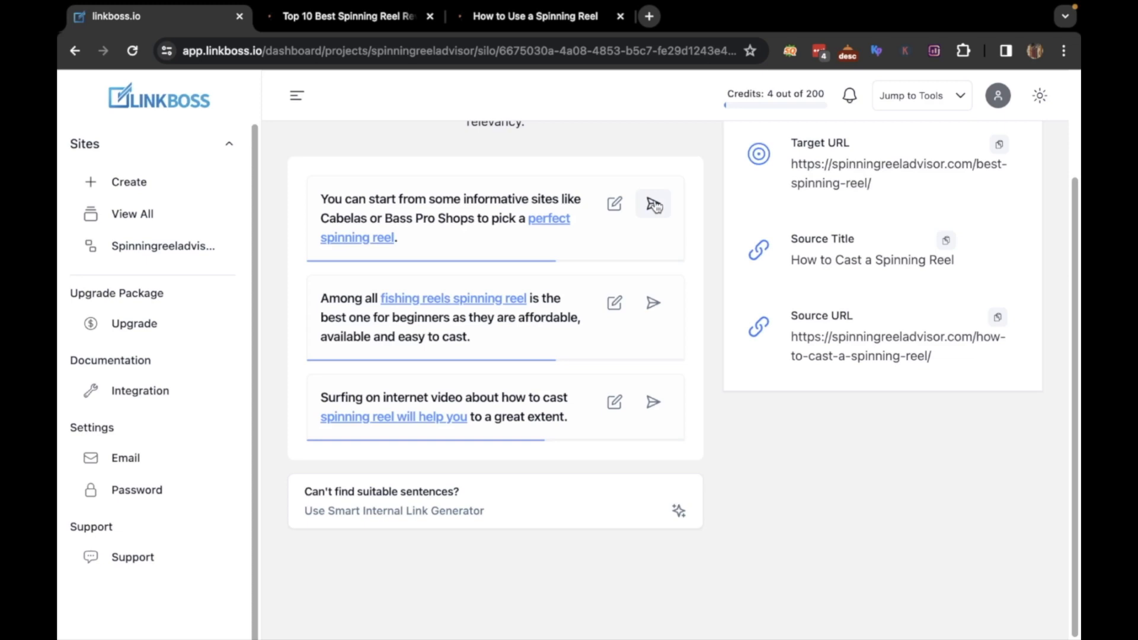
mouse_move(615, 203)
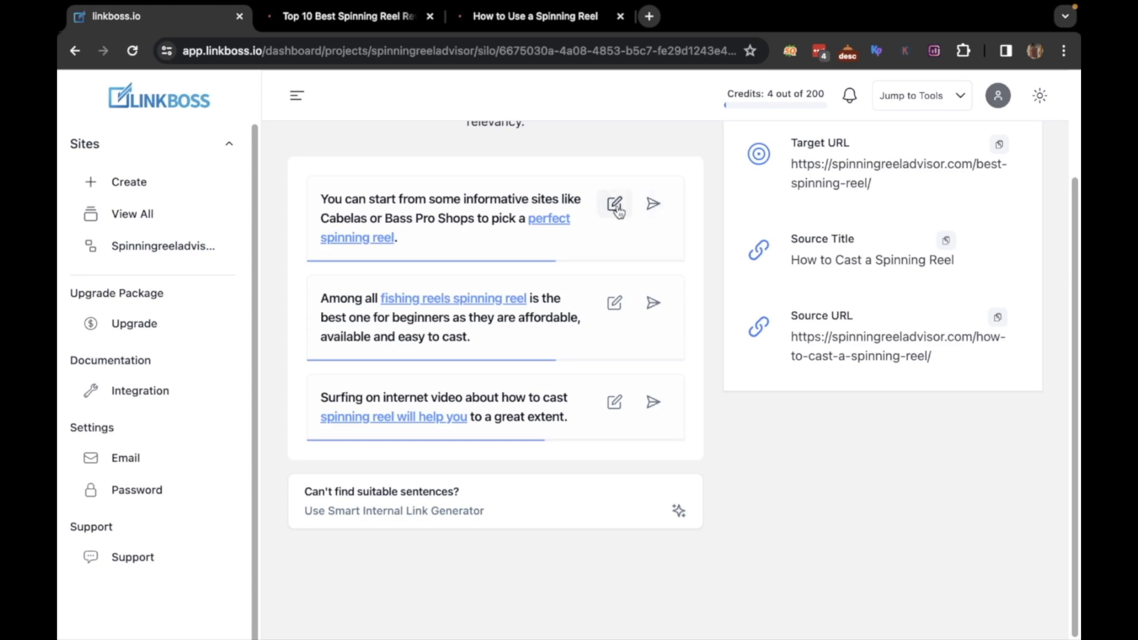
mouse_move(598, 252)
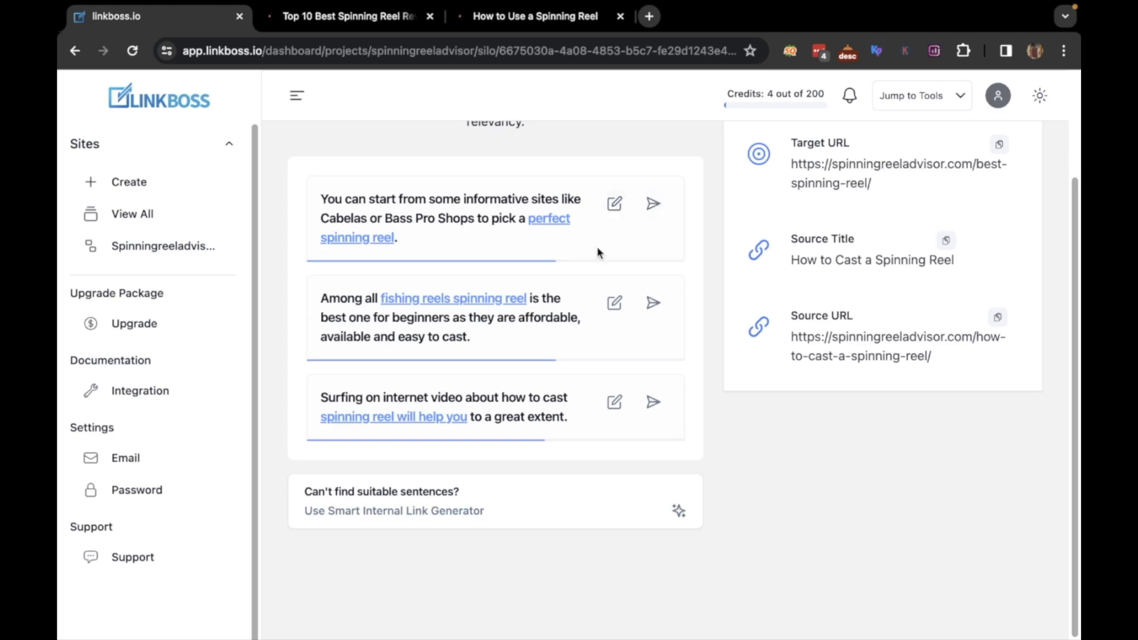
mouse_move(550, 335)
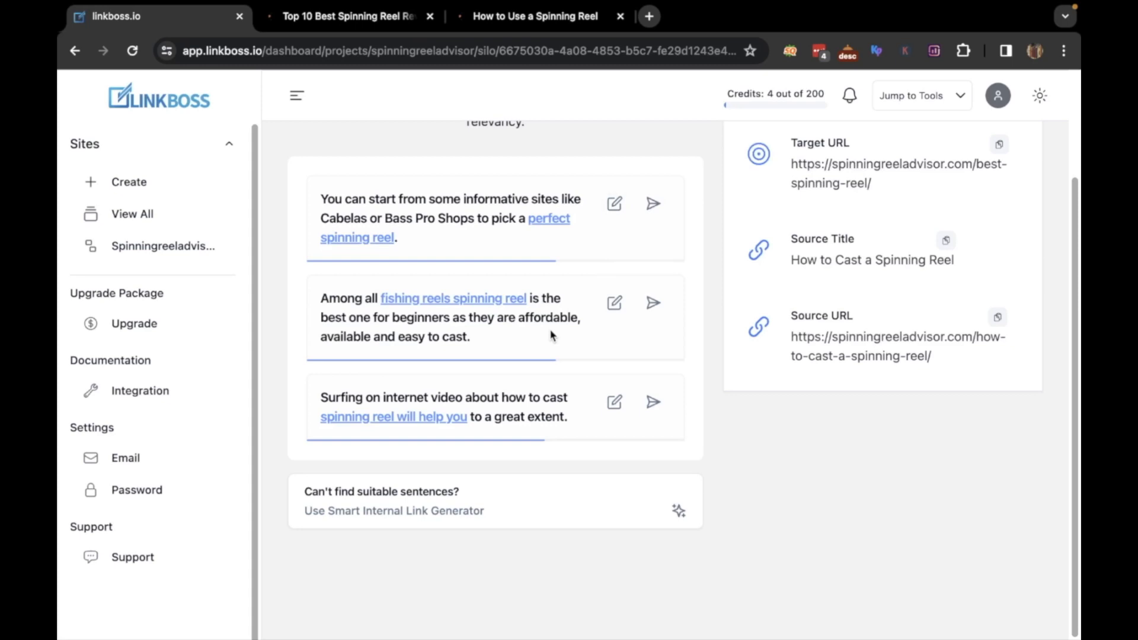
left_click(613, 303)
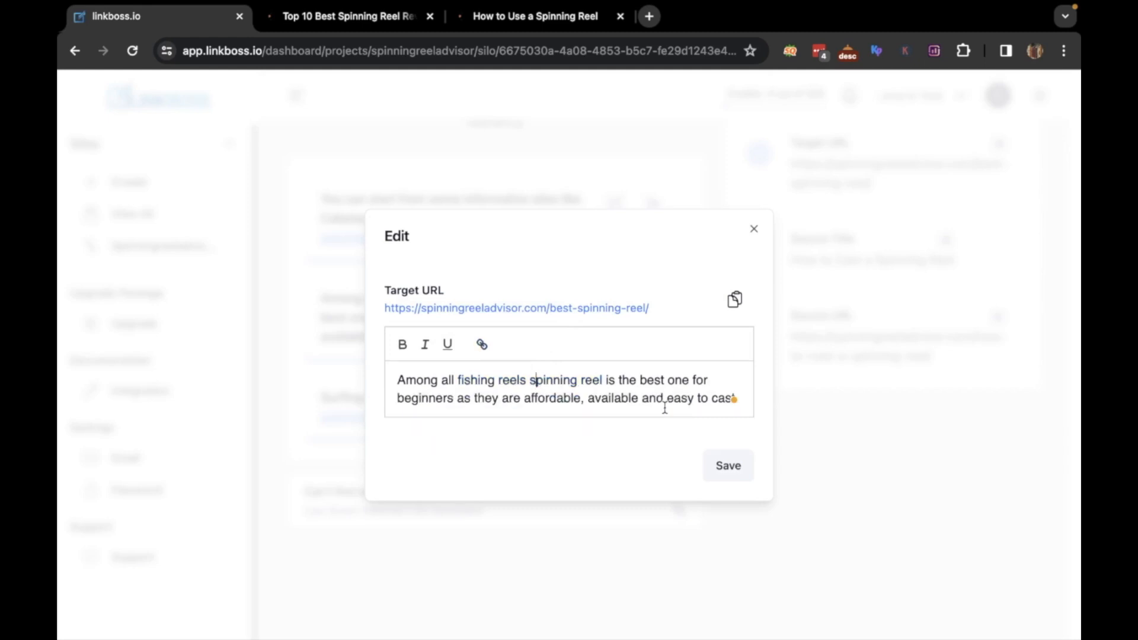
left_click(480, 344)
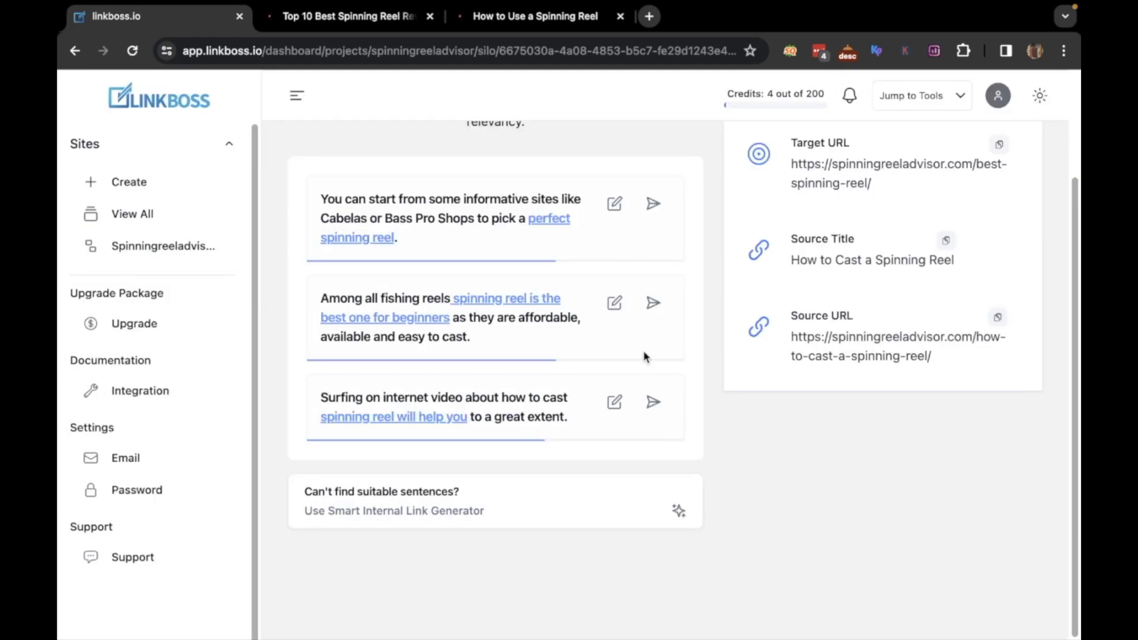
mouse_move(651, 303)
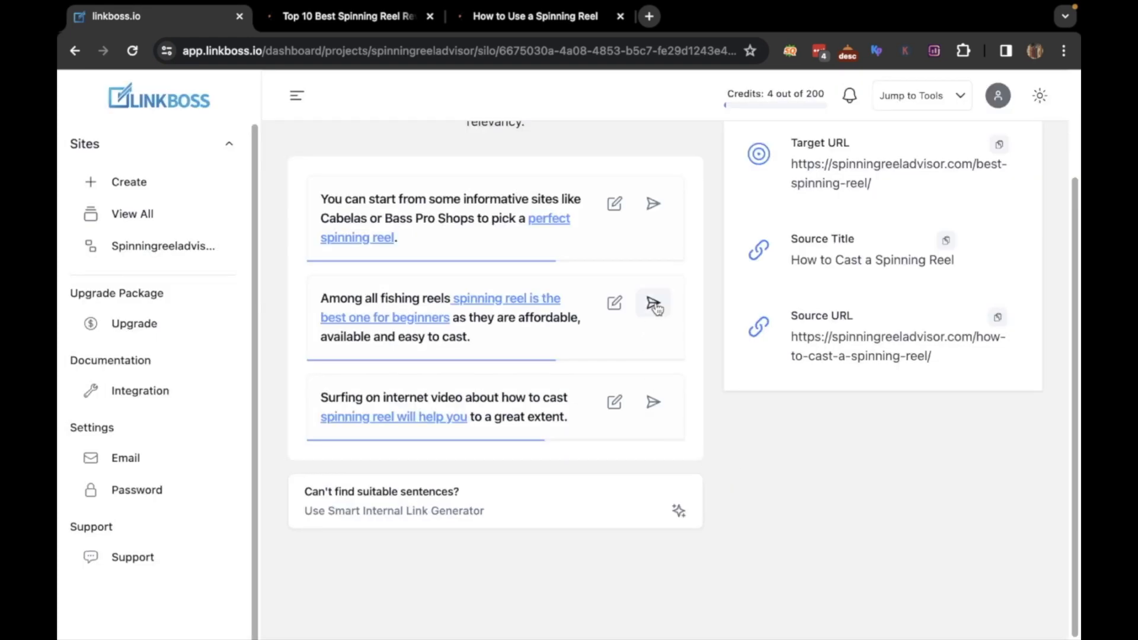
left_click(652, 303)
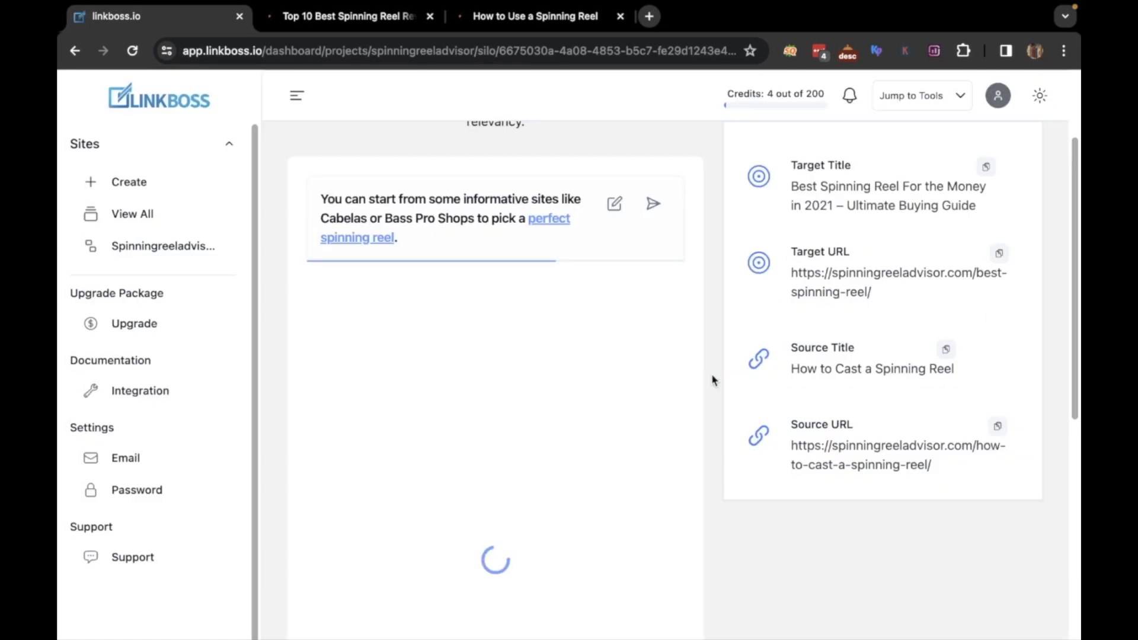
Step: Confirm row 1 is linked and start the row 2 Spinning Reel Basics link task
left_click(652, 204)
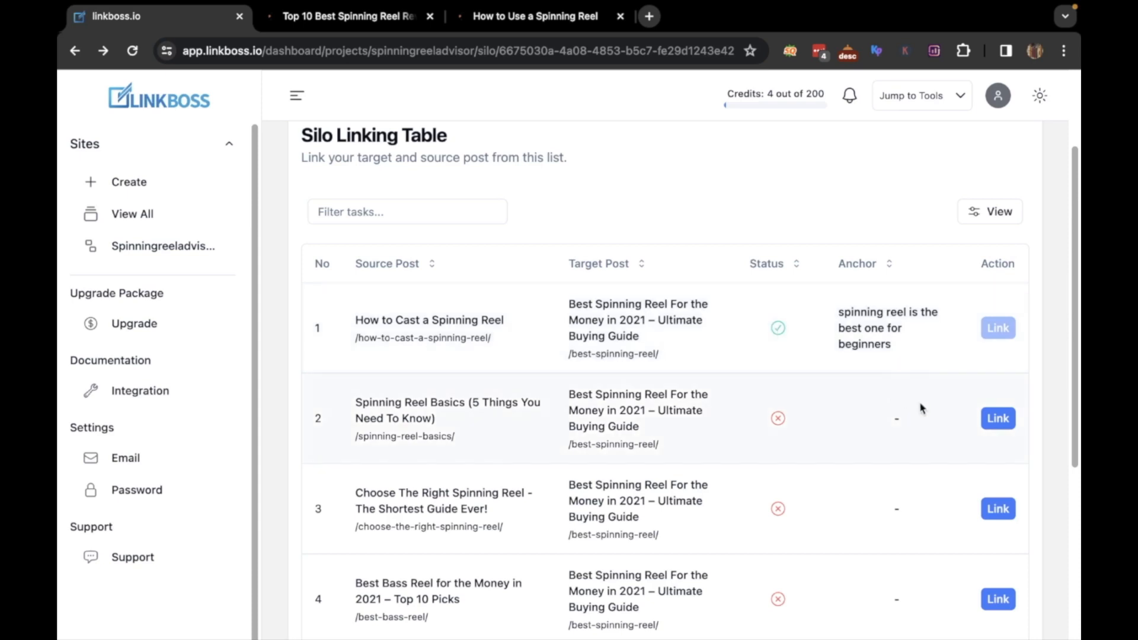
left_click(996, 418)
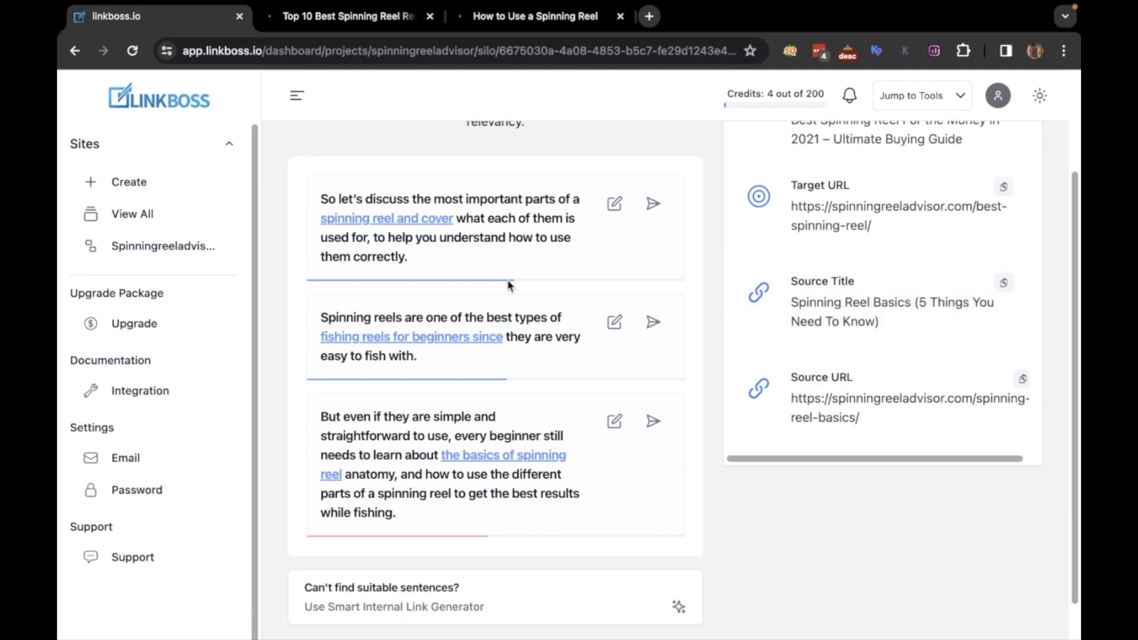
mouse_move(474, 218)
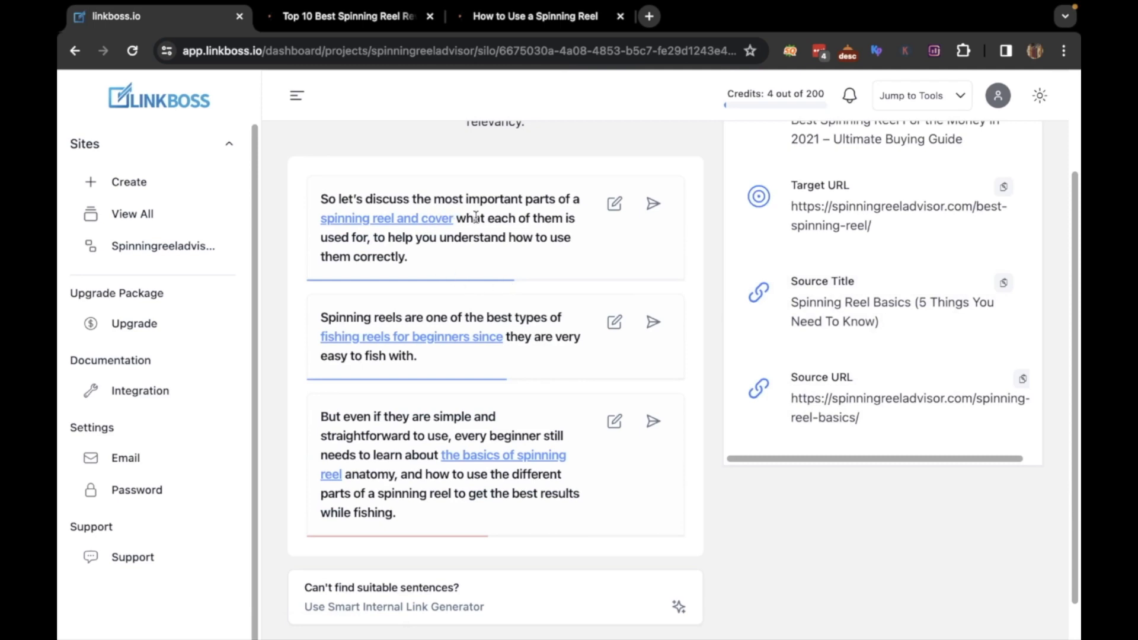
mouse_move(478, 250)
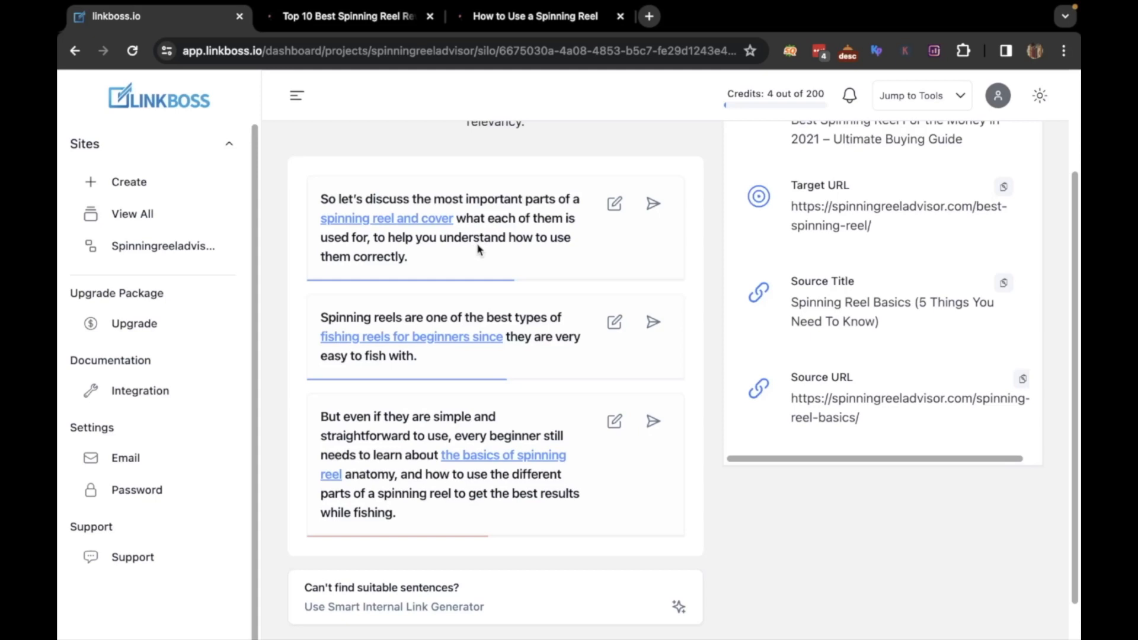
scroll("down", 3)
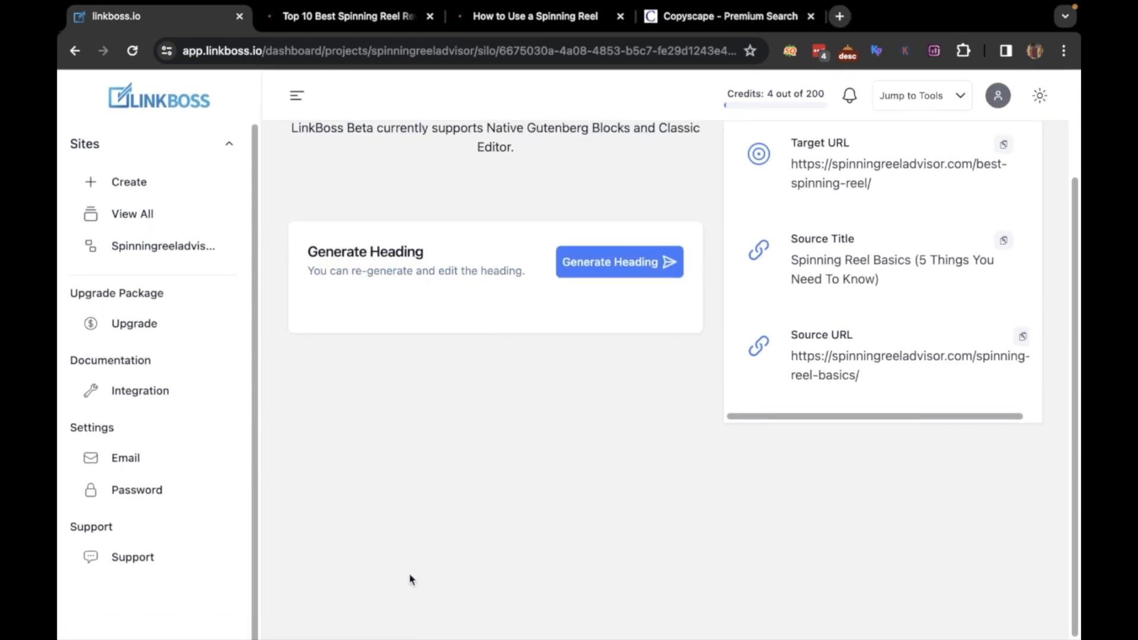
mouse_move(594, 274)
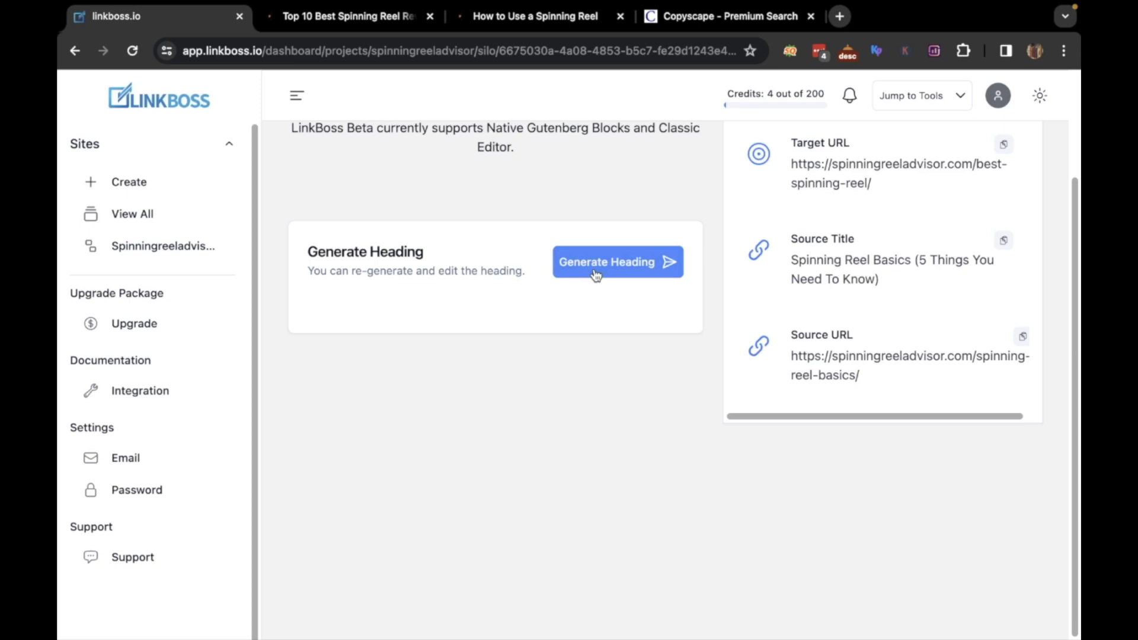
Step: Generate a new section heading for Spinning Reel Basics and view the anchor suggestions
left_click(617, 262)
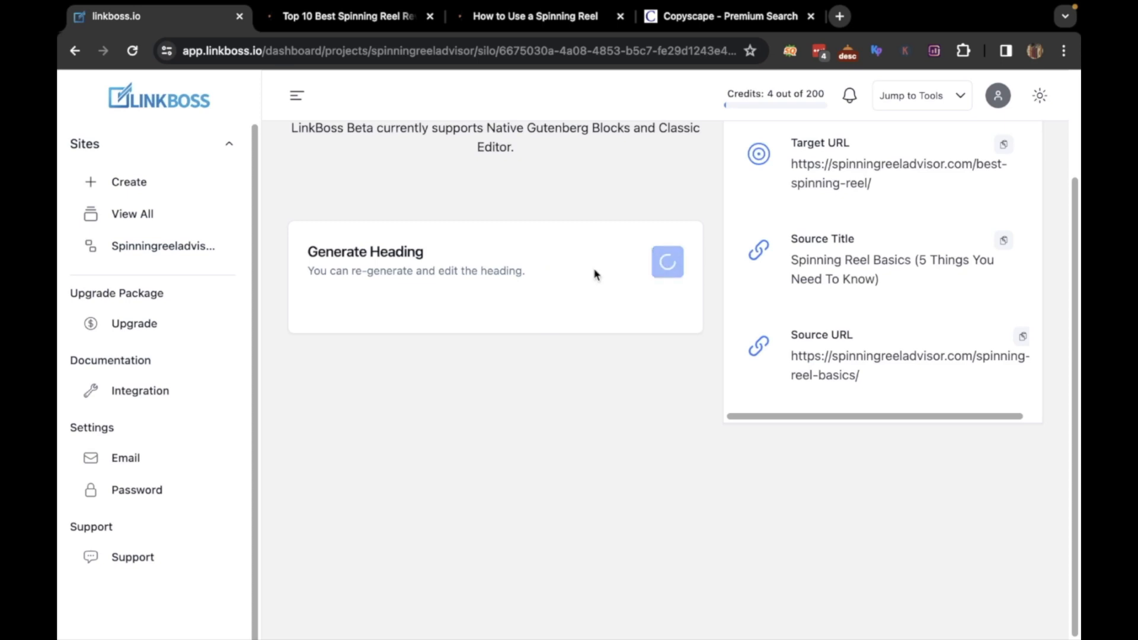
left_click(665, 262)
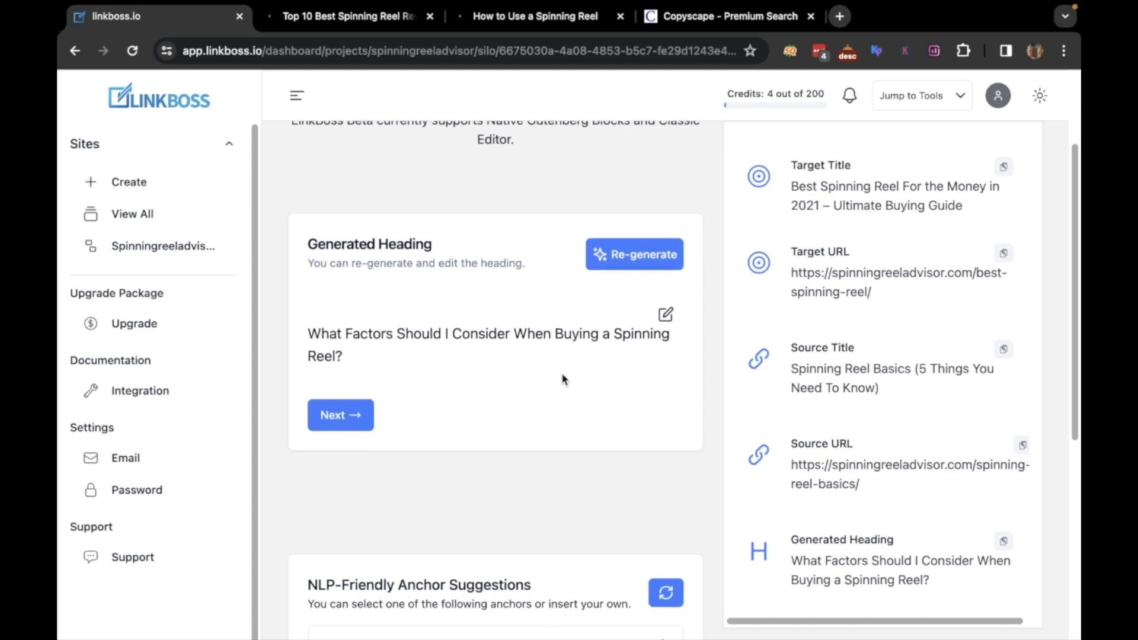
scroll("down", 3)
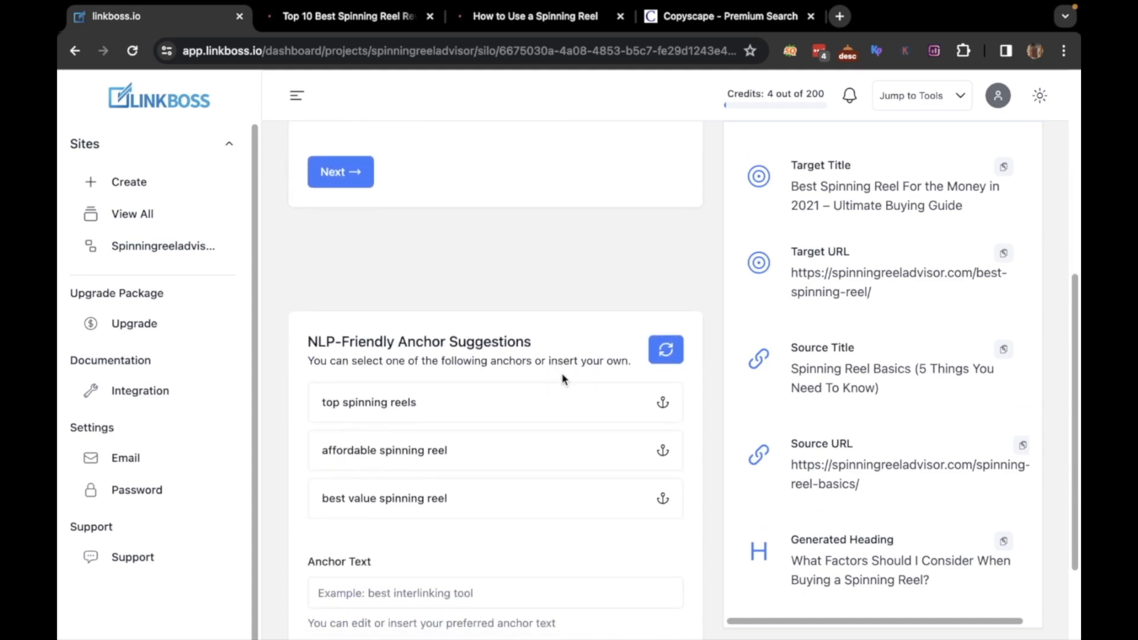
scroll("up", 3)
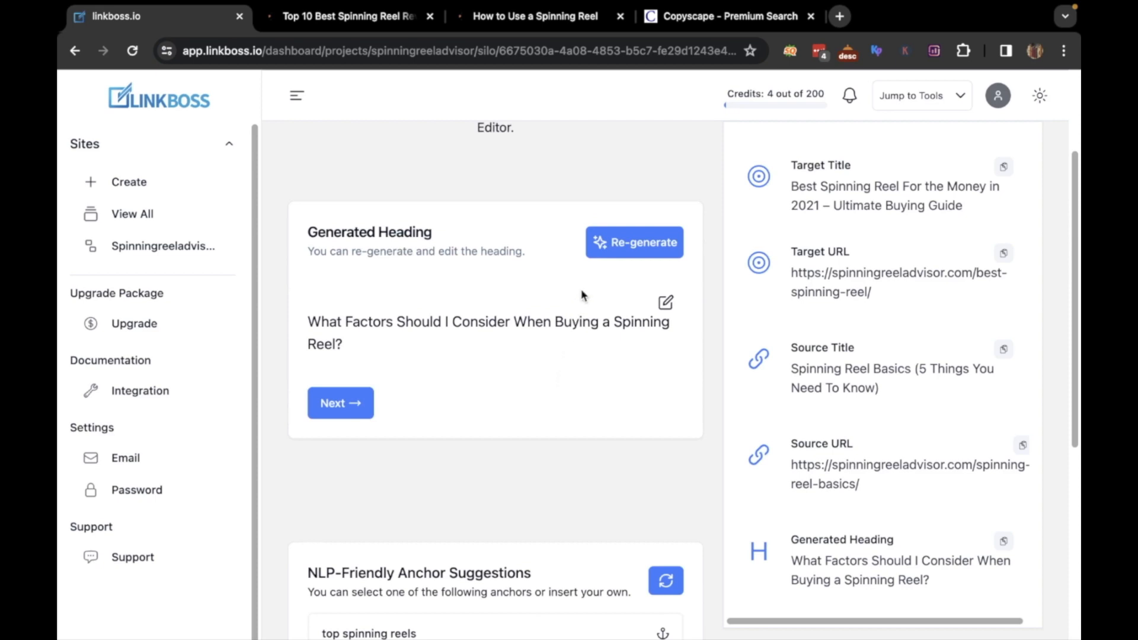
mouse_move(633, 241)
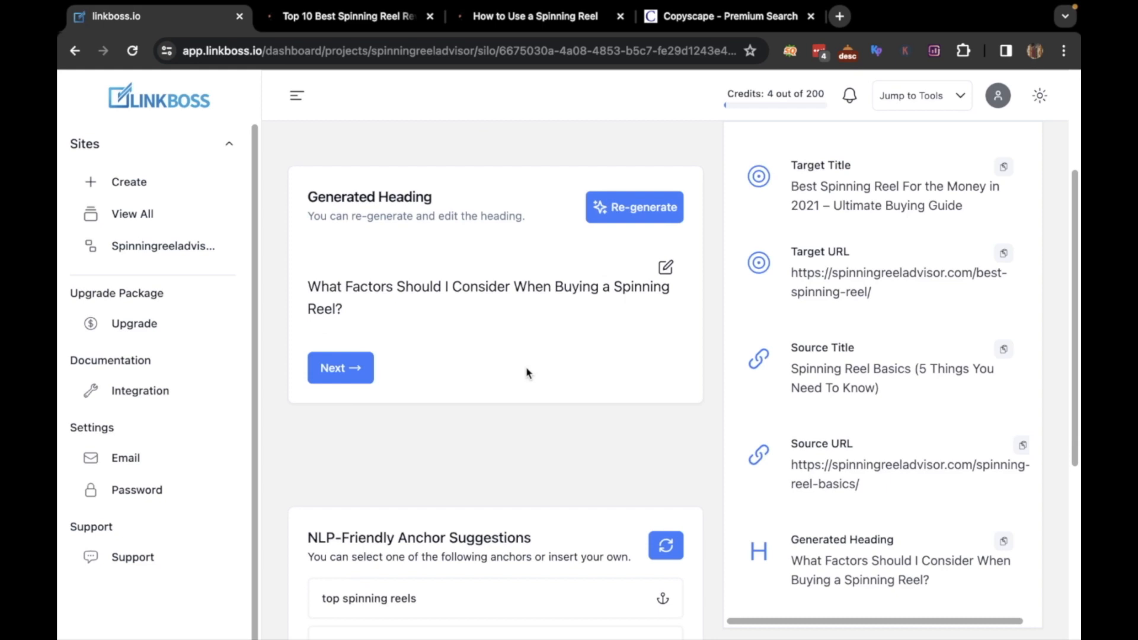
scroll("down", 3)
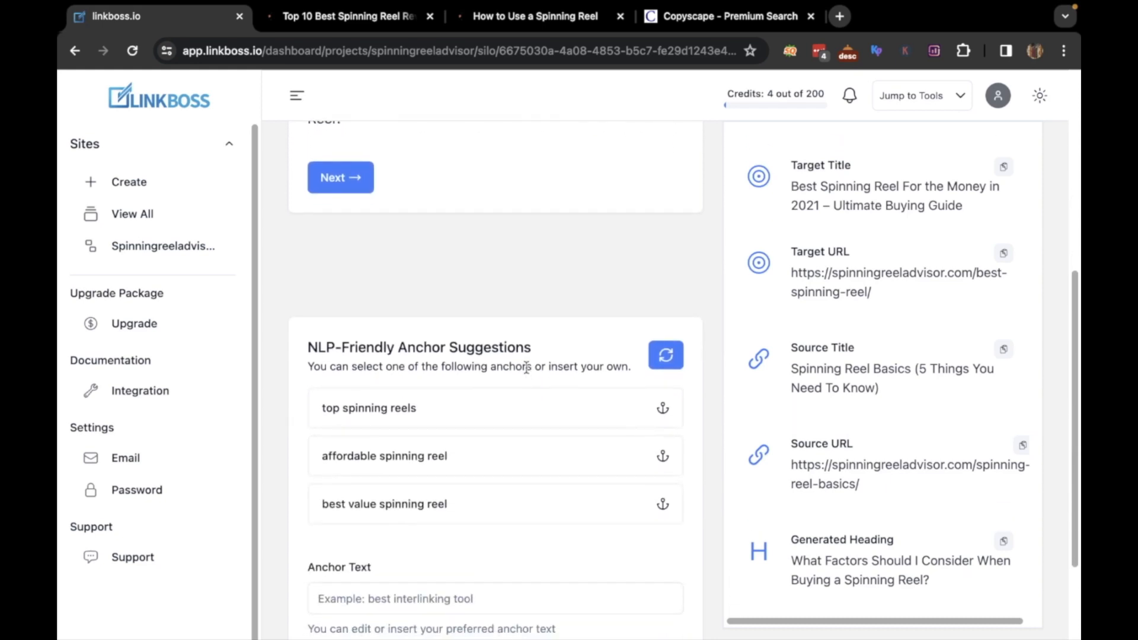
scroll("down", 3)
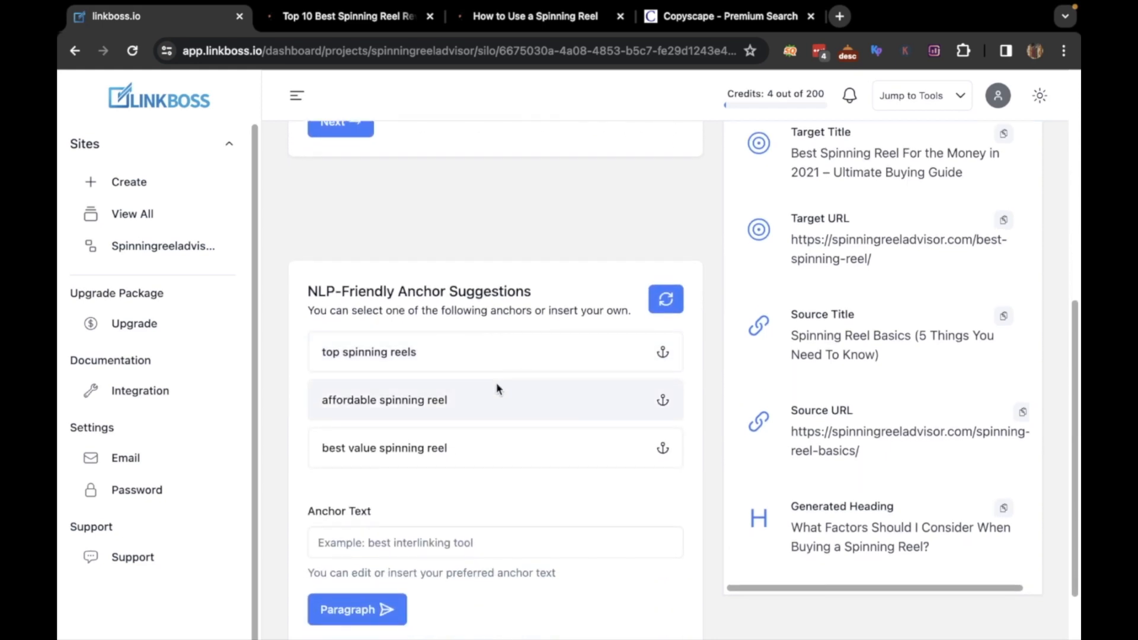
mouse_move(435, 356)
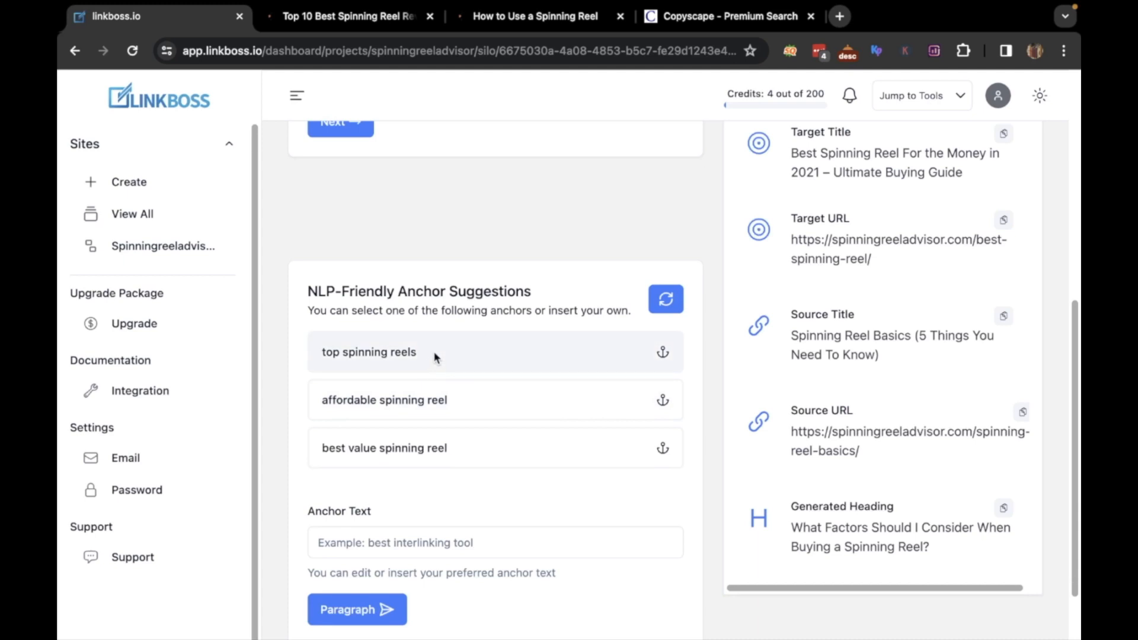
Step: Change the 'top spinning reels' anchor to 'high quality spinning reels' and generate the paragraph
left_click(368, 352)
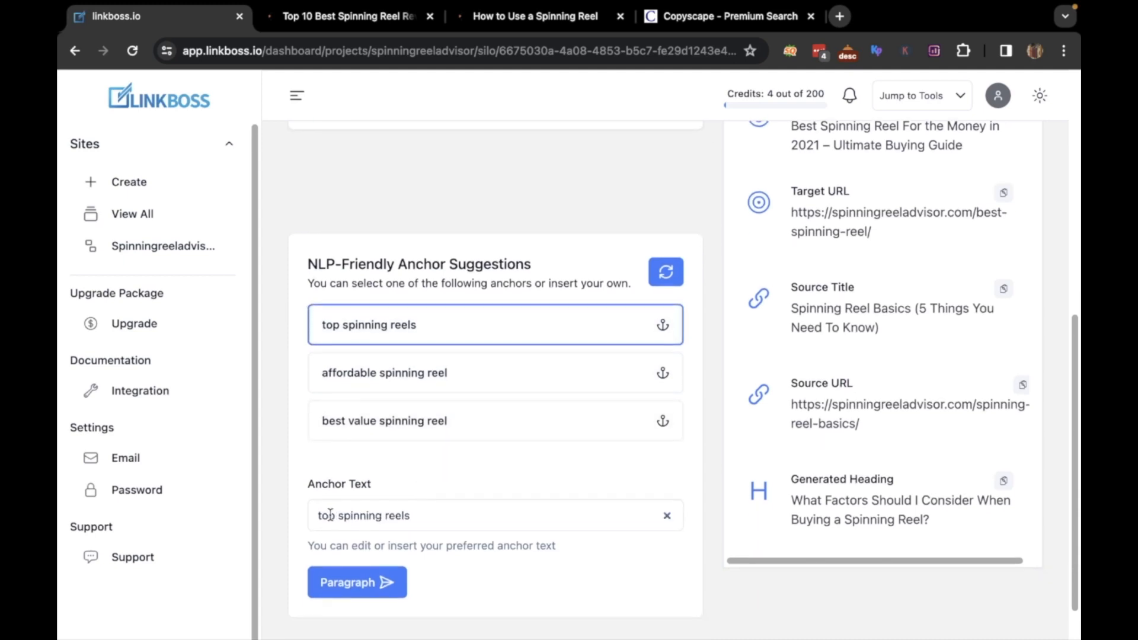
type("h")
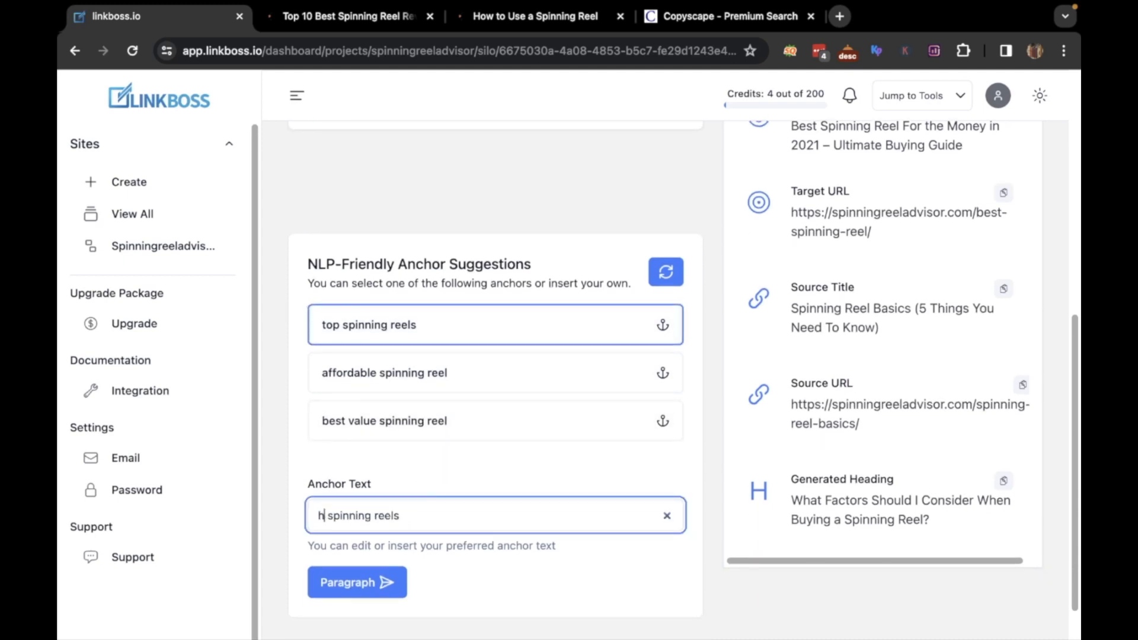
type("high qualit")
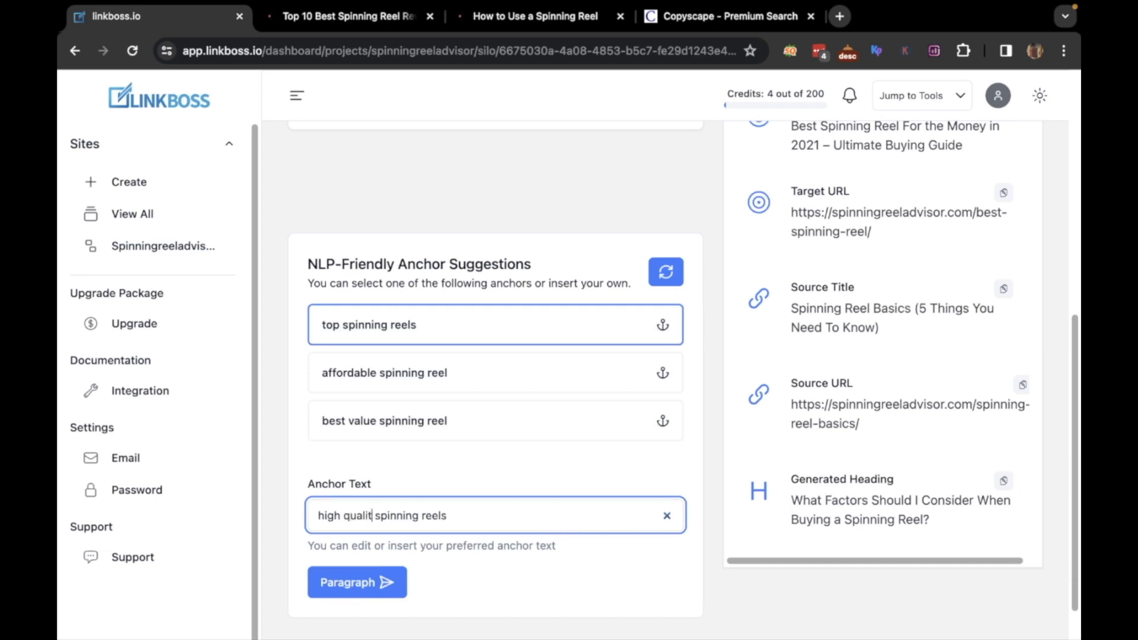
type("y")
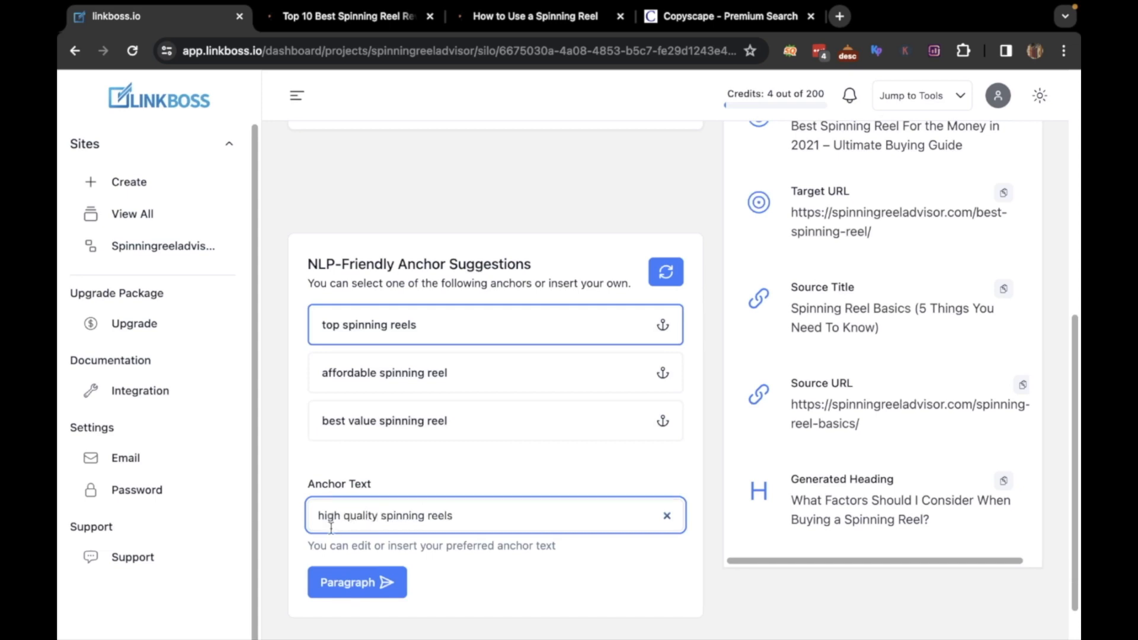
scroll("down", 3)
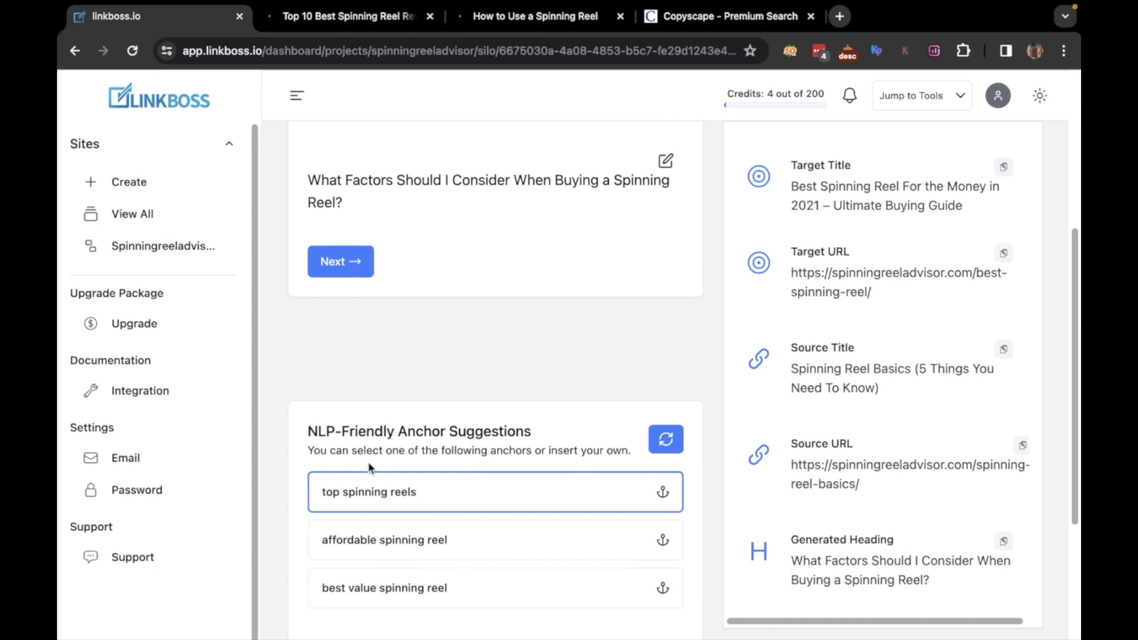
scroll("down", 3)
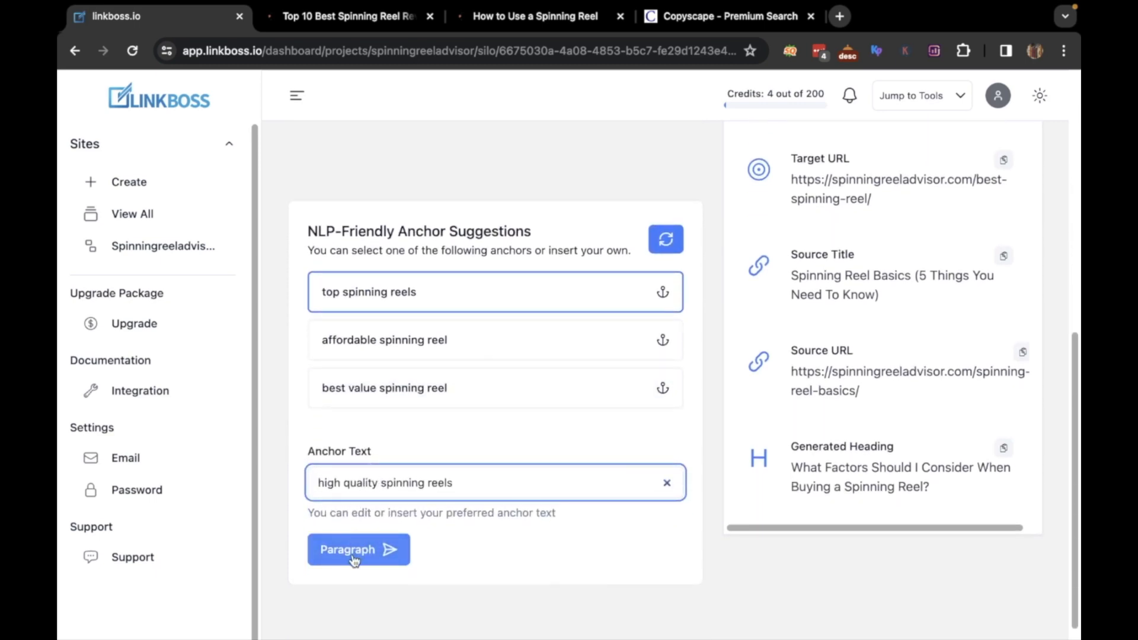
left_click(358, 549)
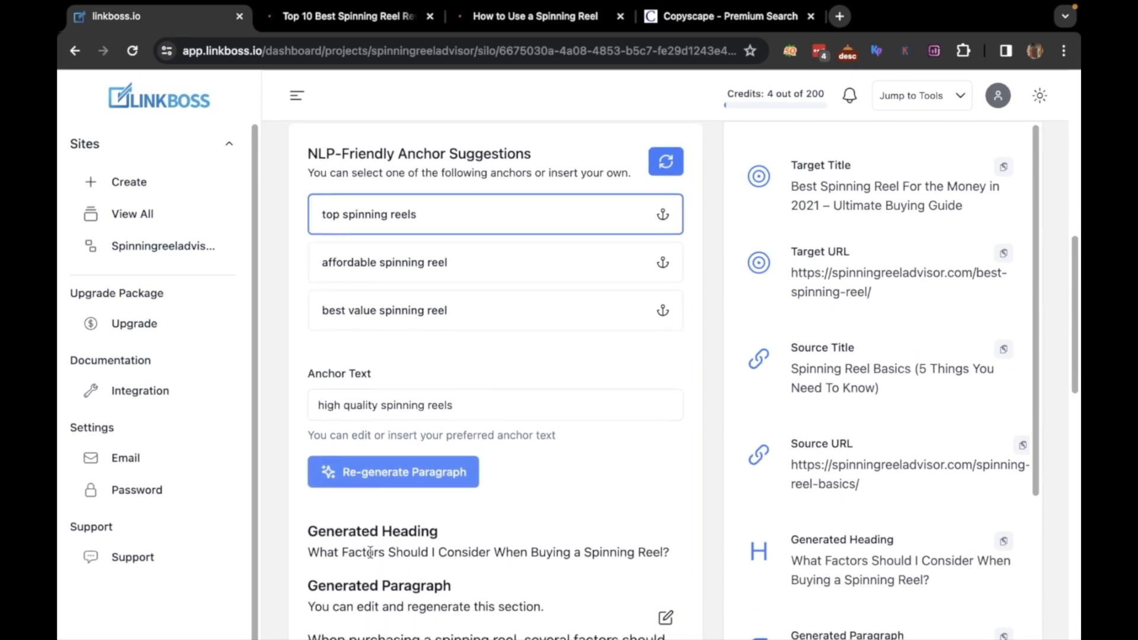
scroll("down", 3)
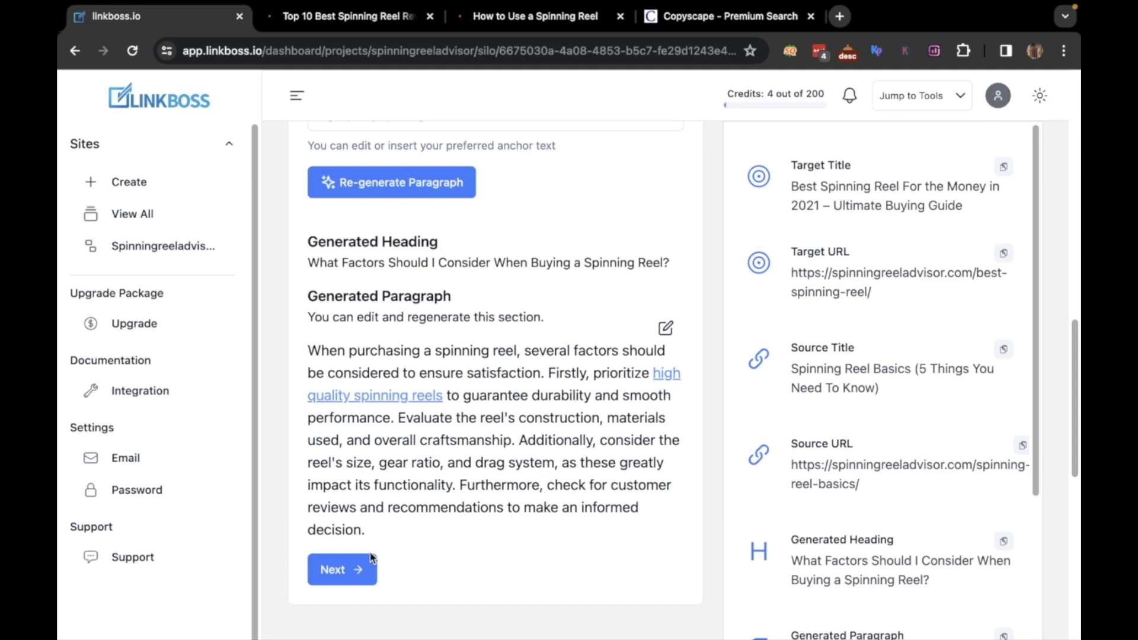
mouse_move(404, 488)
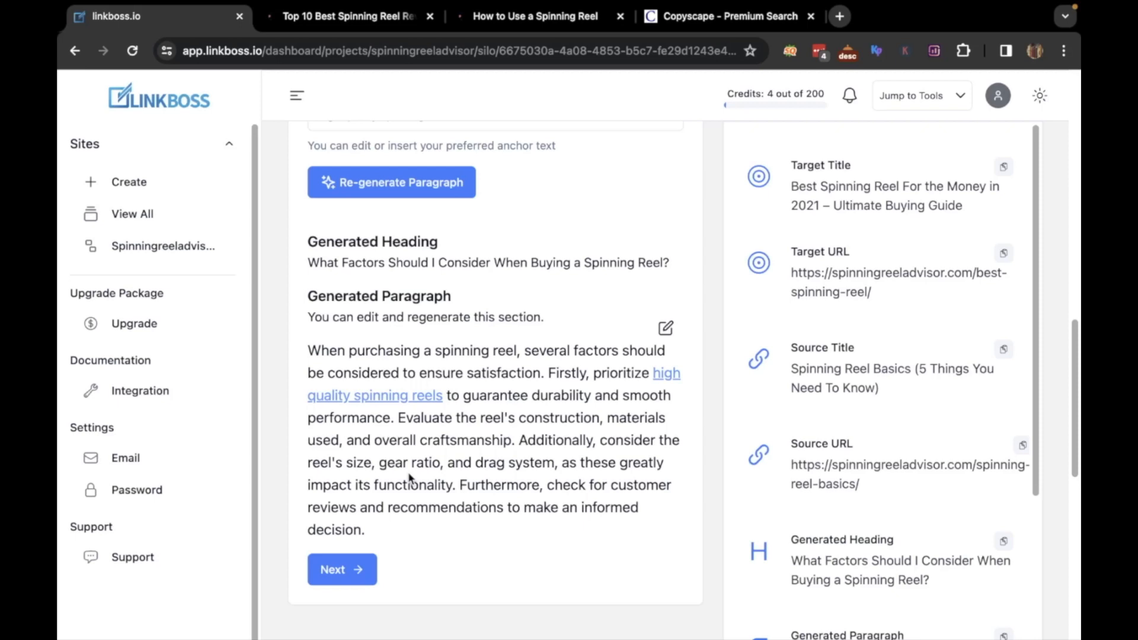
mouse_move(308, 346)
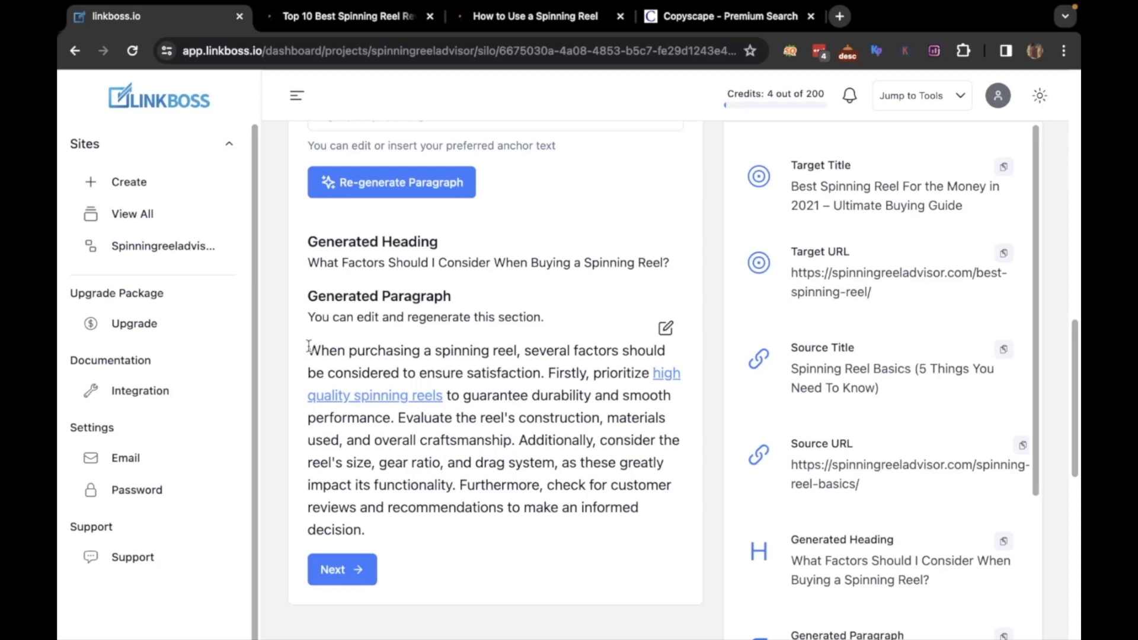
Step: Run a Copyscape Premium Search on the pasted paragraph, then return to LinkBoss
left_click(725, 16)
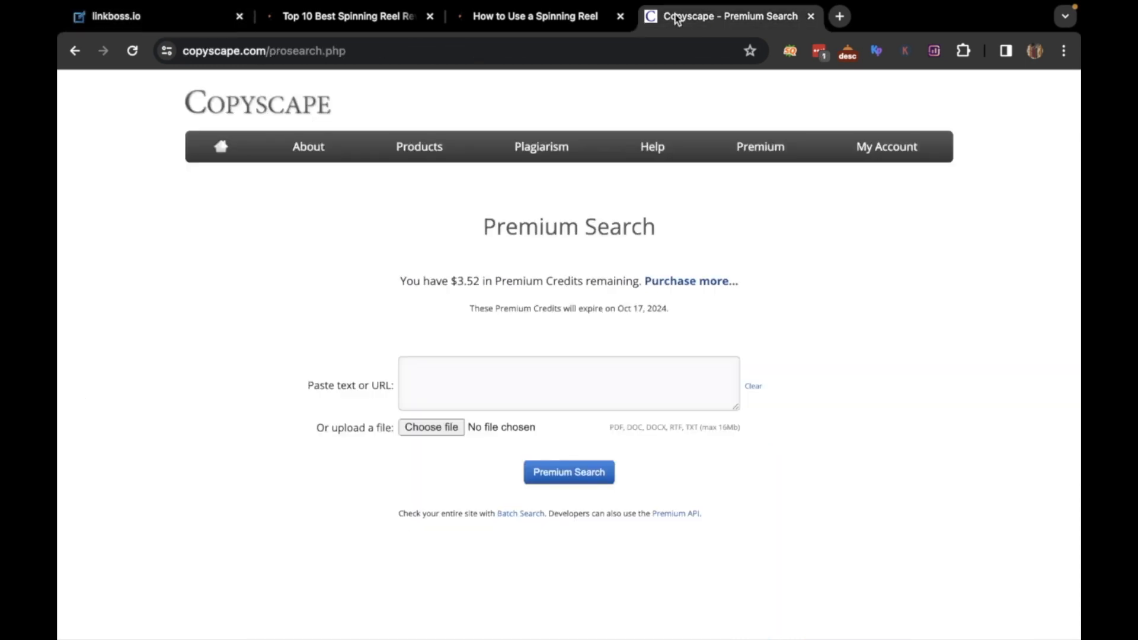
left_click(569, 472)
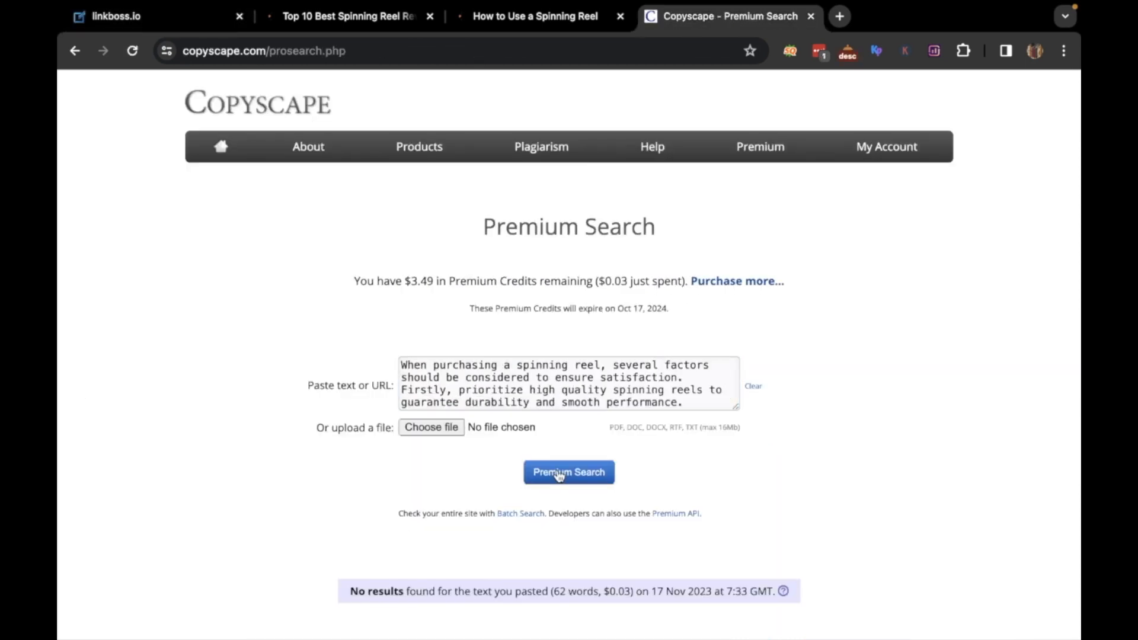
mouse_move(354, 260)
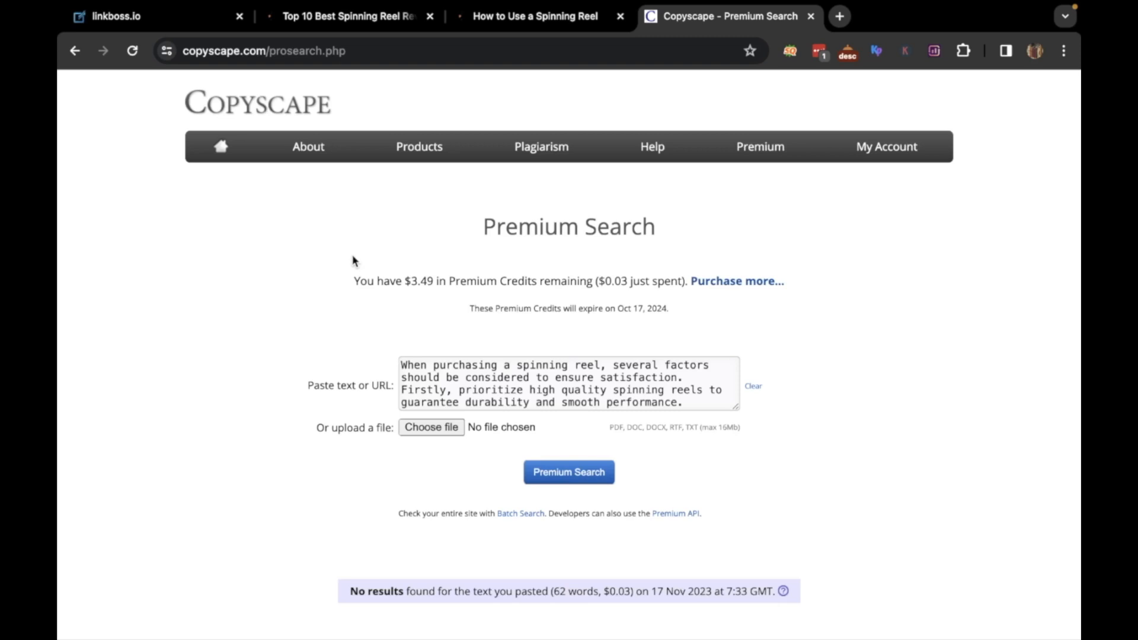
left_click(109, 16)
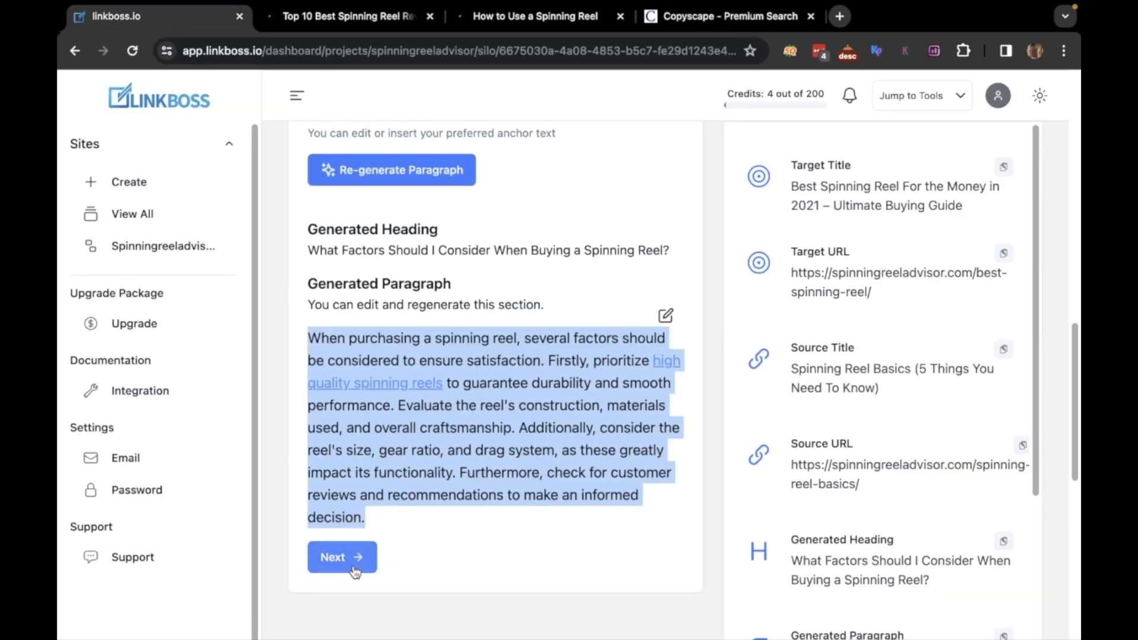
Step: Insert the generated content above the Spool heading in Spinning Reel Basics and update the post
left_click(341, 557)
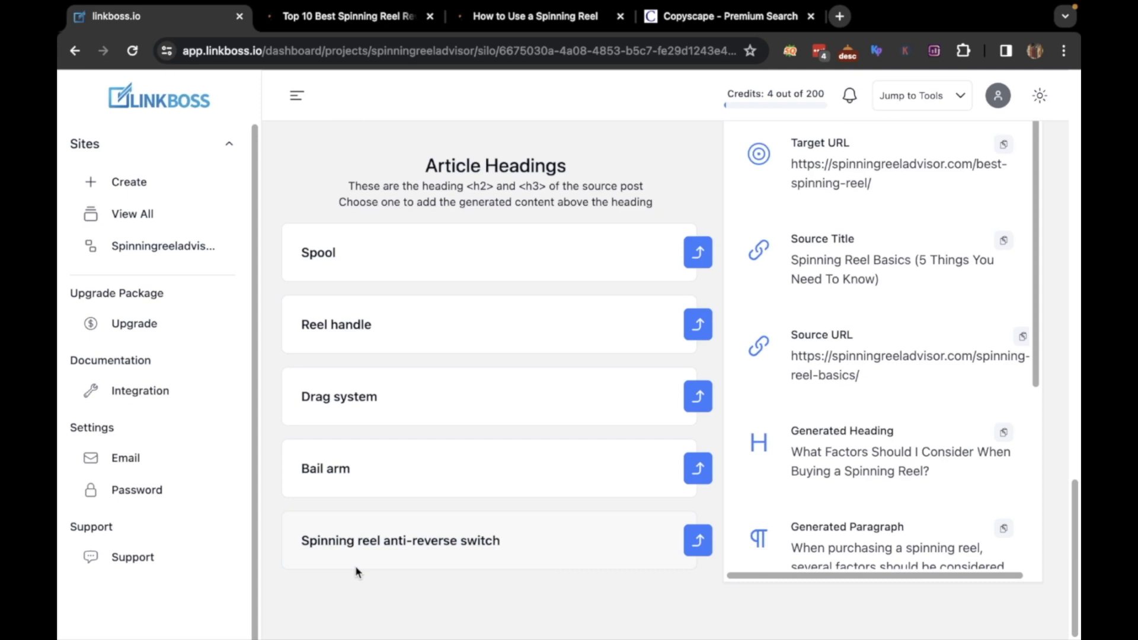
mouse_move(347, 325)
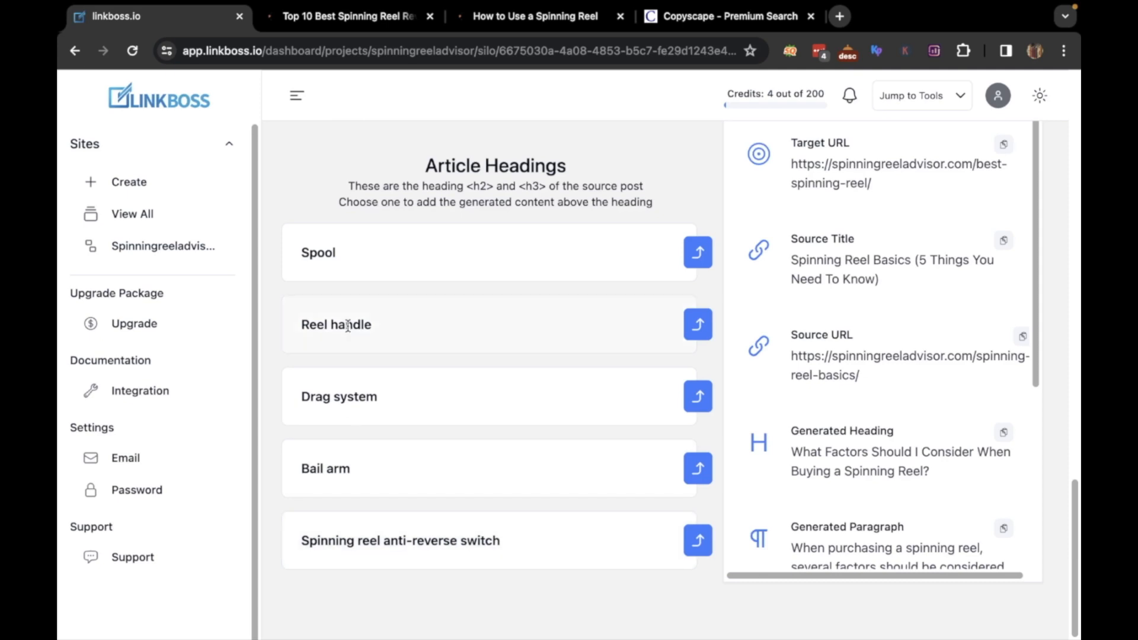
mouse_move(359, 254)
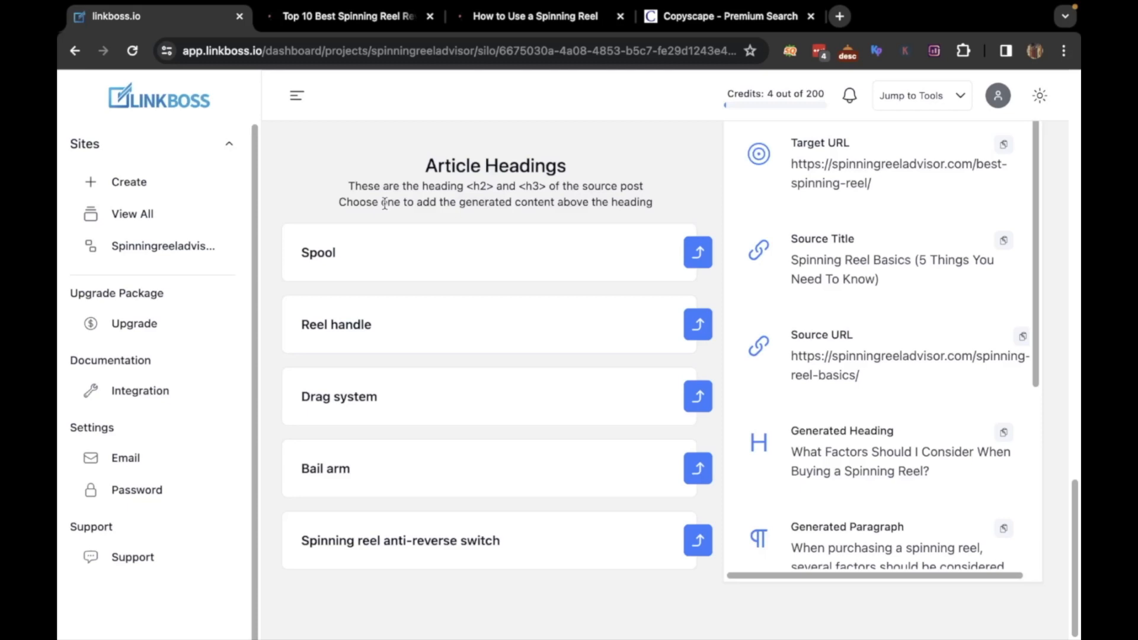
mouse_move(651, 246)
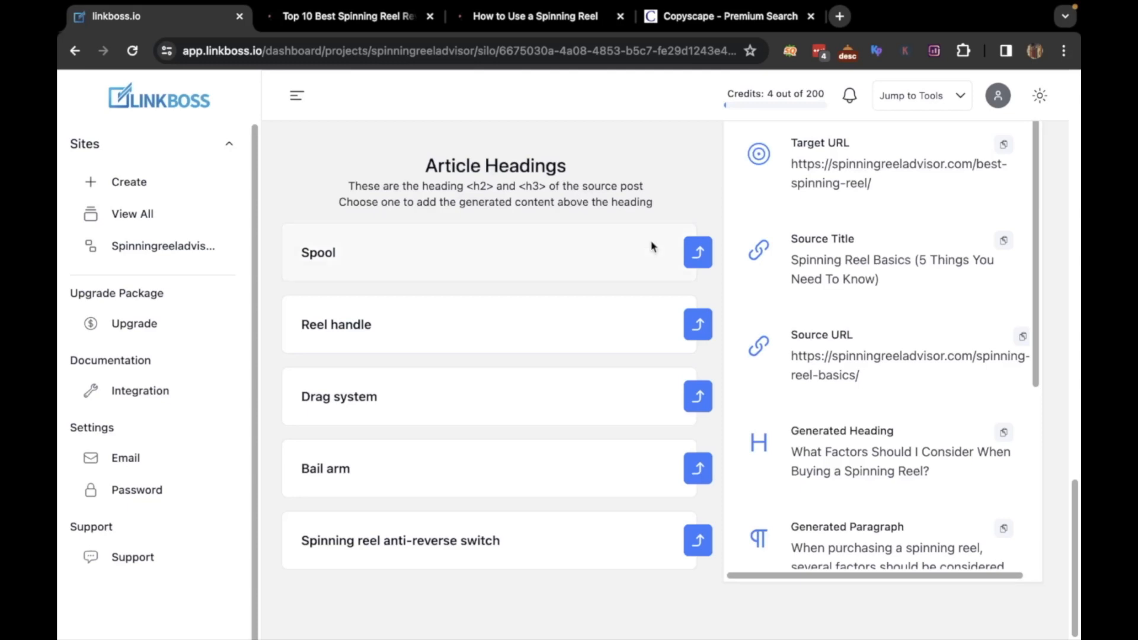
left_click(697, 252)
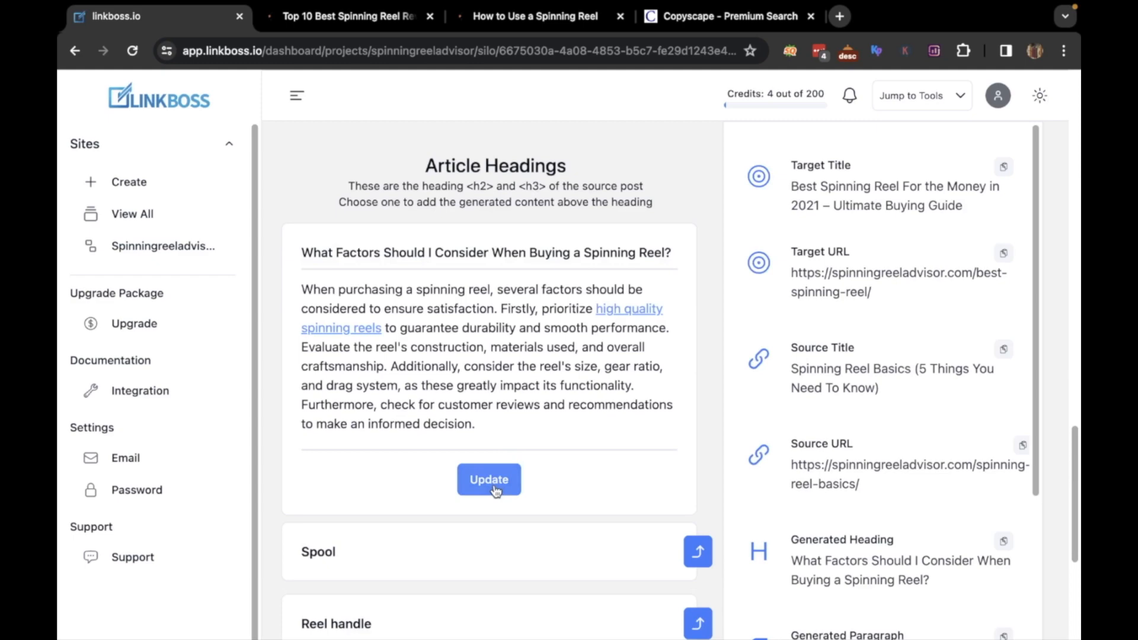
left_click(488, 479)
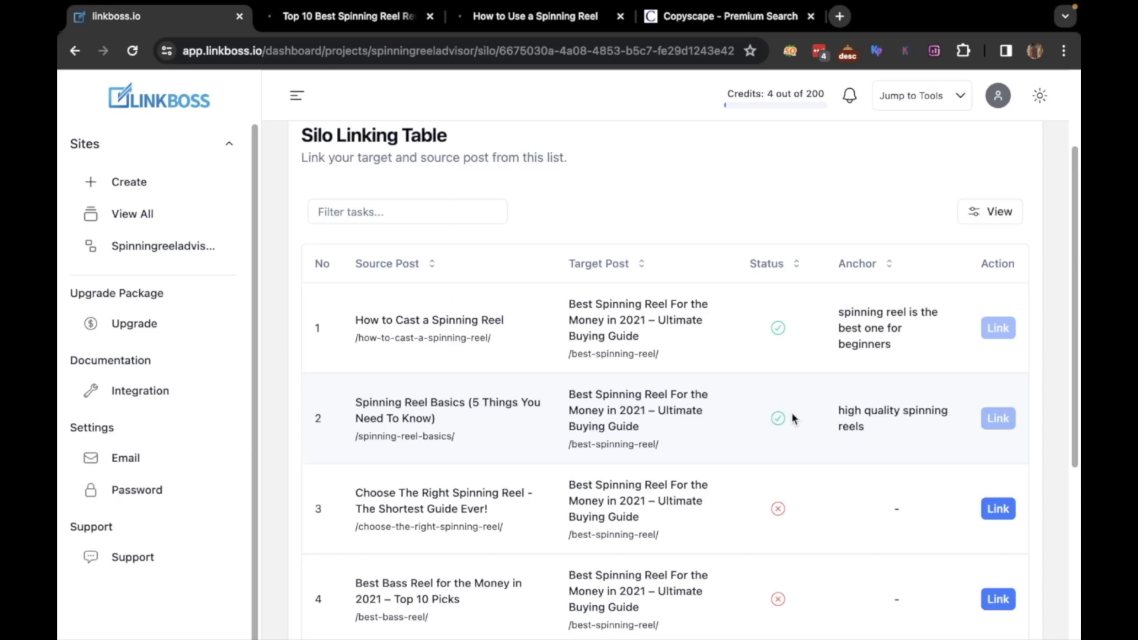
Step: Check all six rows are linked, then view the spinning-reel silo's link graph
scroll("down", 3)
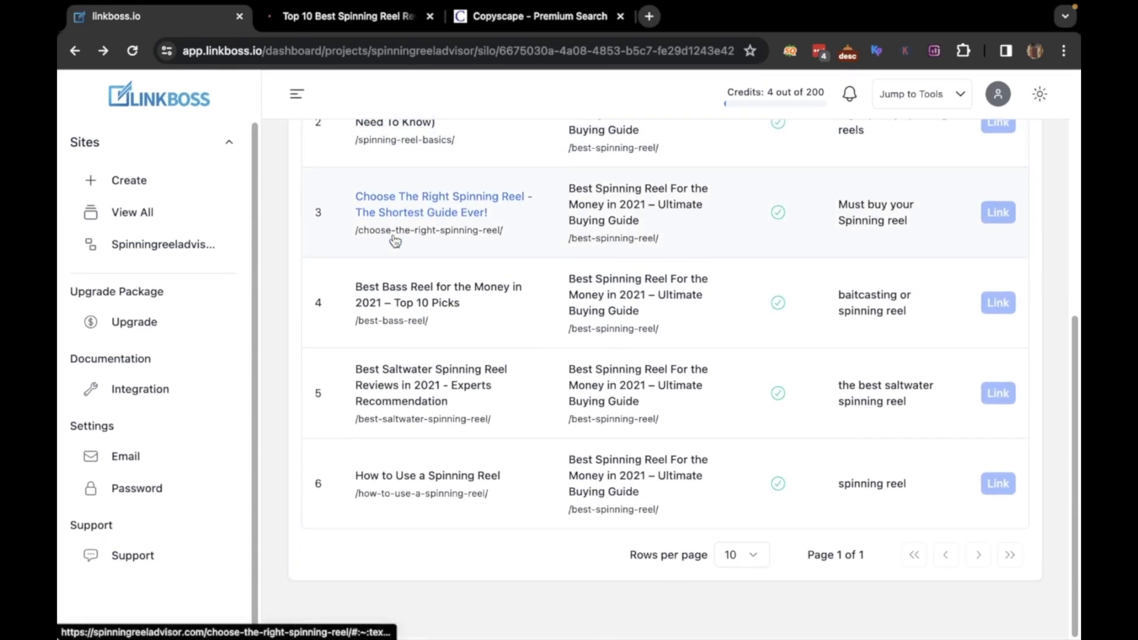
scroll("up", 3)
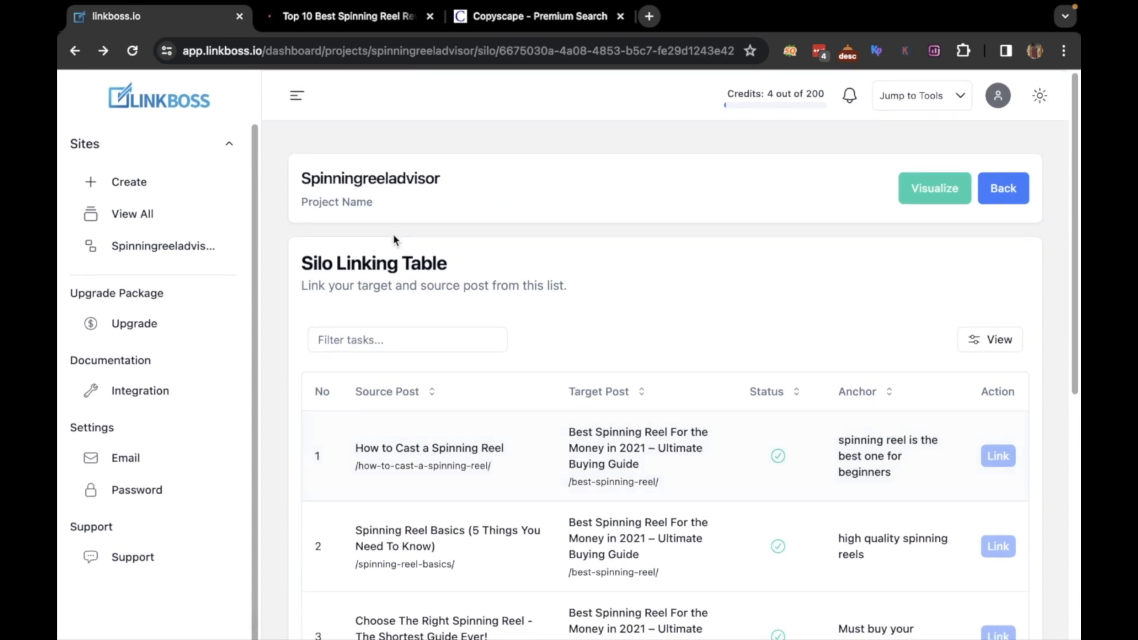
mouse_move(935, 188)
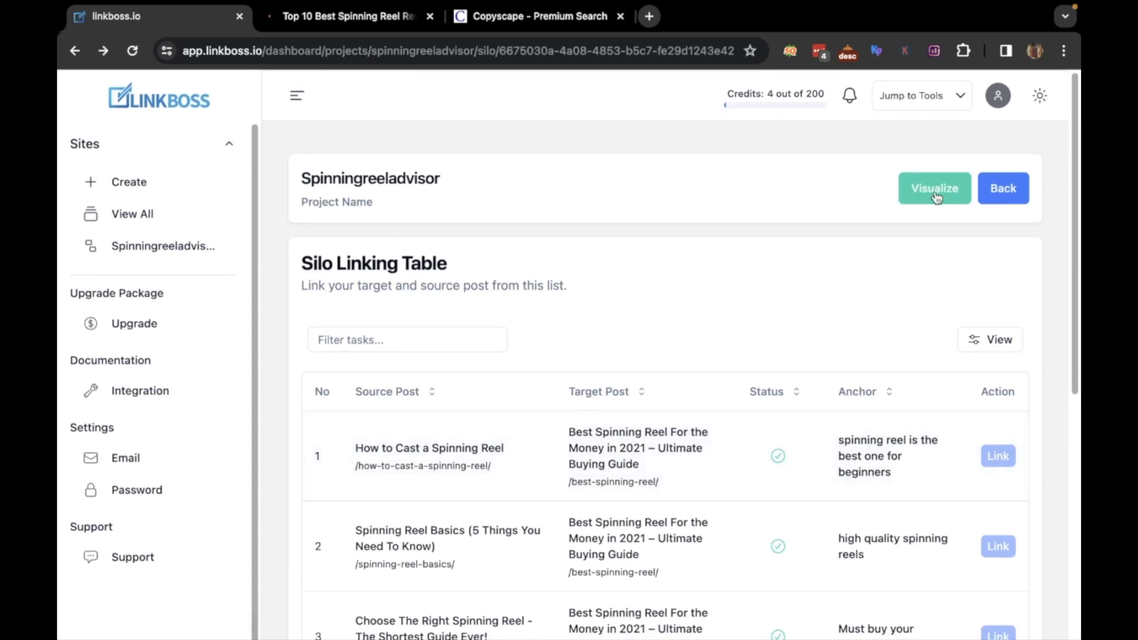
left_click(934, 188)
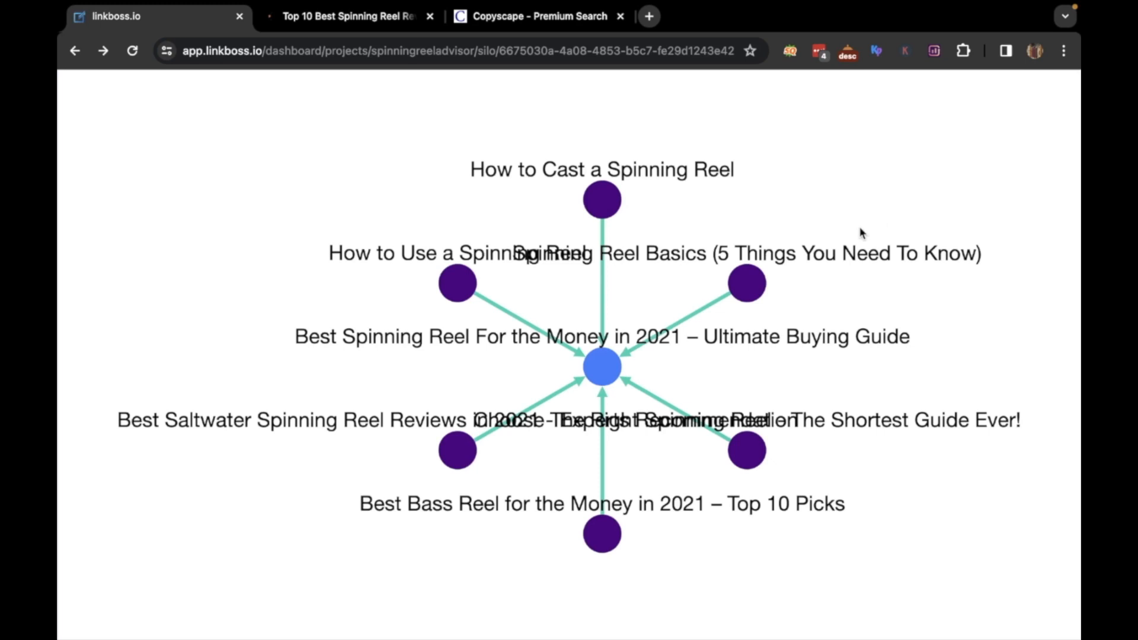
left_click(74, 51)
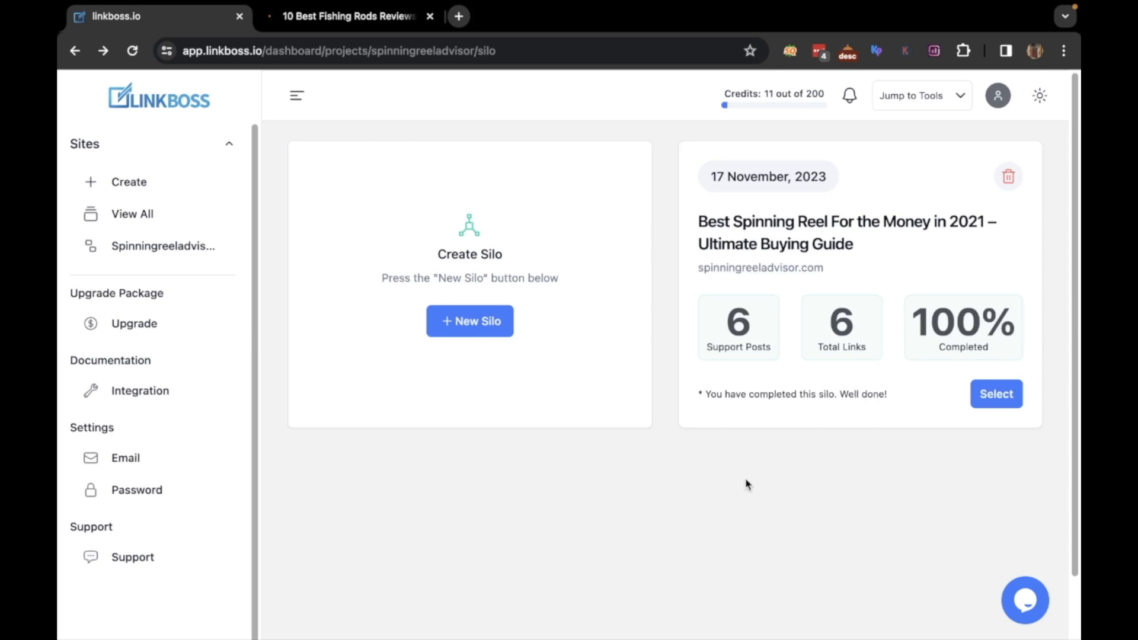
mouse_move(543, 377)
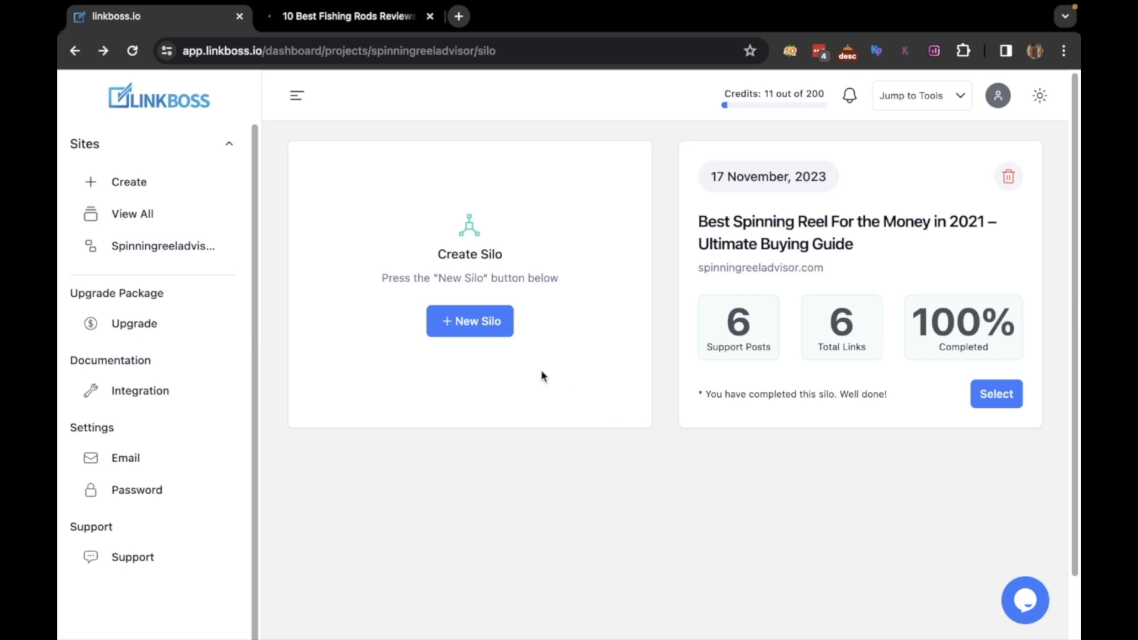
left_click(469, 320)
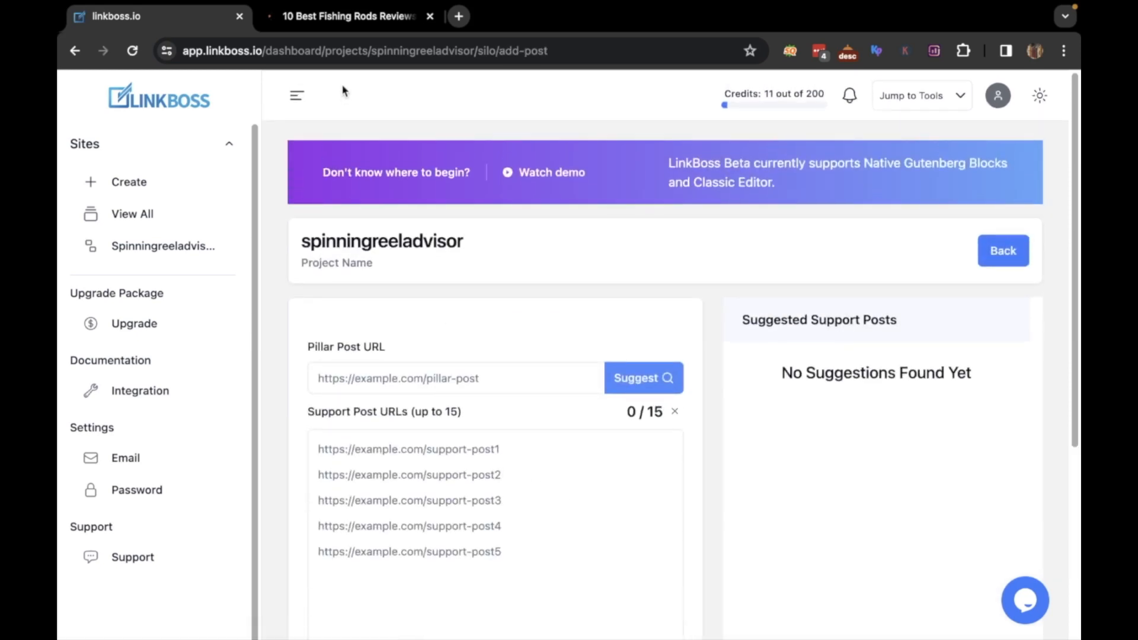
left_click(348, 16)
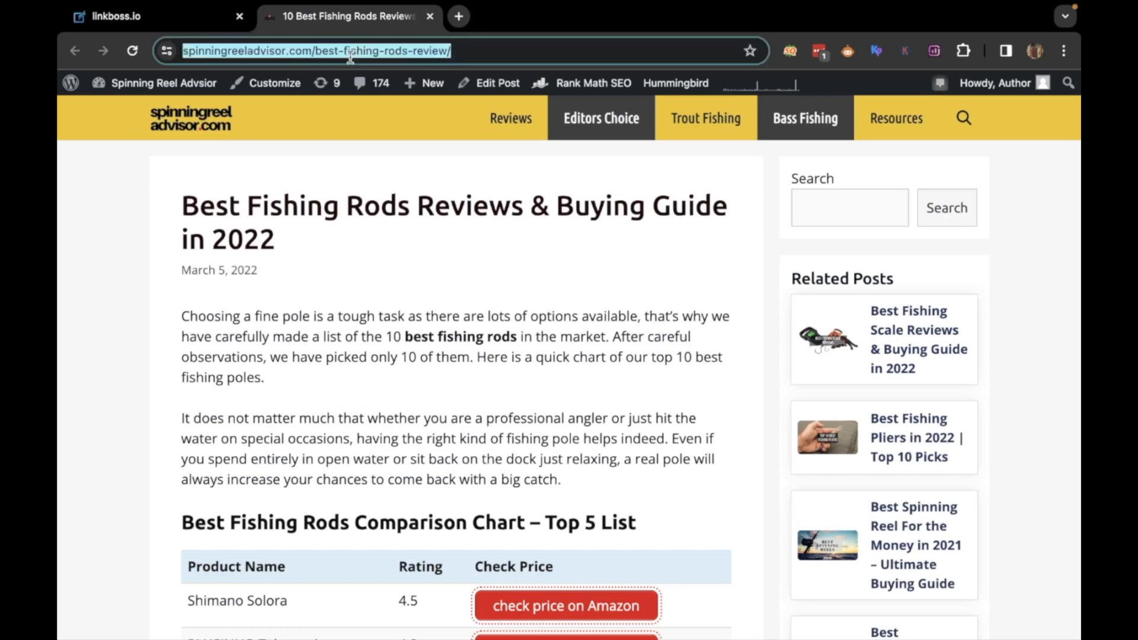
left_click(109, 16)
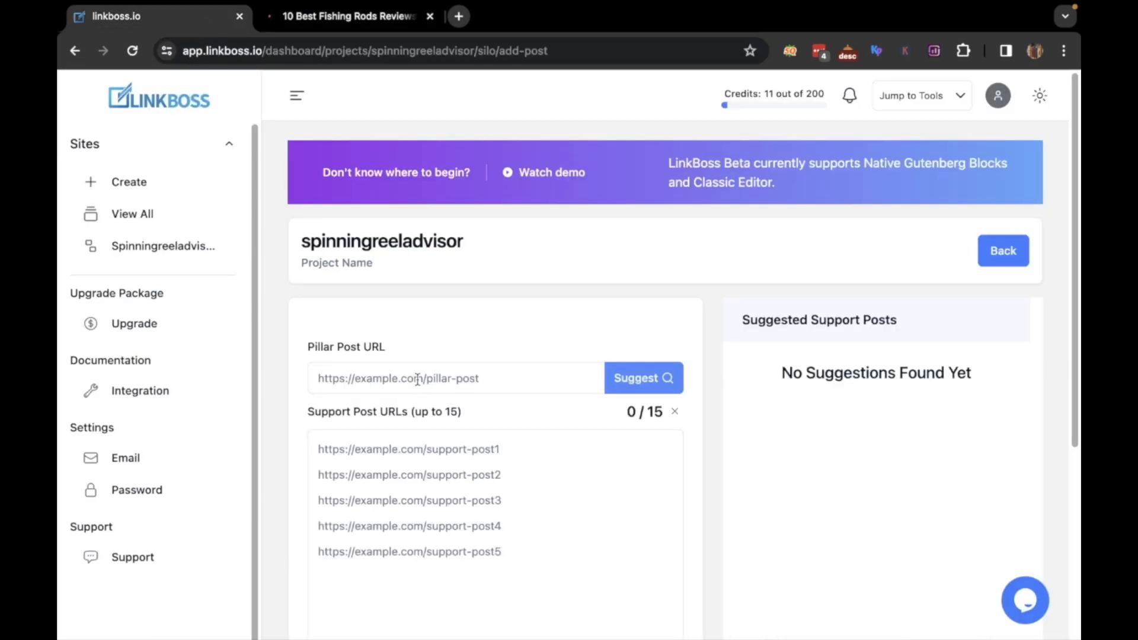
type("https://spinningreeladvisor.com/best-fishing-rods-review")
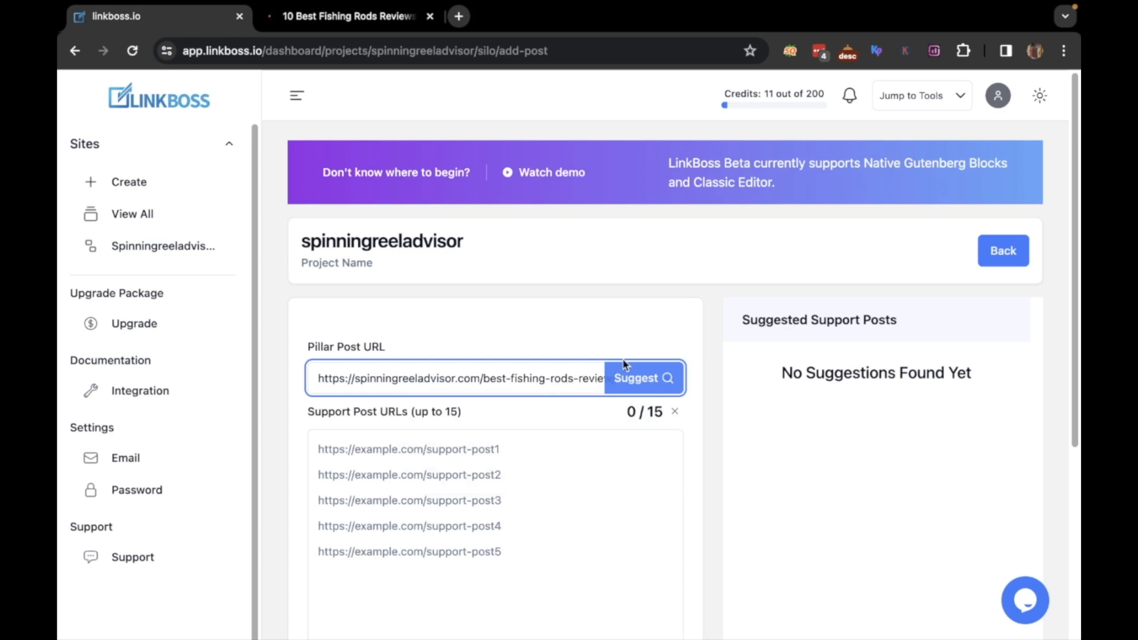
left_click(642, 378)
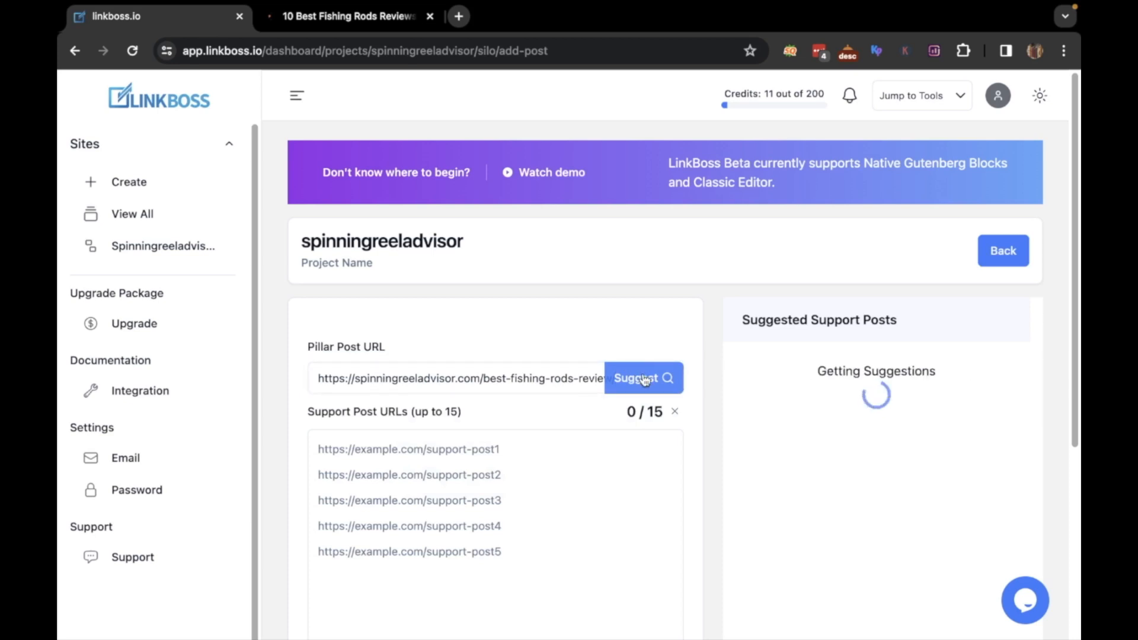
left_click(642, 378)
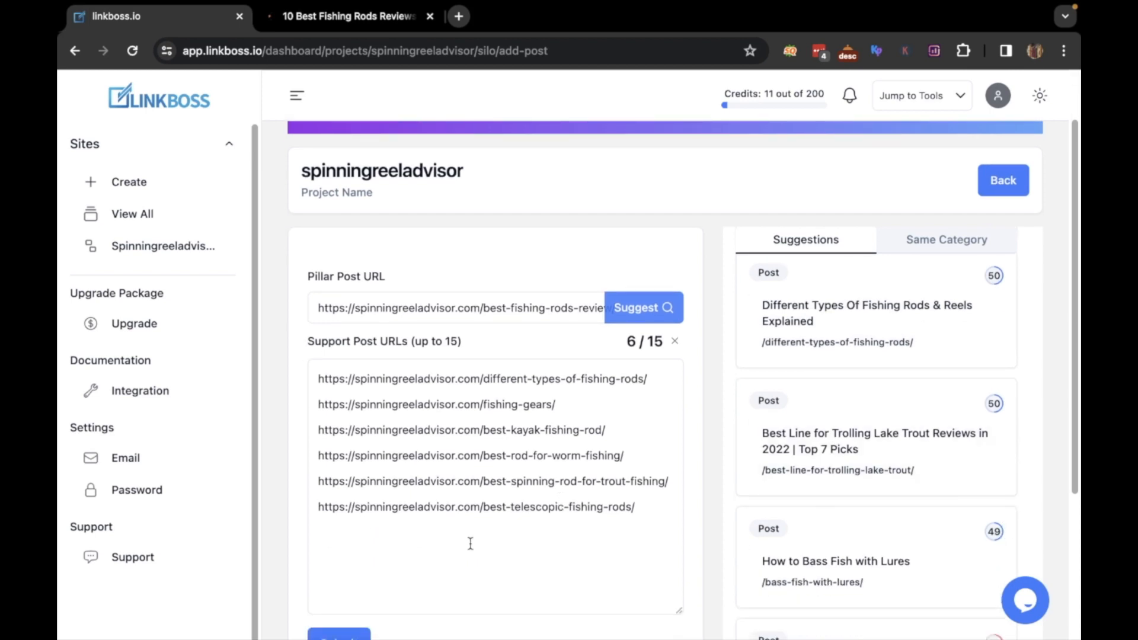
mouse_move(376, 531)
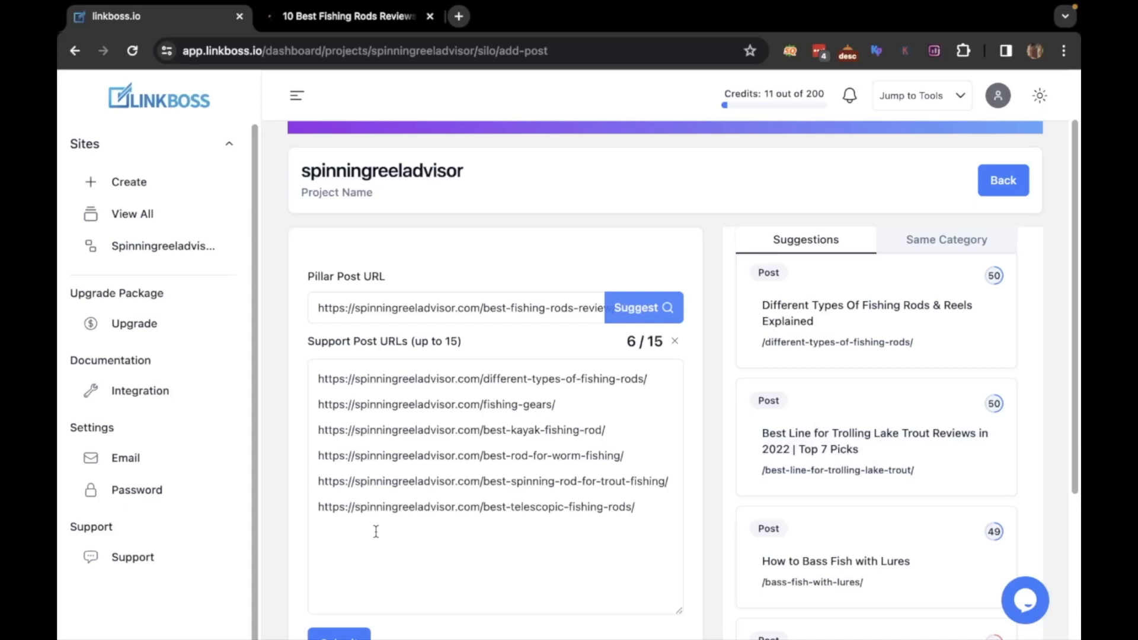
scroll("down", 3)
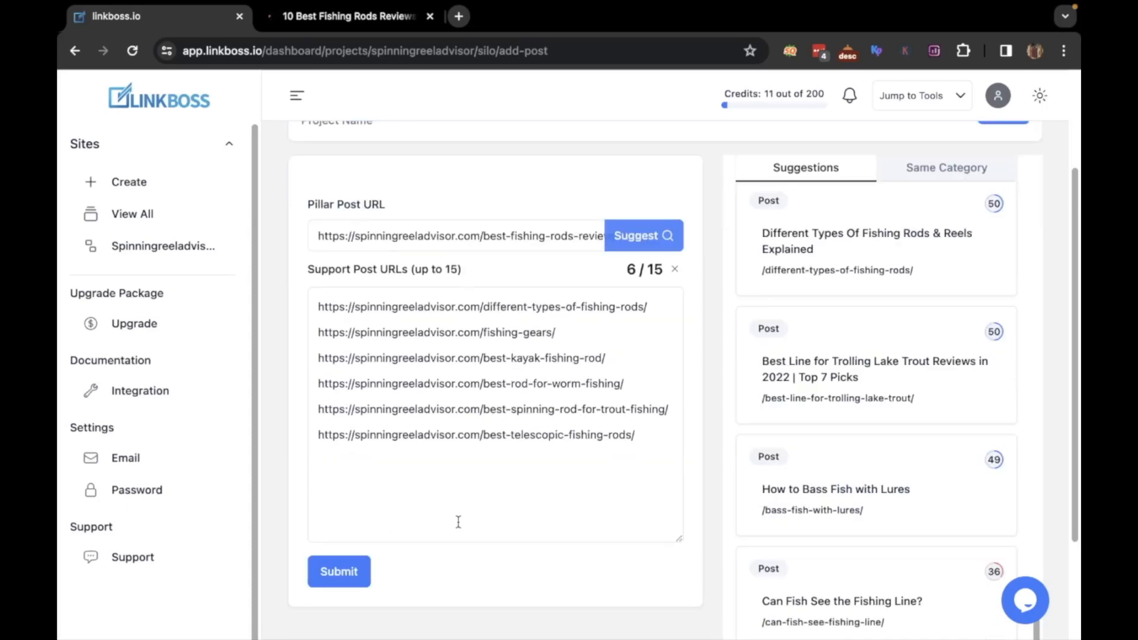
left_click(338, 571)
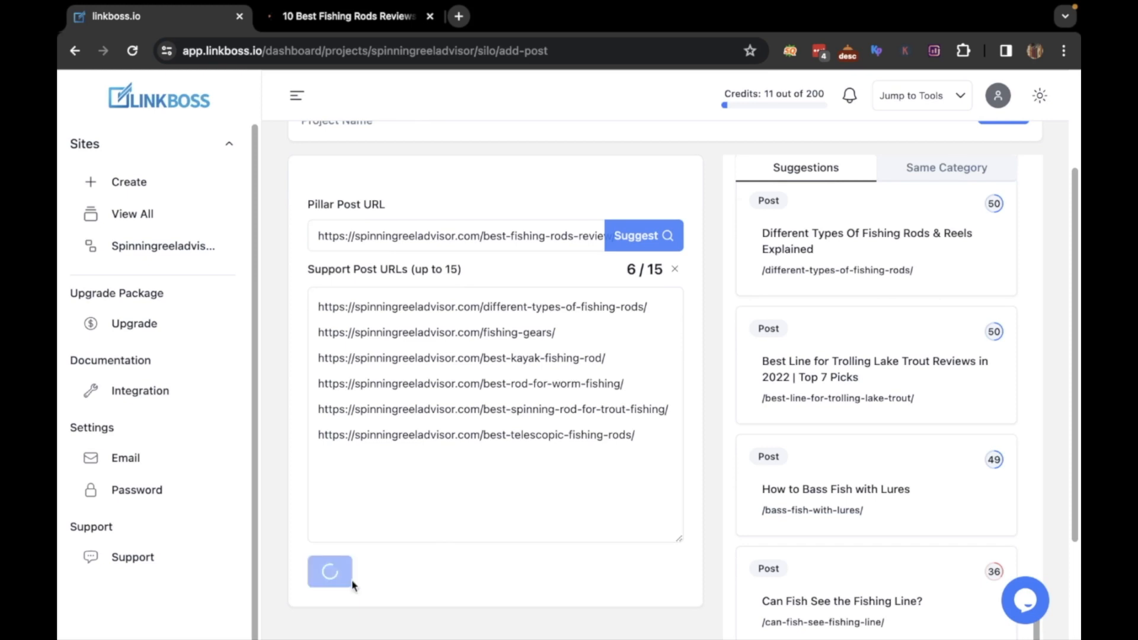
Step: Pick cross-link targets for the pillar and Different Types posts, including Fishing Gears, and submit
left_click(329, 572)
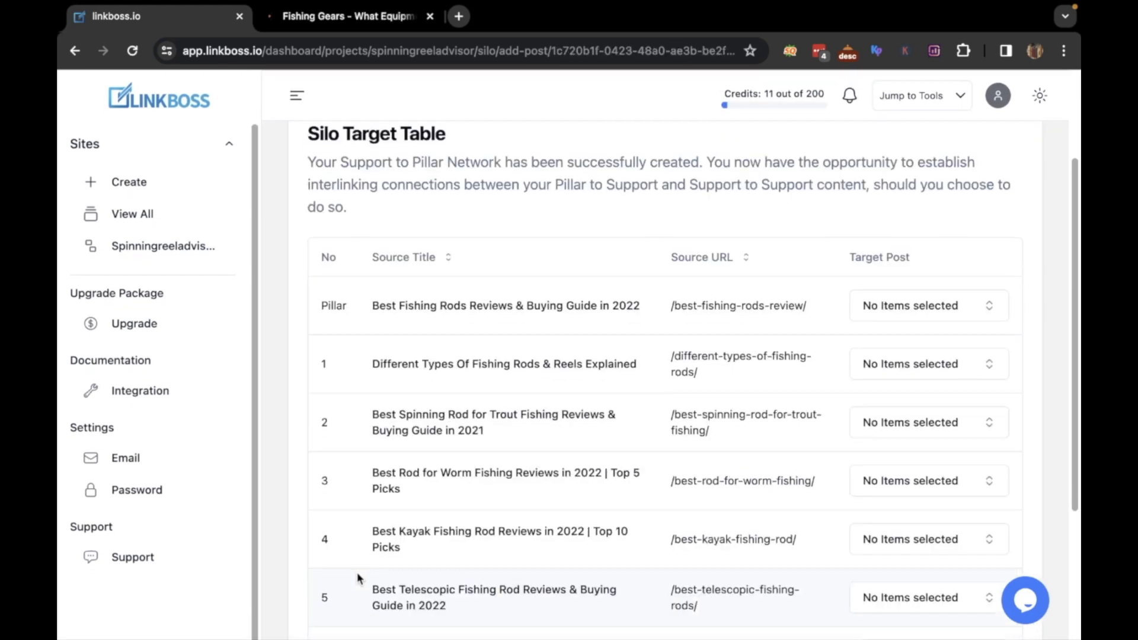
mouse_move(381, 418)
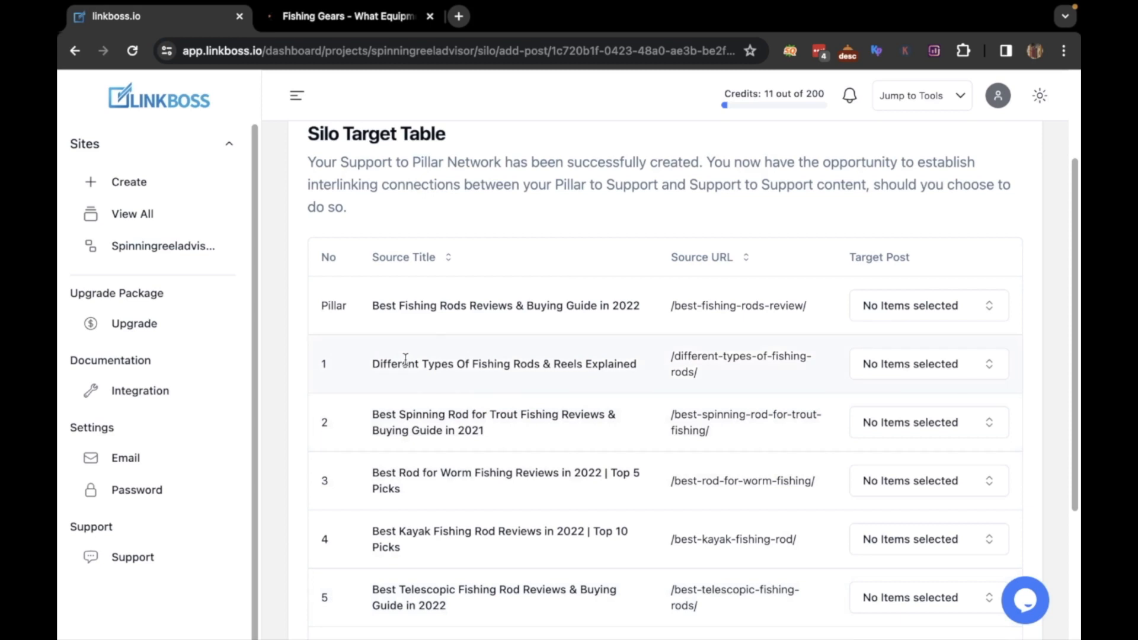
left_click(927, 304)
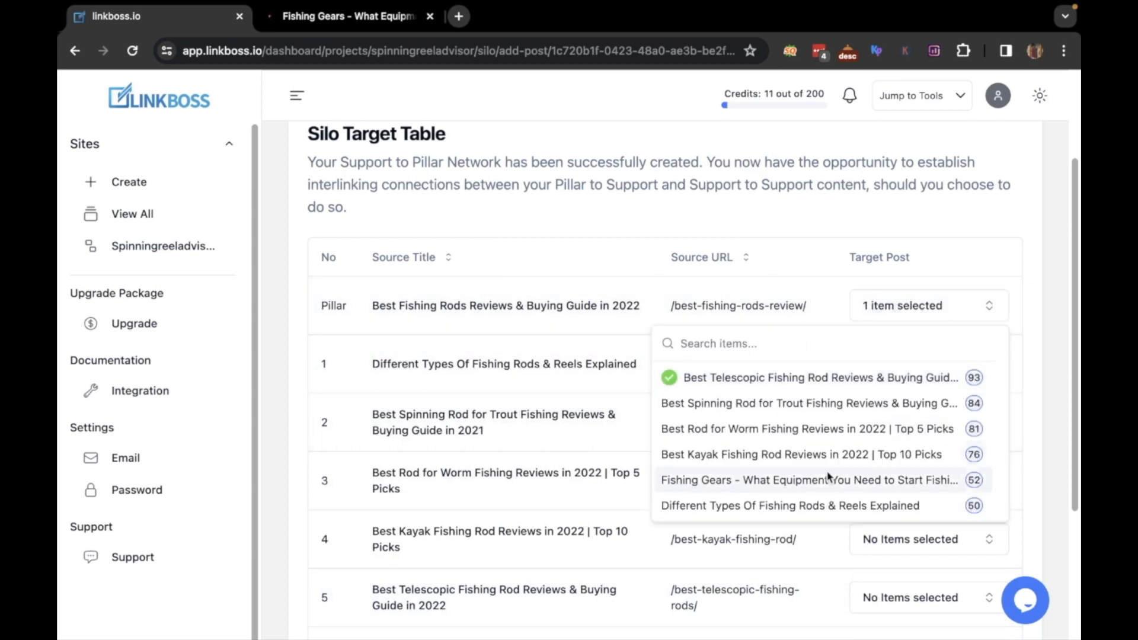
left_click(811, 505)
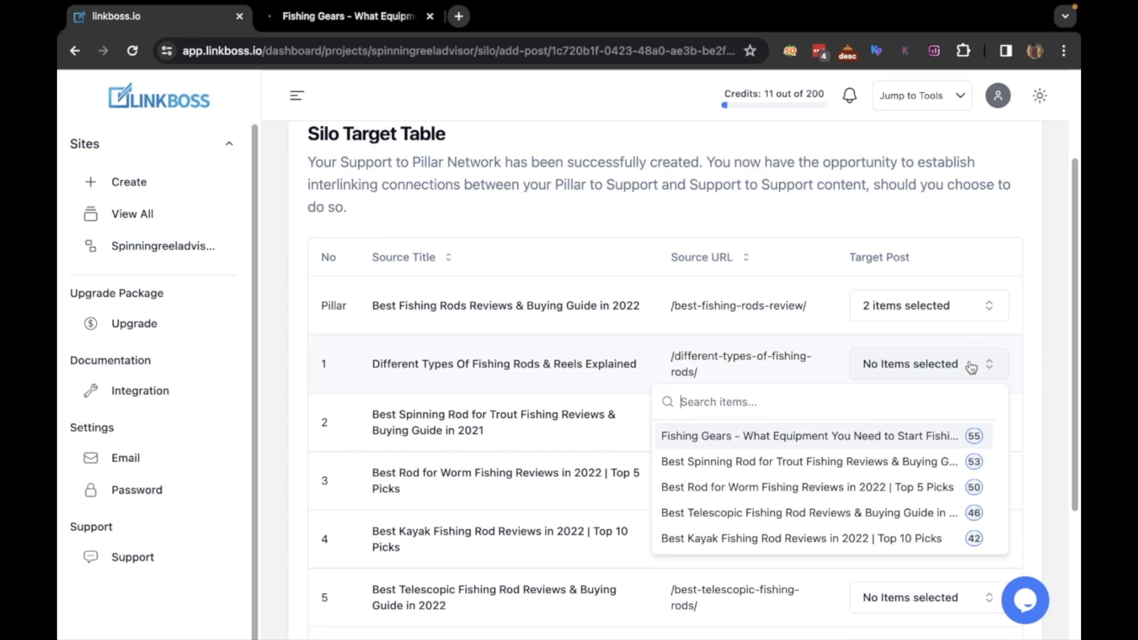
left_click(808, 435)
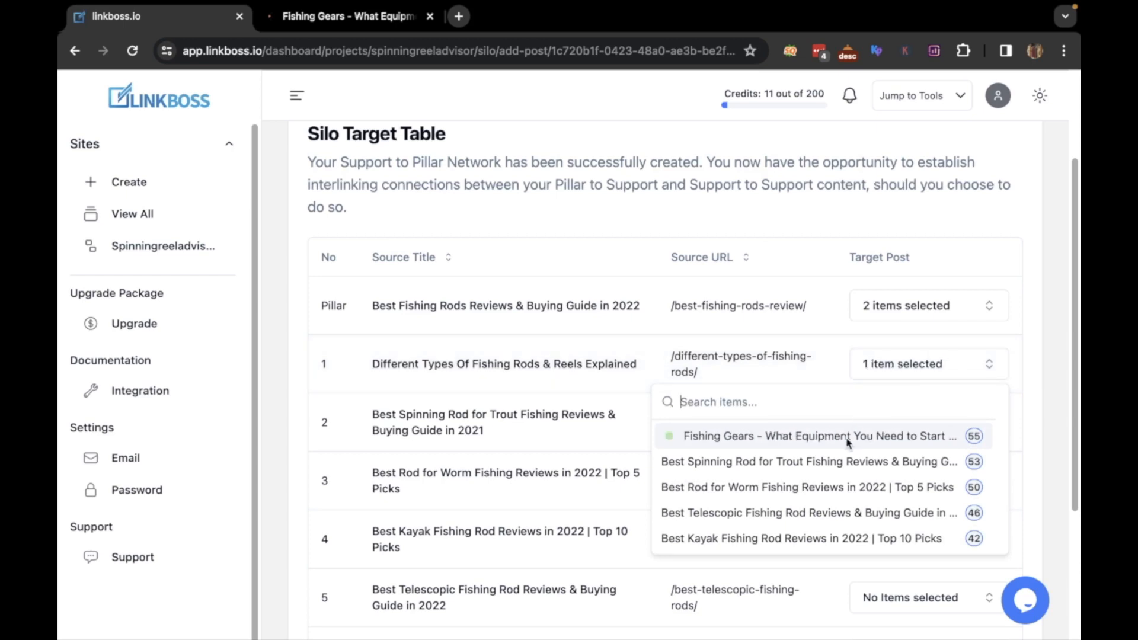
left_click(805, 487)
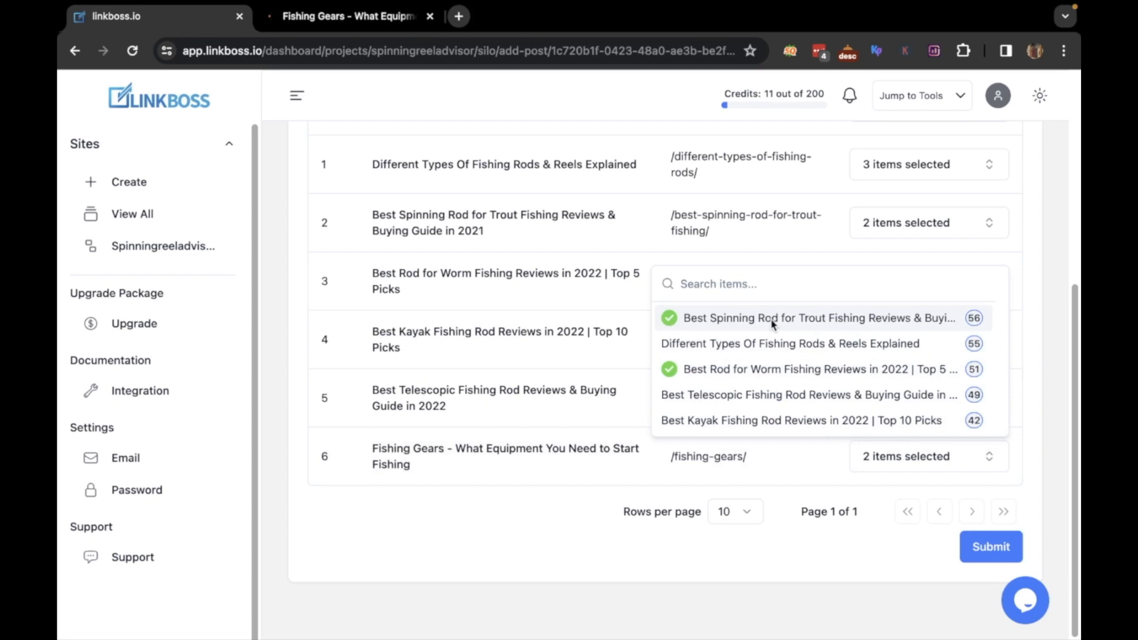
left_click(990, 546)
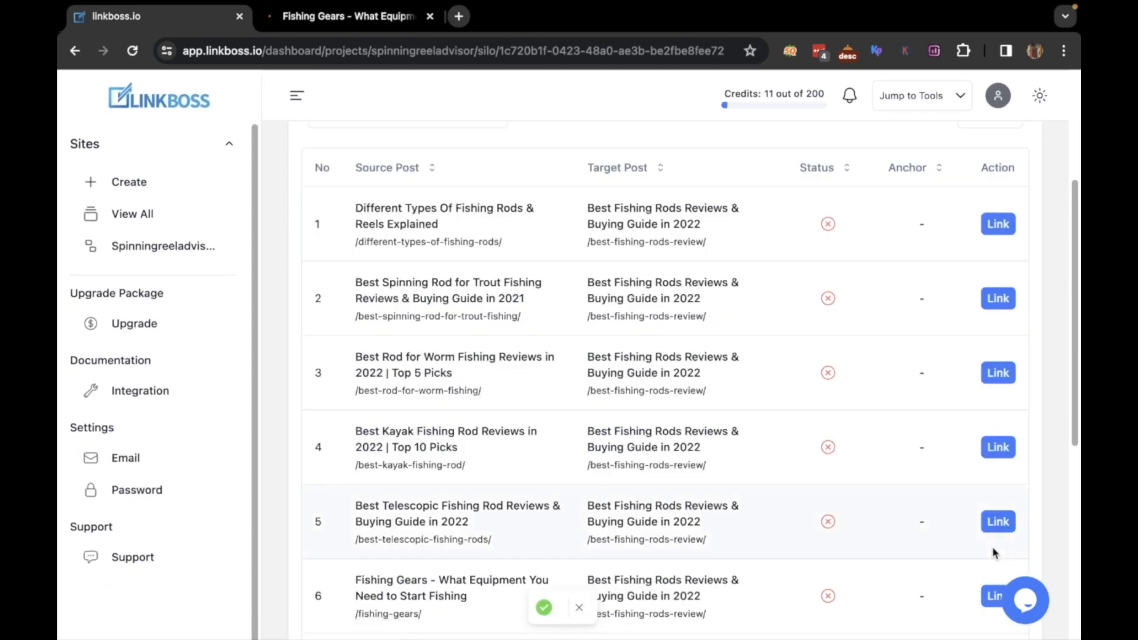
Step: Open suggested sentences for linking Different Types Of Fishing Rods & Reels Explained to the pillar
left_click(578, 607)
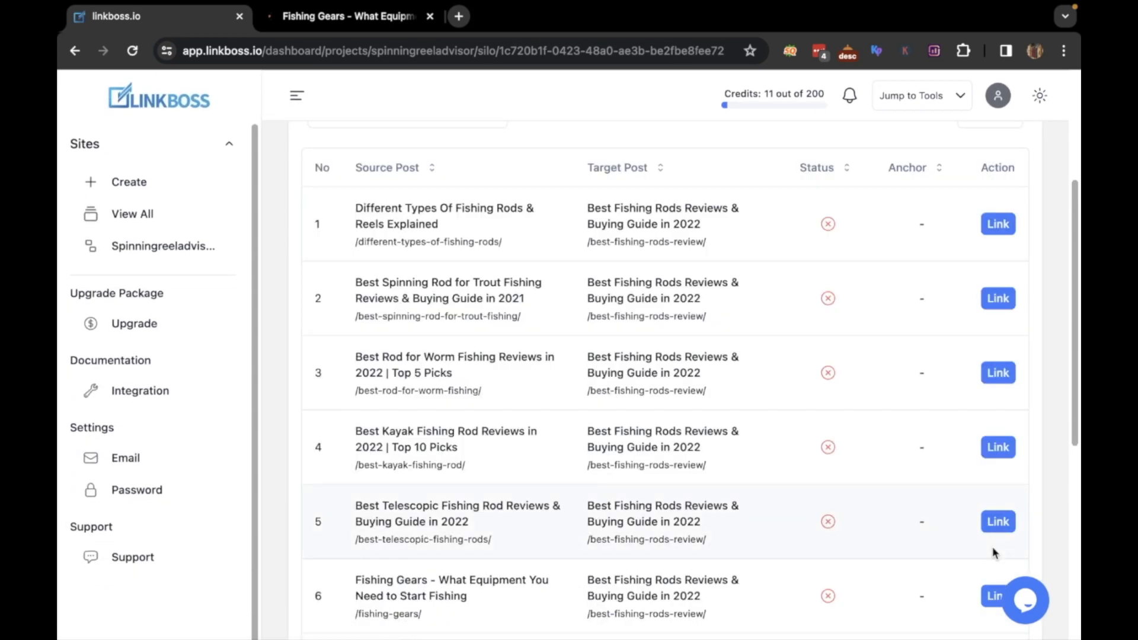
mouse_move(741, 239)
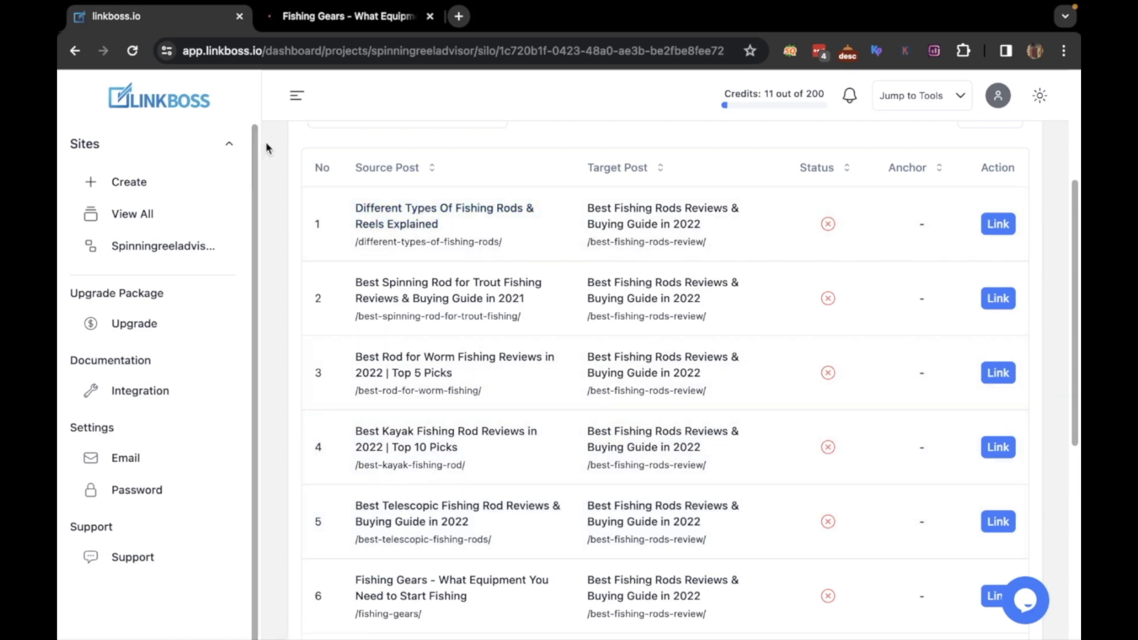
scroll("down", 3)
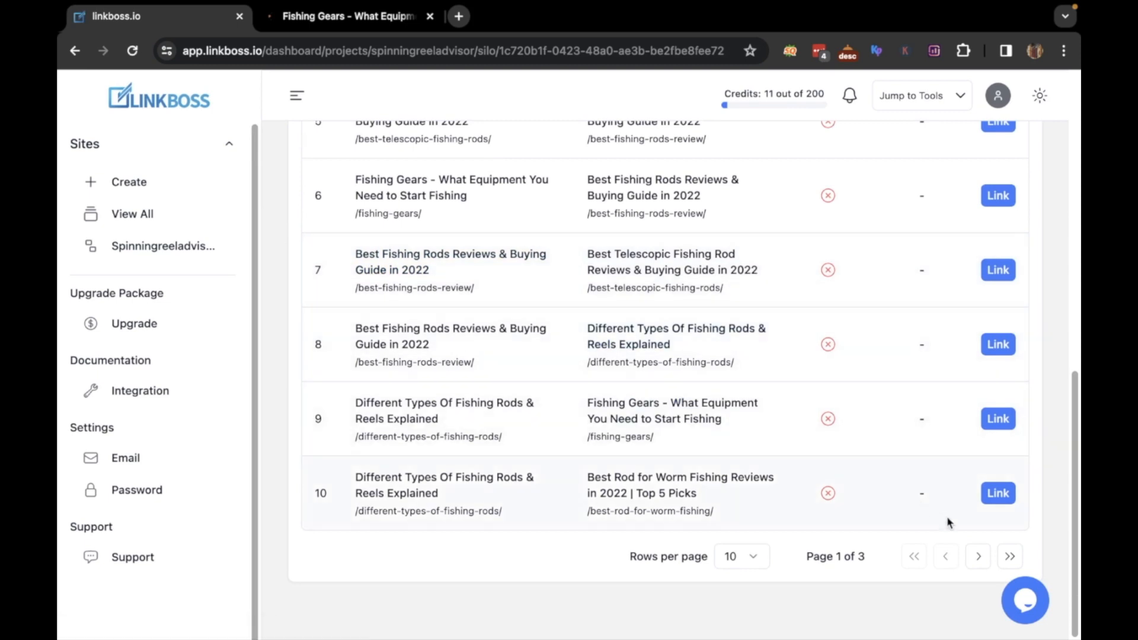
left_click(977, 556)
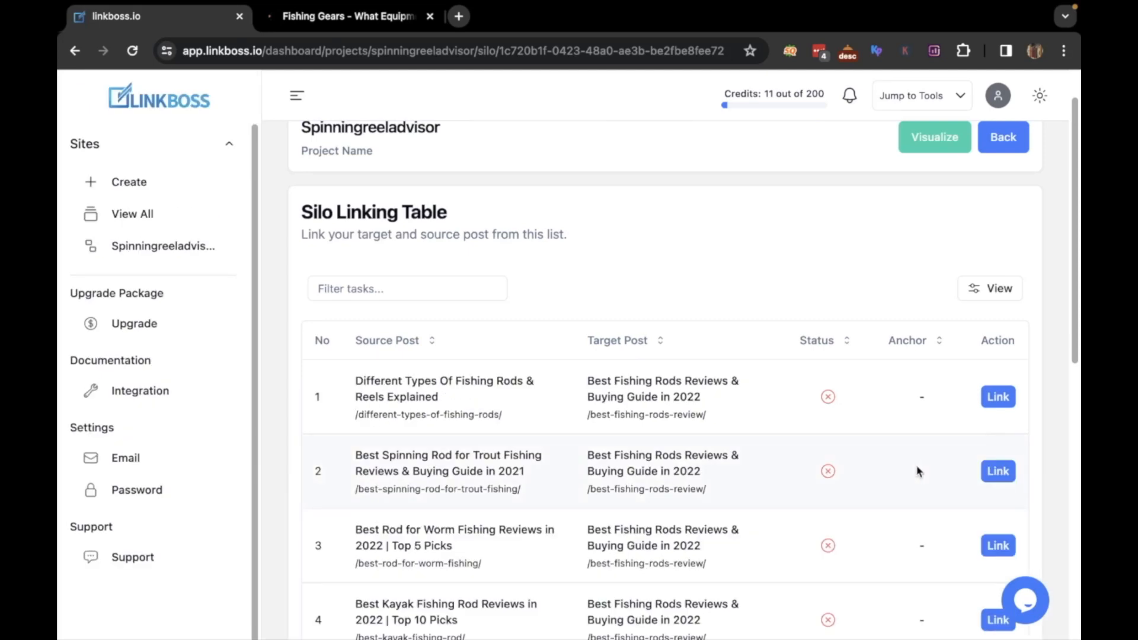
left_click(997, 397)
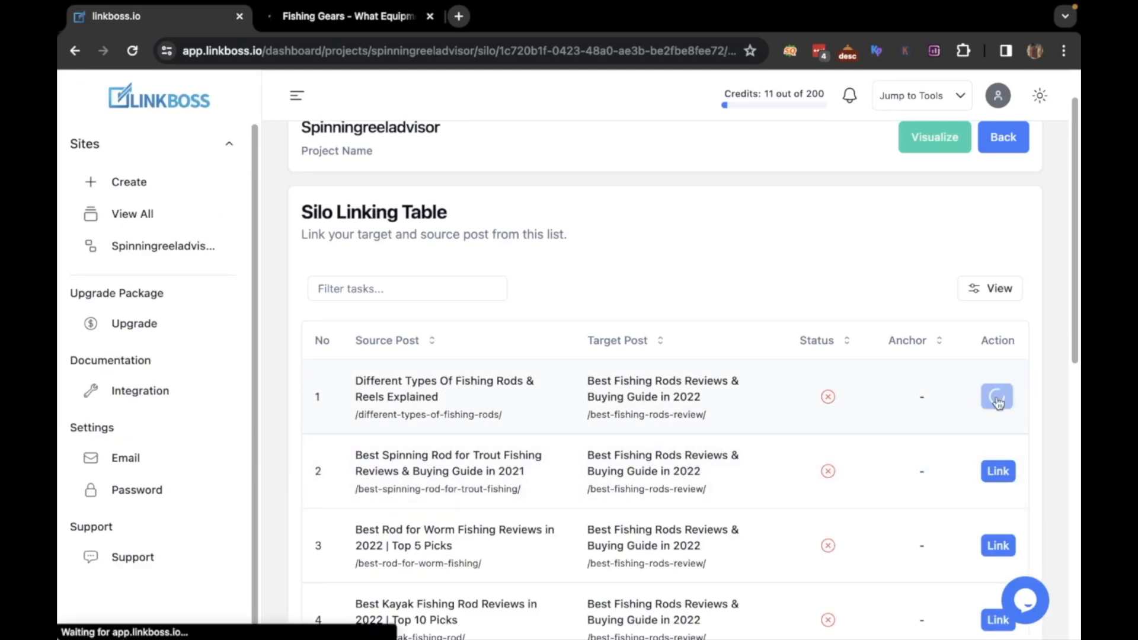
left_click(997, 396)
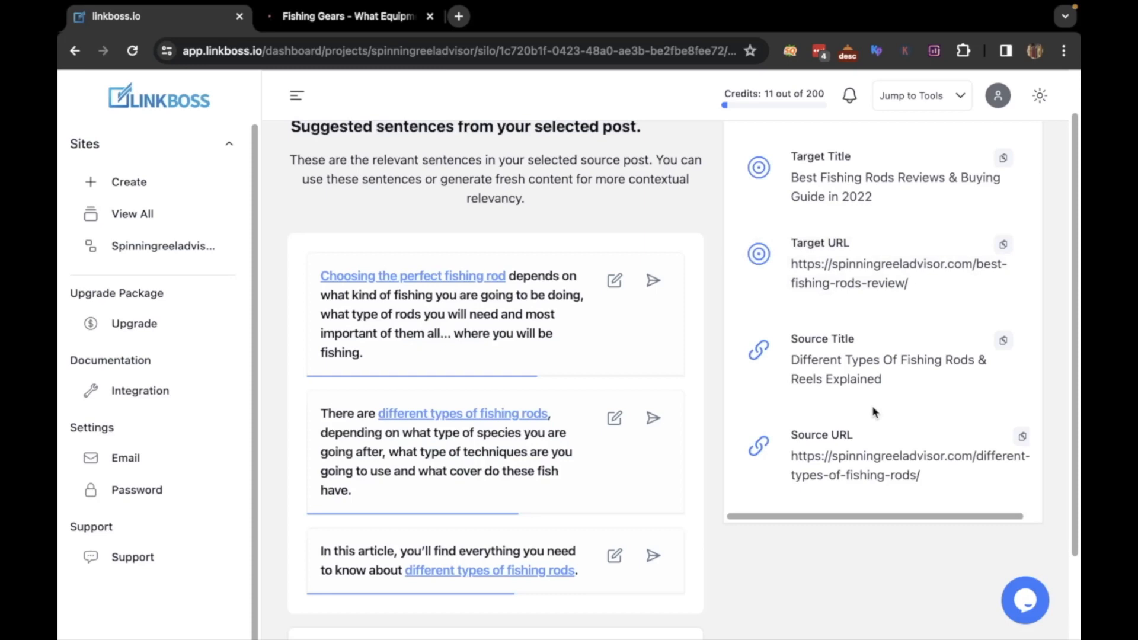
scroll("down", 3)
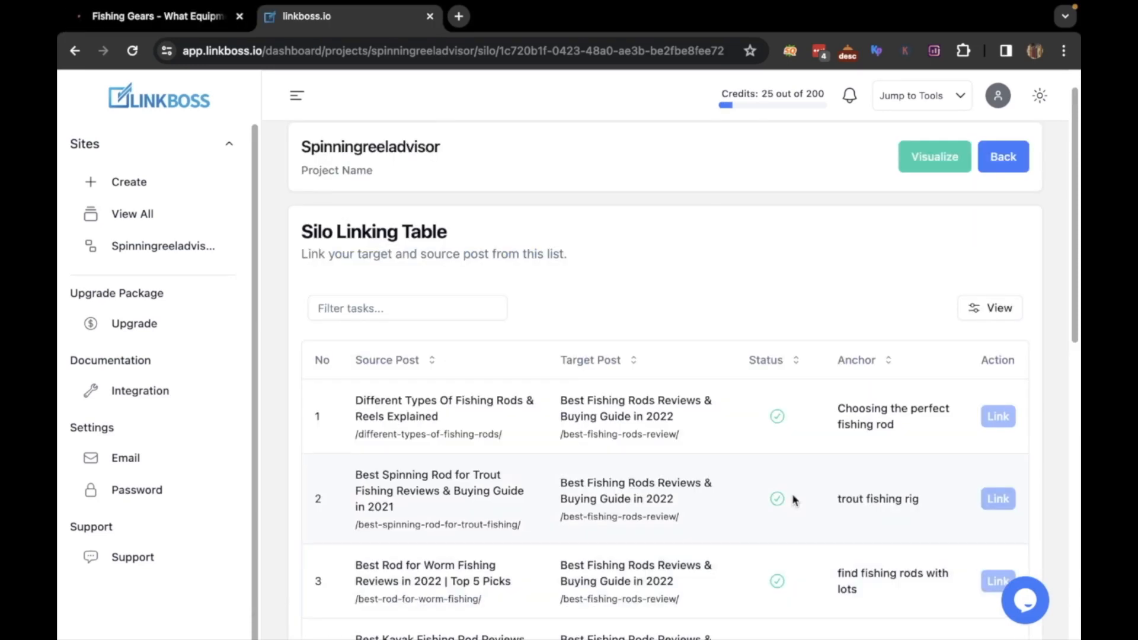
Step: Review the fishing-rods link statuses and anchors, then display the cross-linked silo graph
scroll("down", 3)
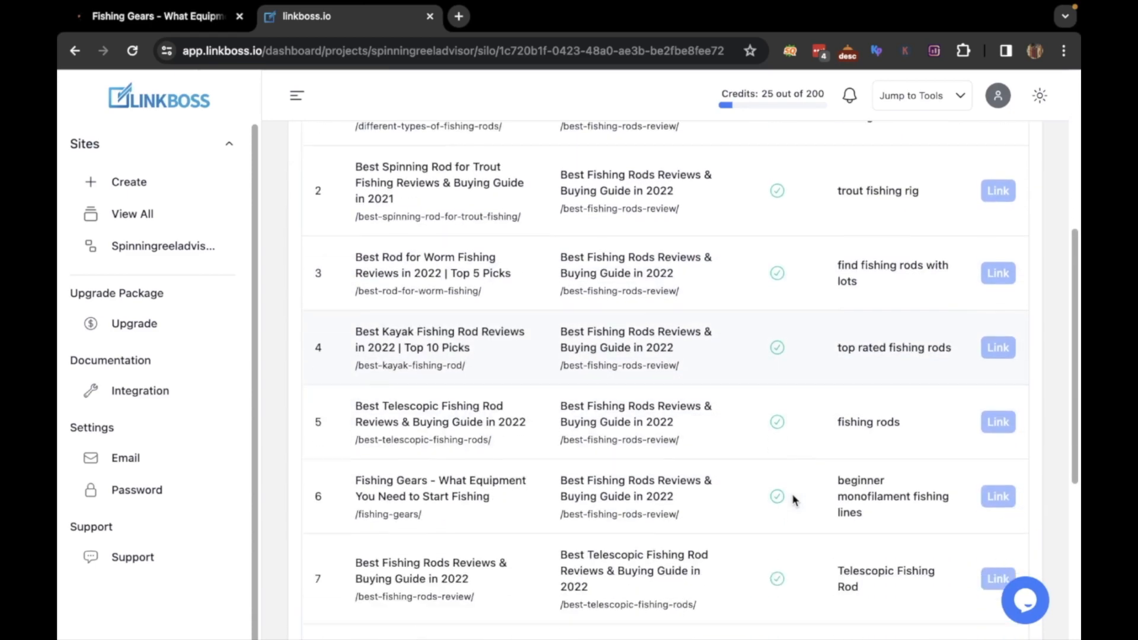
scroll("up", 3)
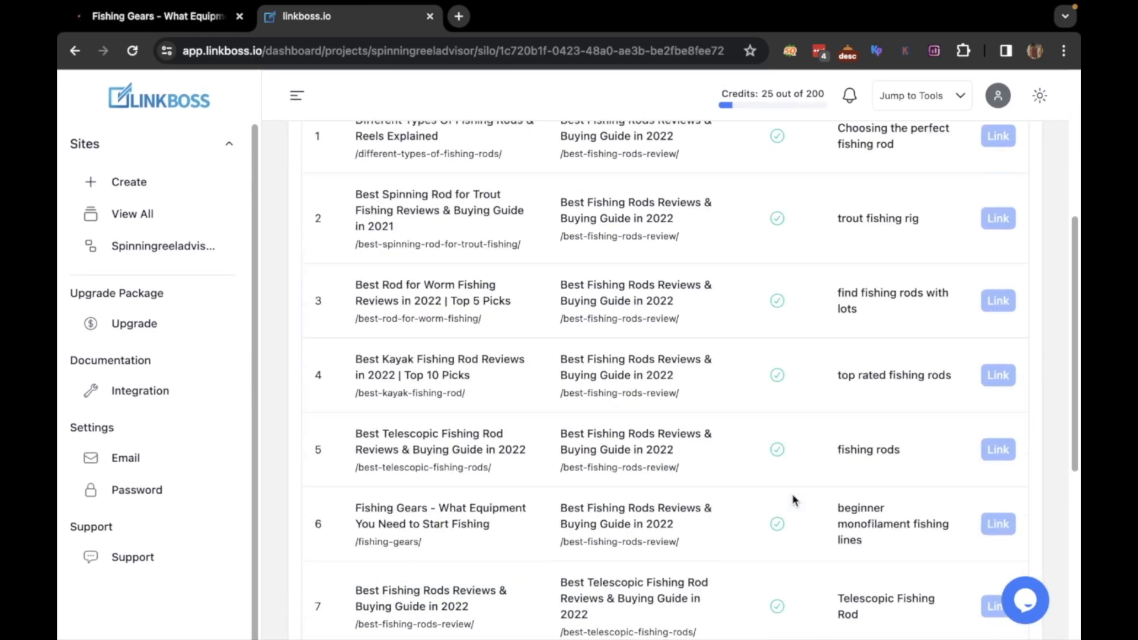
scroll("up", 3)
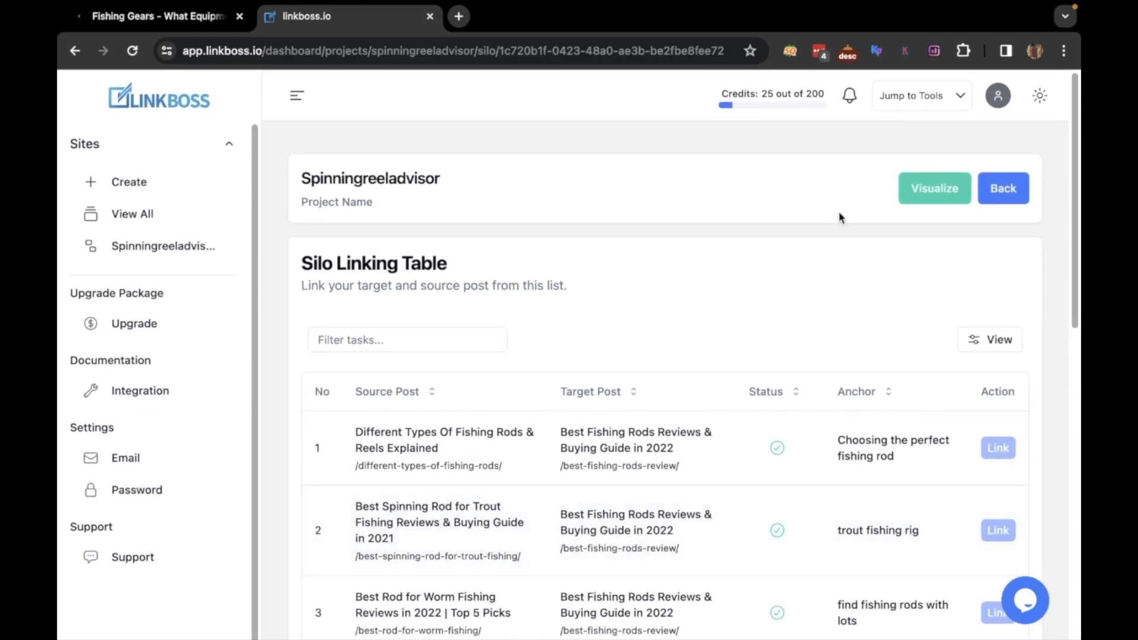
left_click(934, 187)
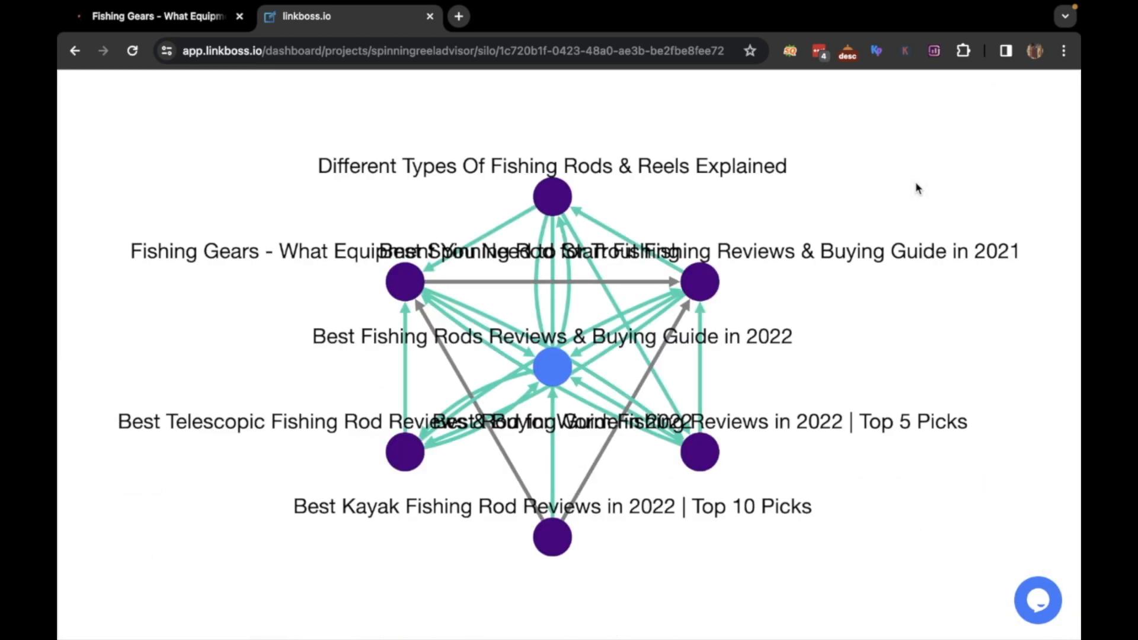